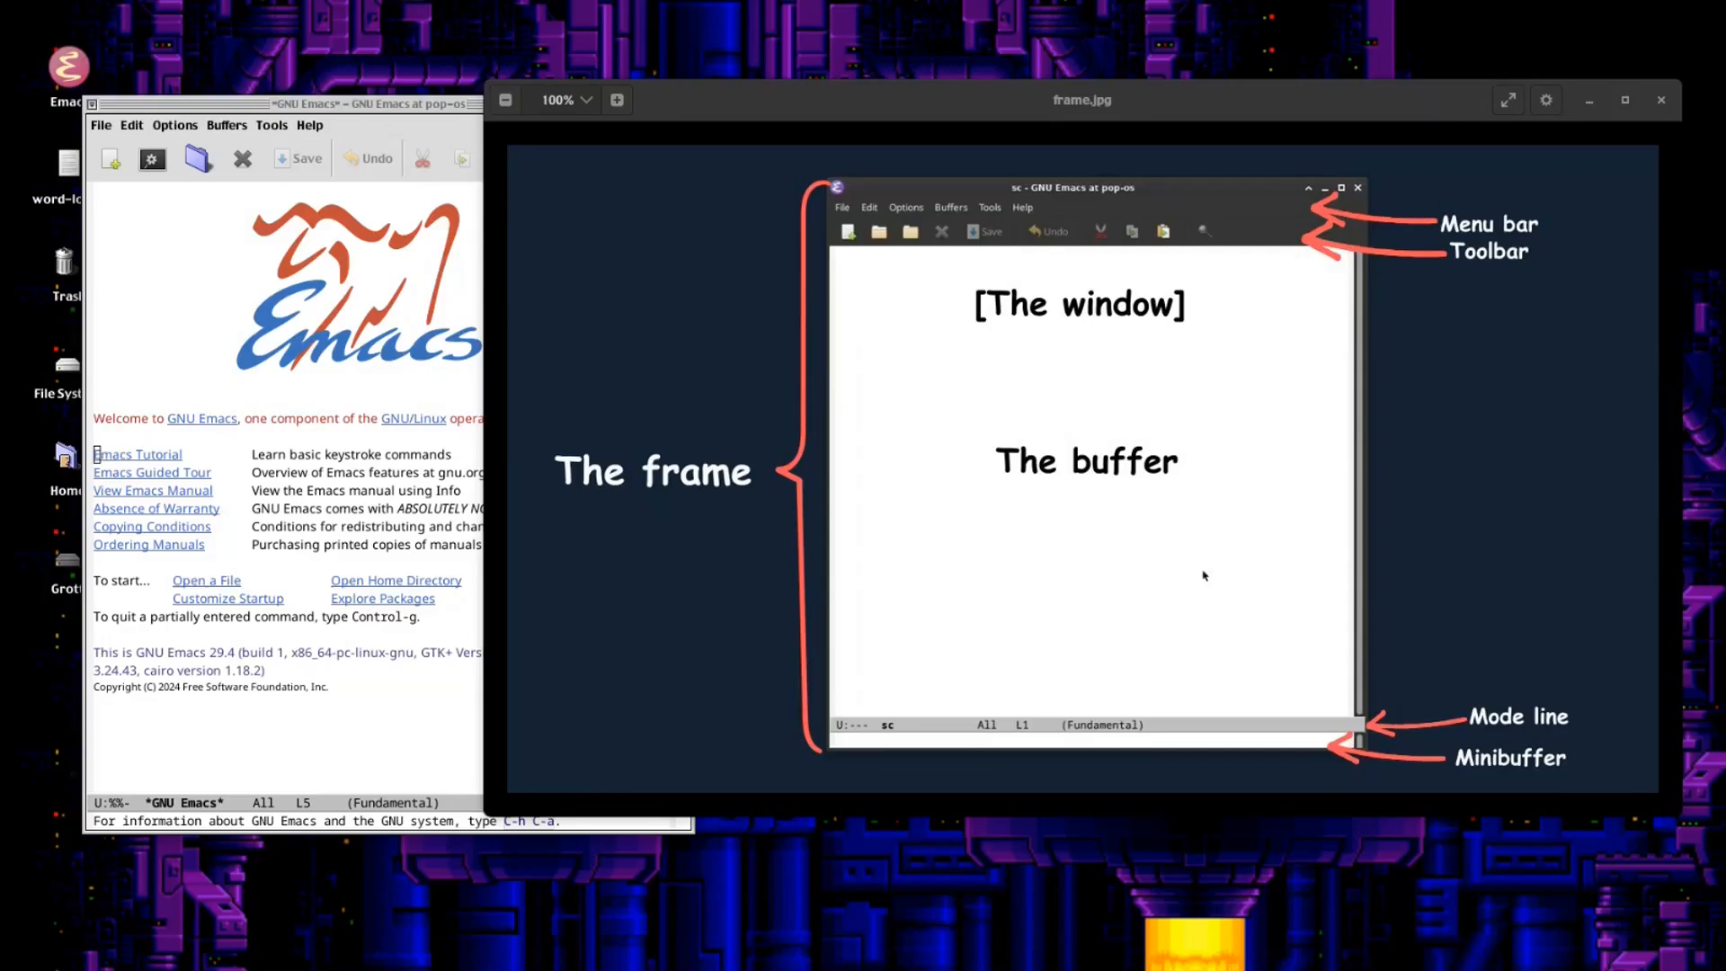
mouse_move(1517, 7)
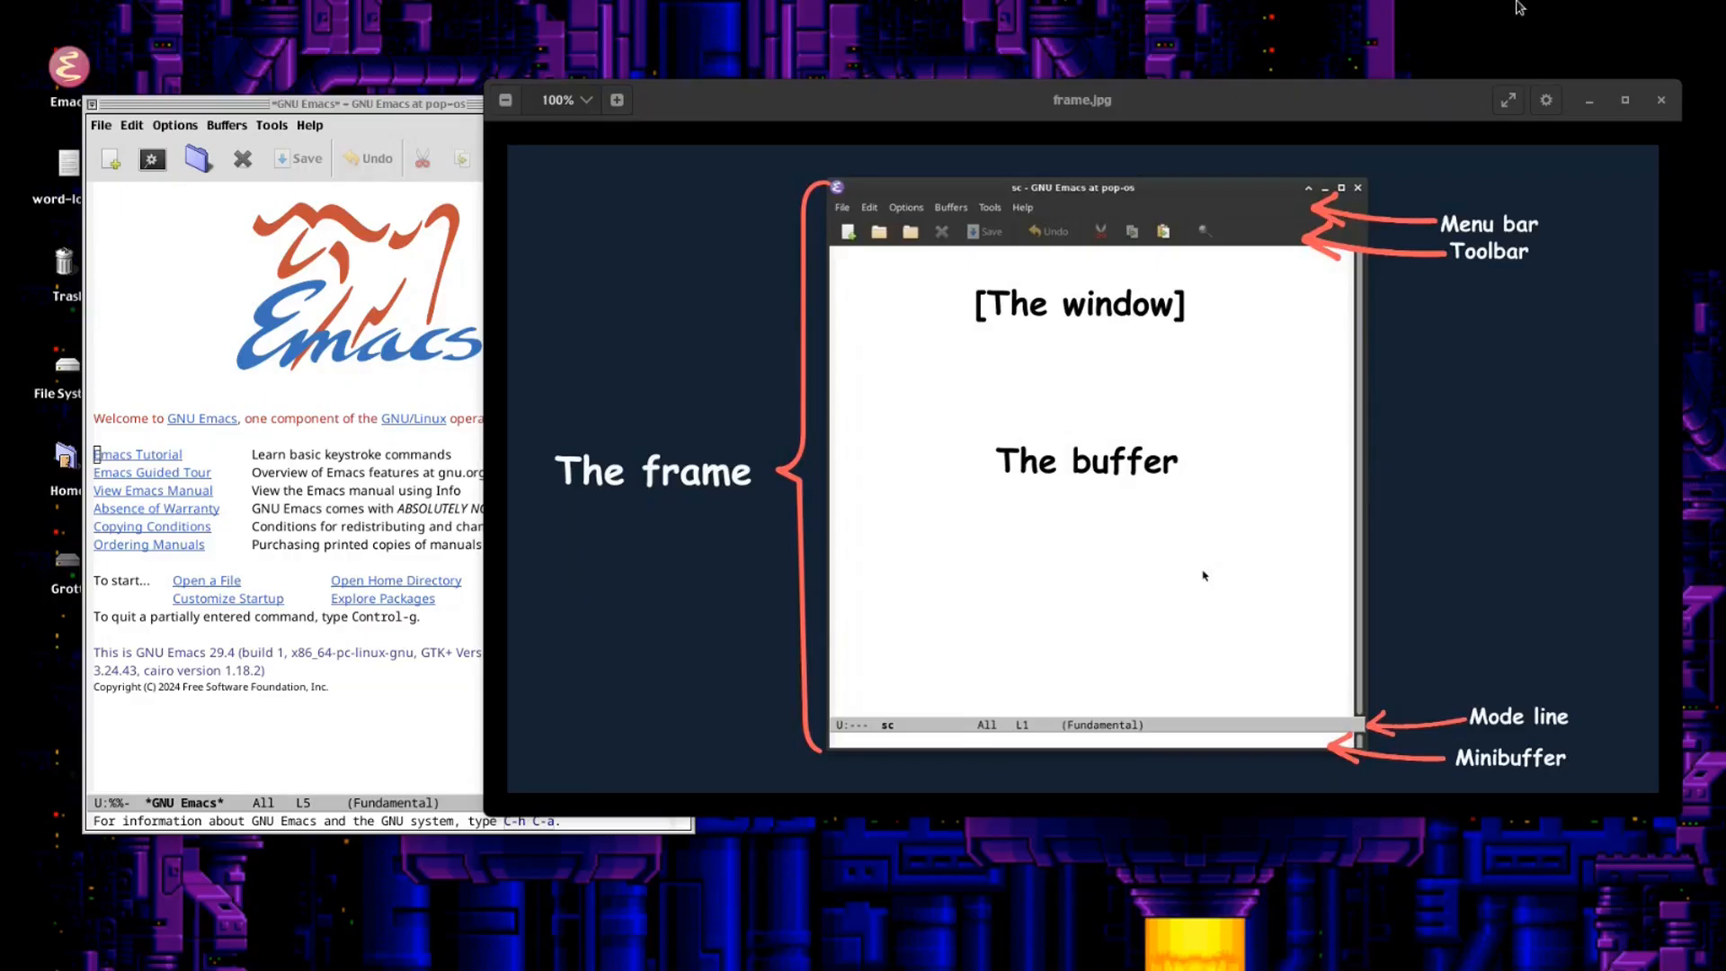
mouse_move(1519, 7)
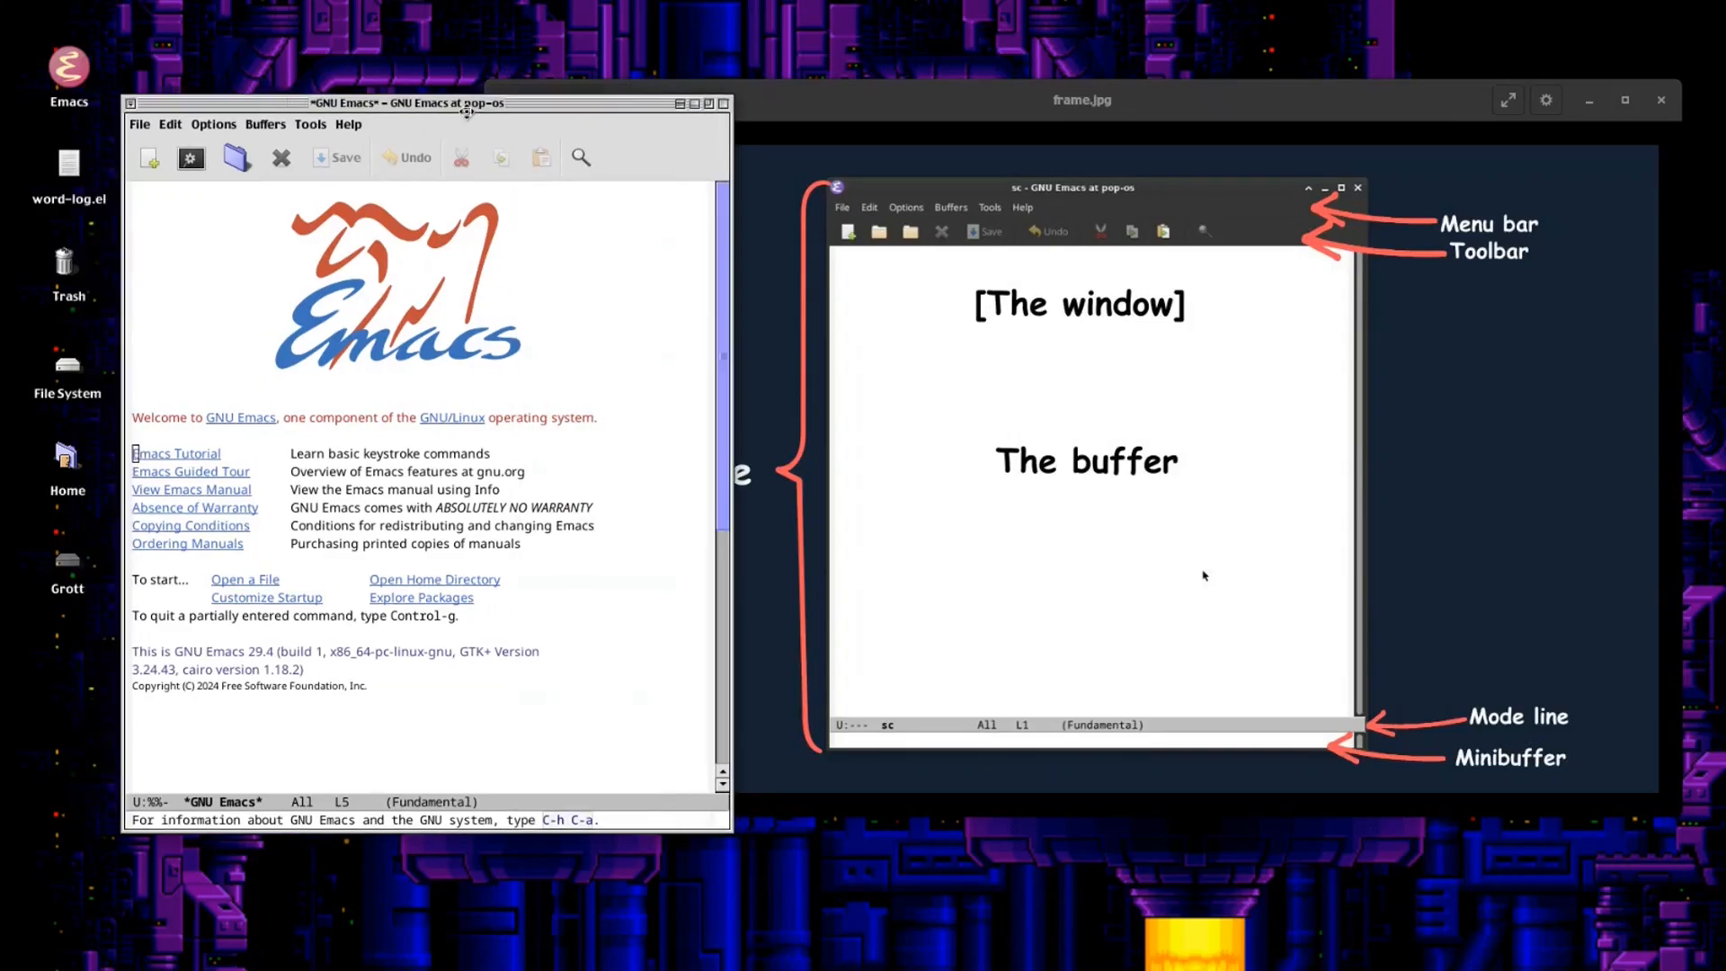
Move the Emacs welcome window further right so it overlaps more of the frame diagram.
left_click_drag(408, 103, 550, 61)
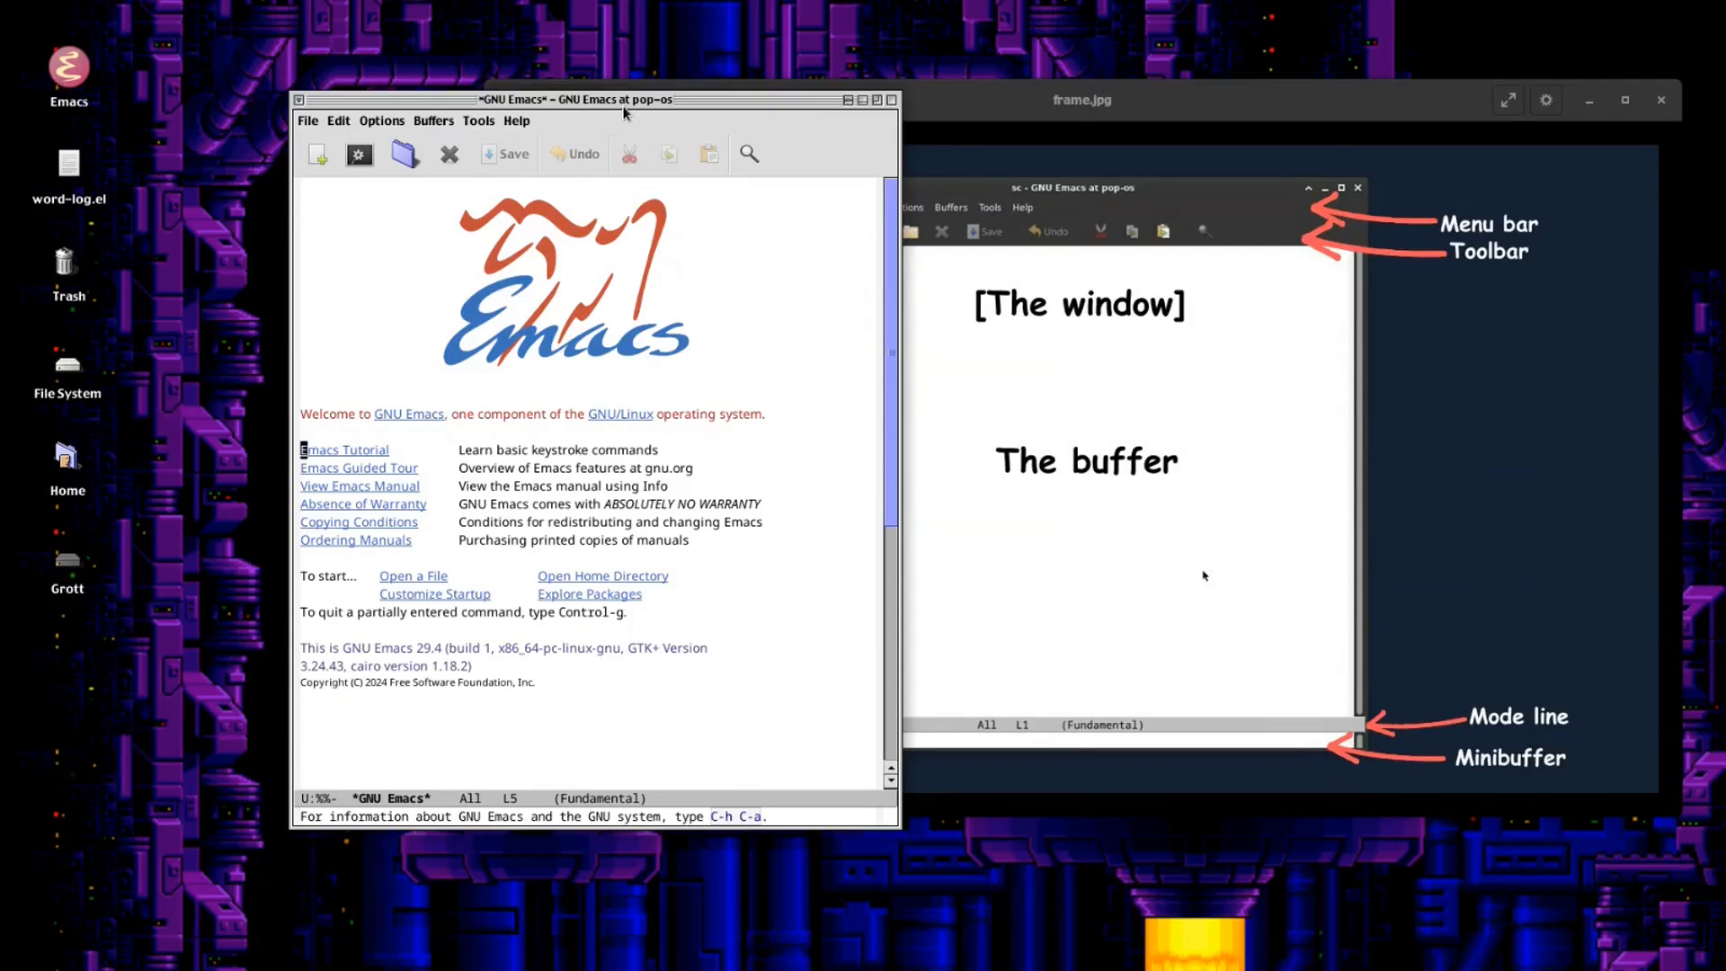
mouse_move(582, 306)
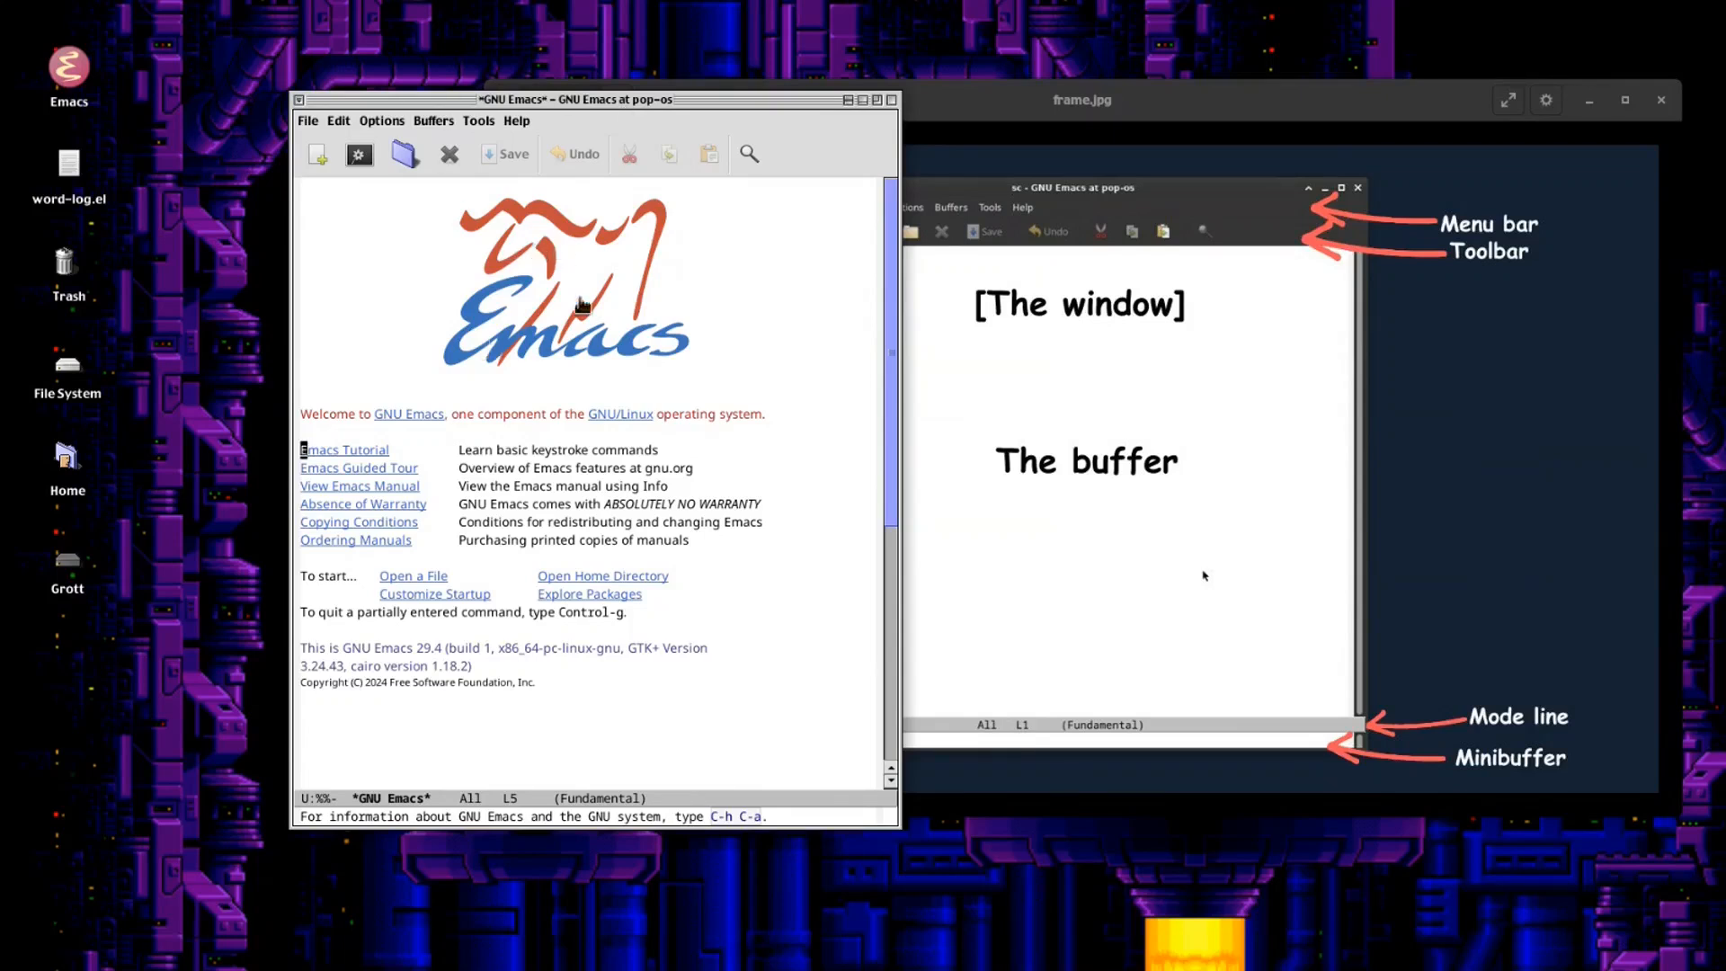
mouse_move(611, 478)
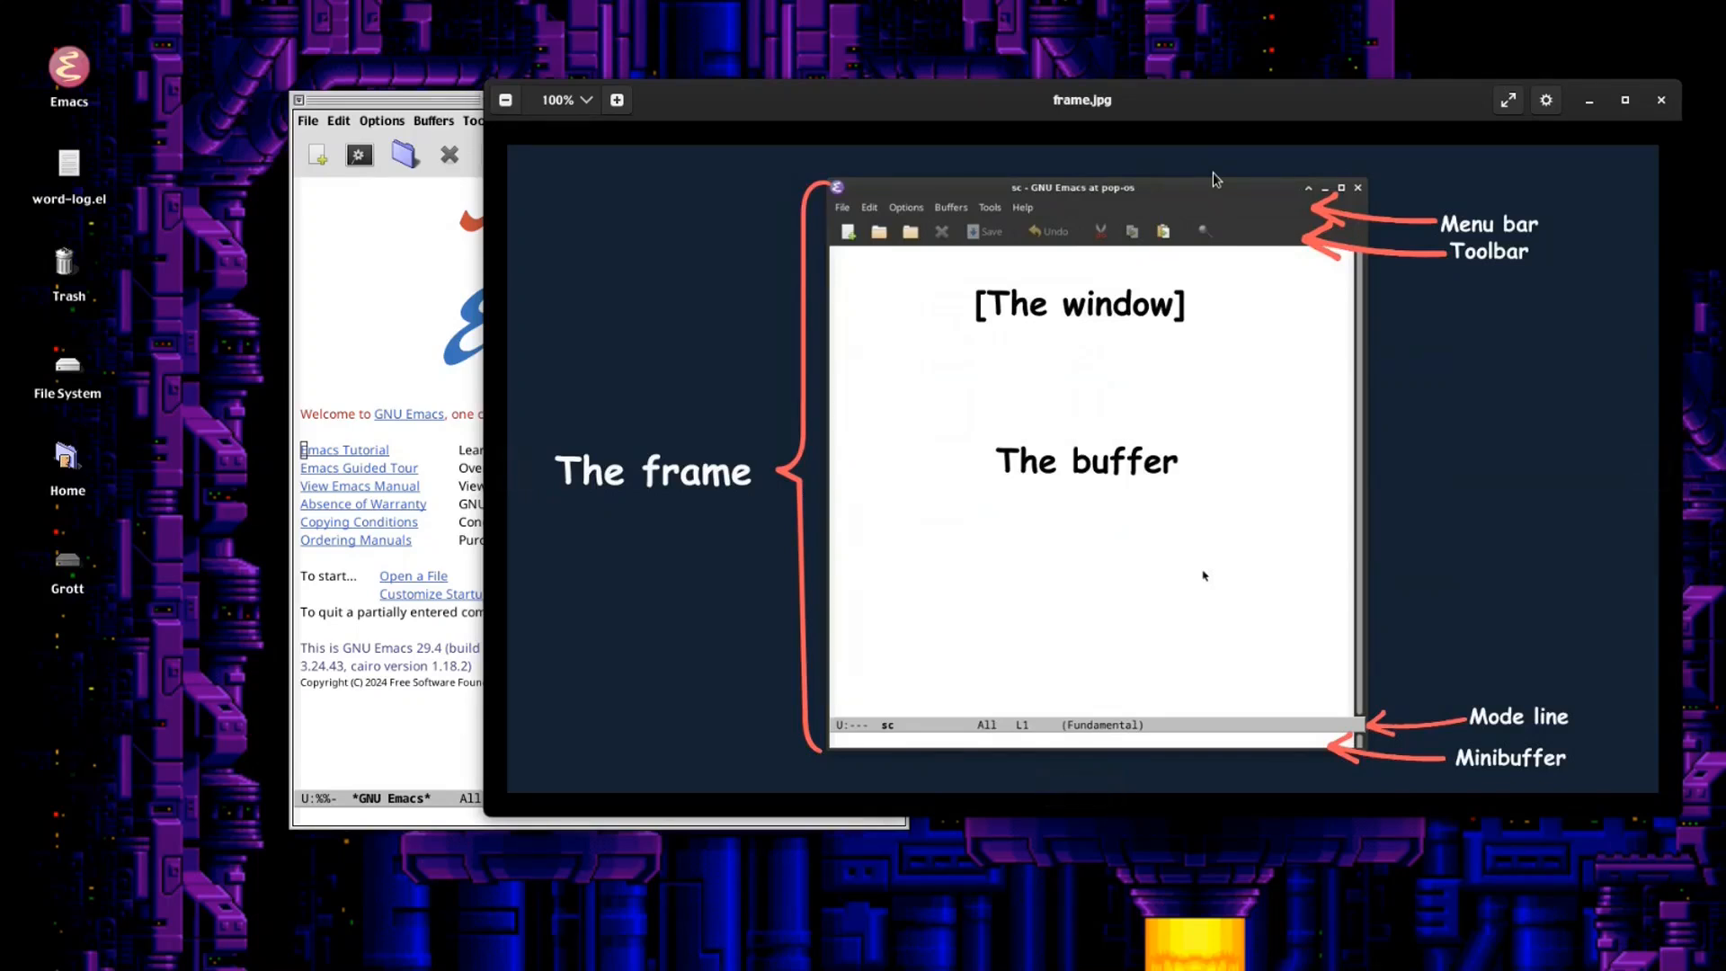
mouse_move(1023, 171)
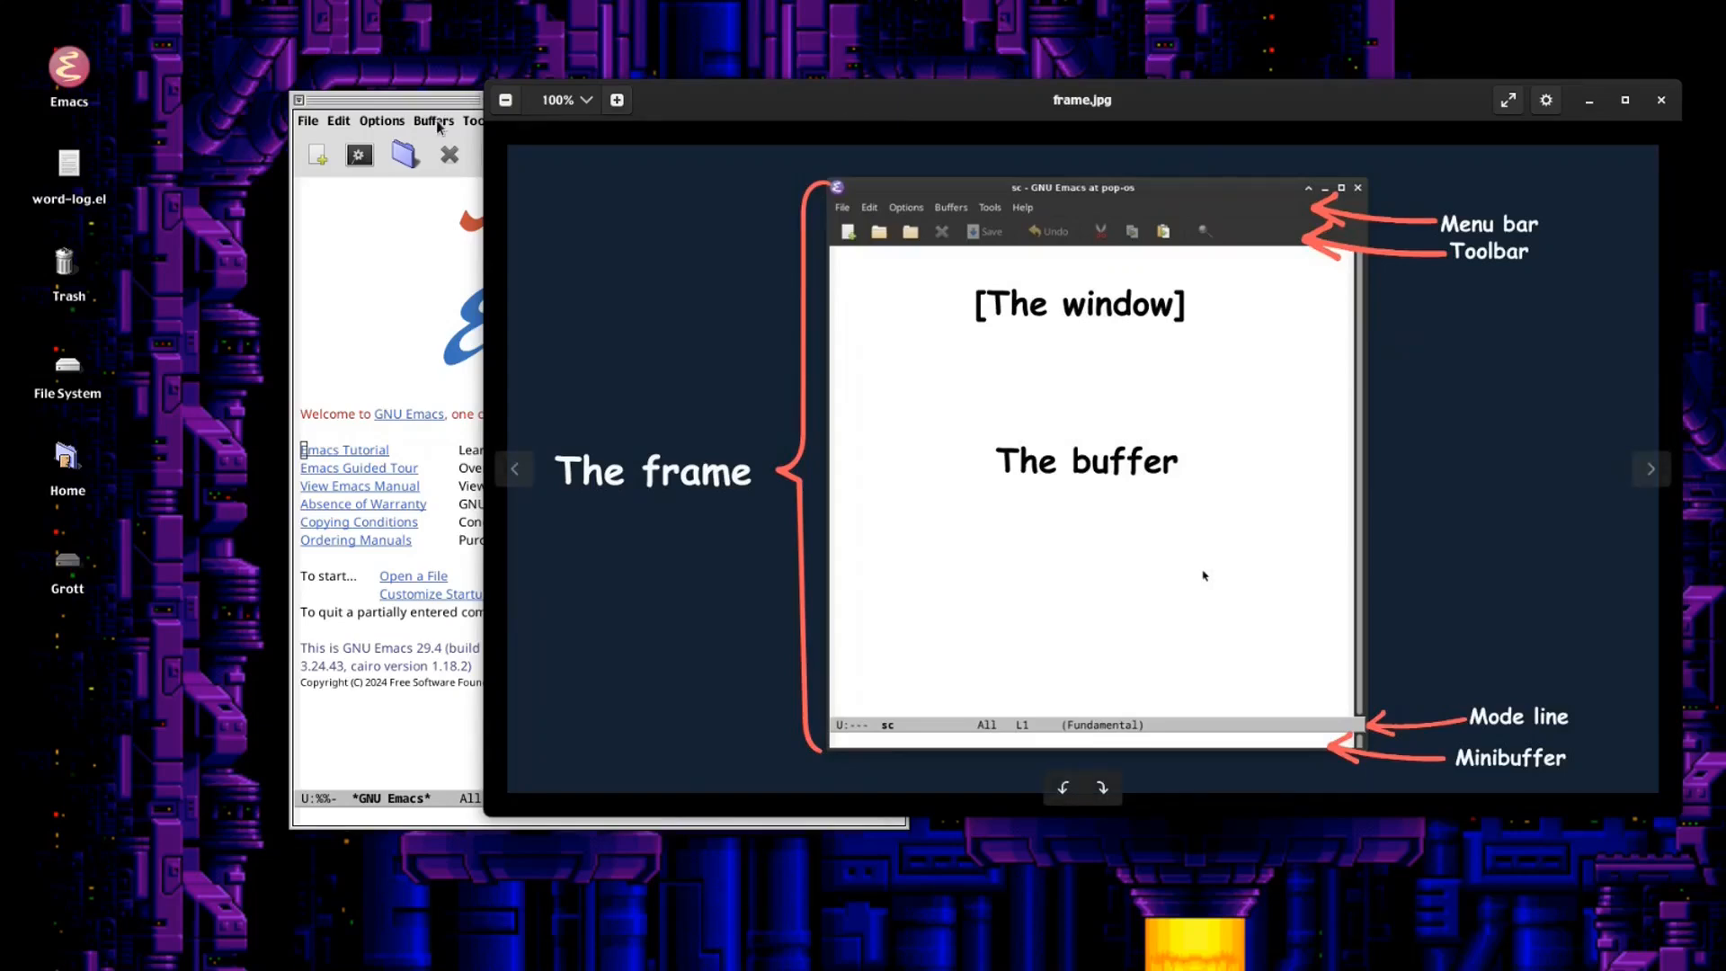
Raise the Emacs welcome window in front of the diagram and show the Options menu.
left_click(381, 120)
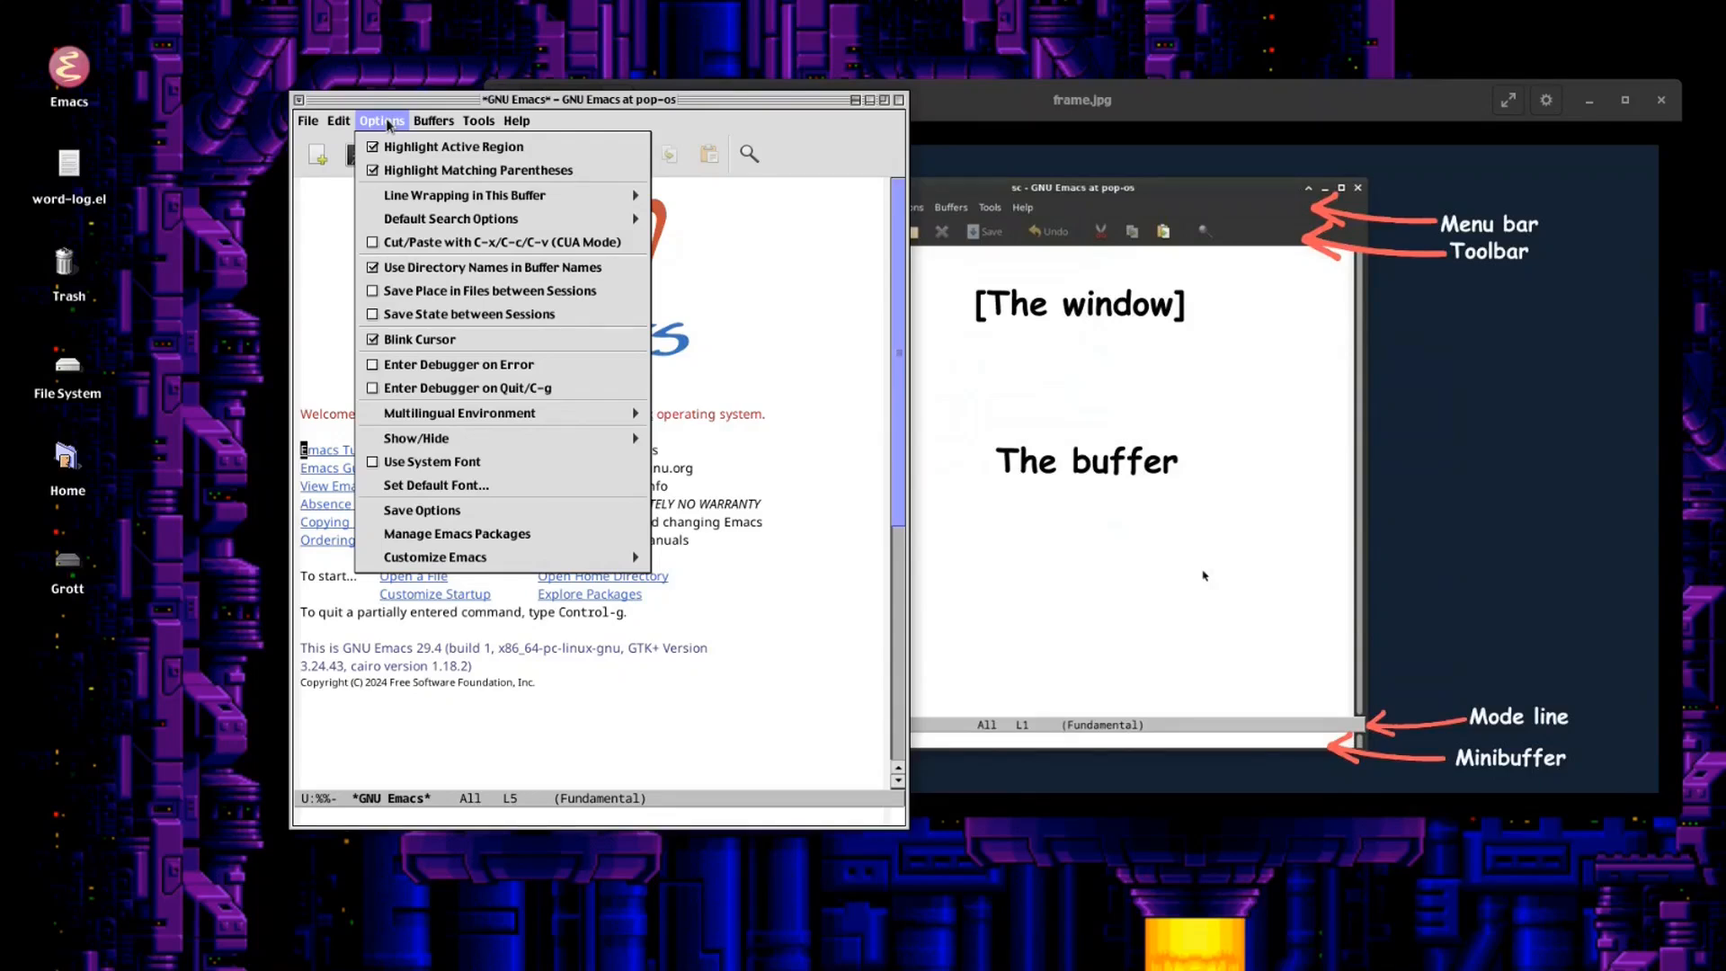
Browse the Tools, Options, Help, Tools and Edit menus in turn, then dismiss them.
left_click(478, 121)
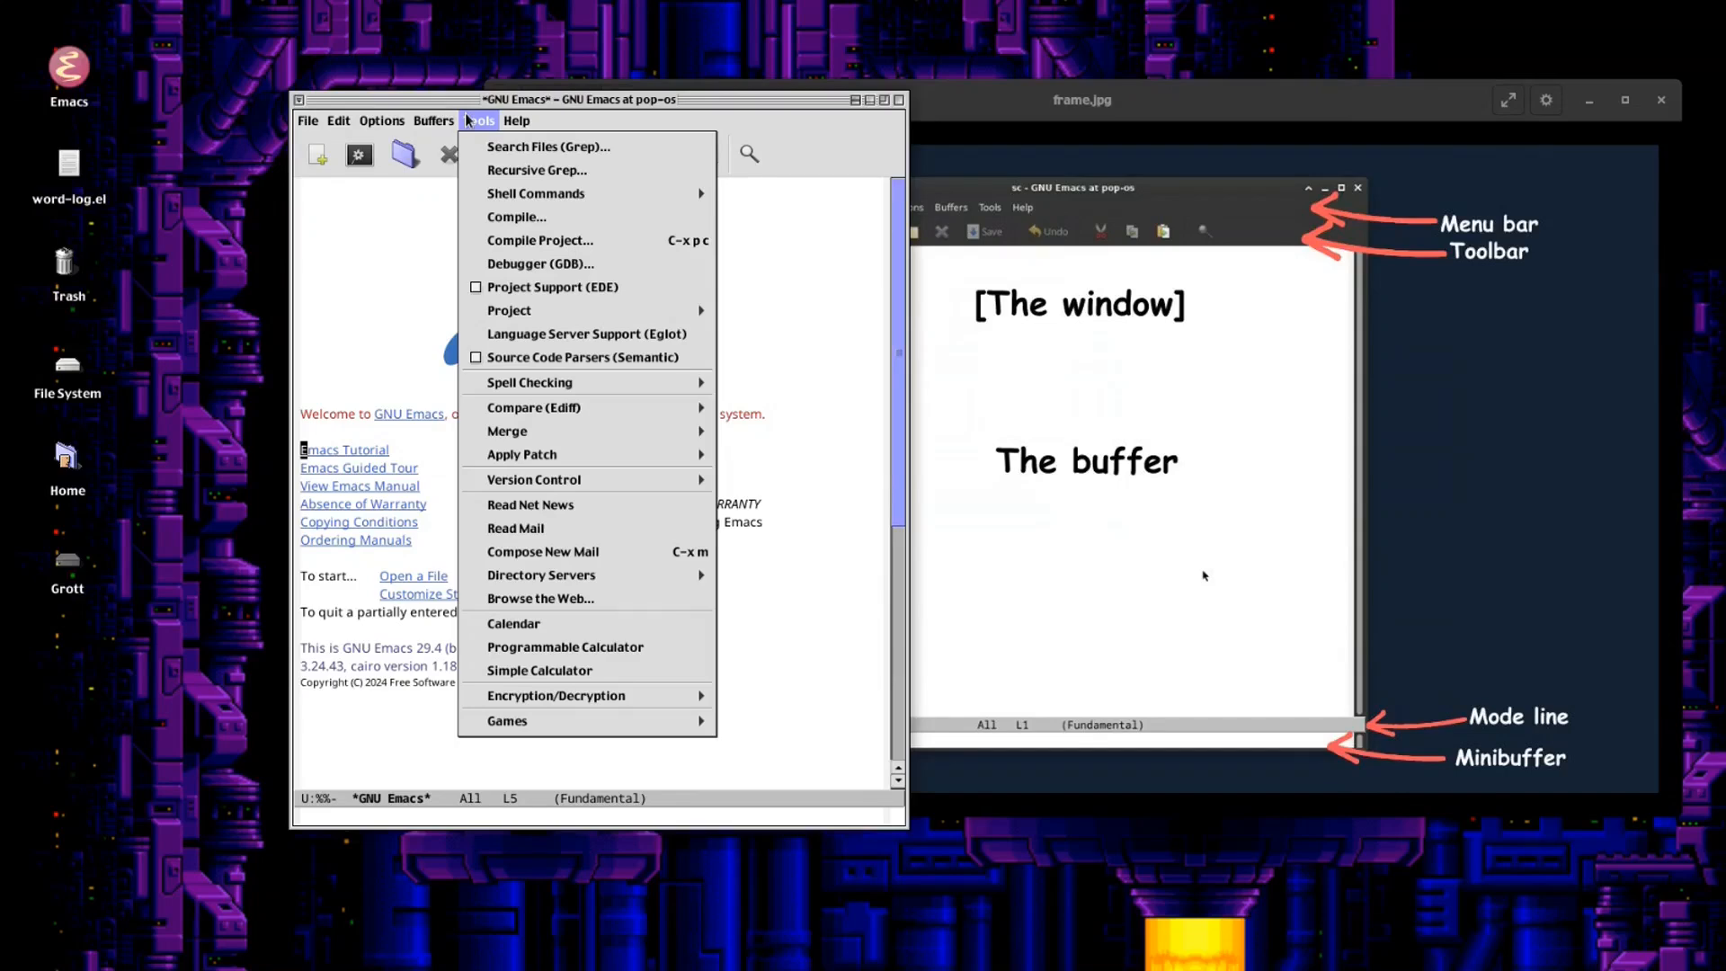
left_click(381, 121)
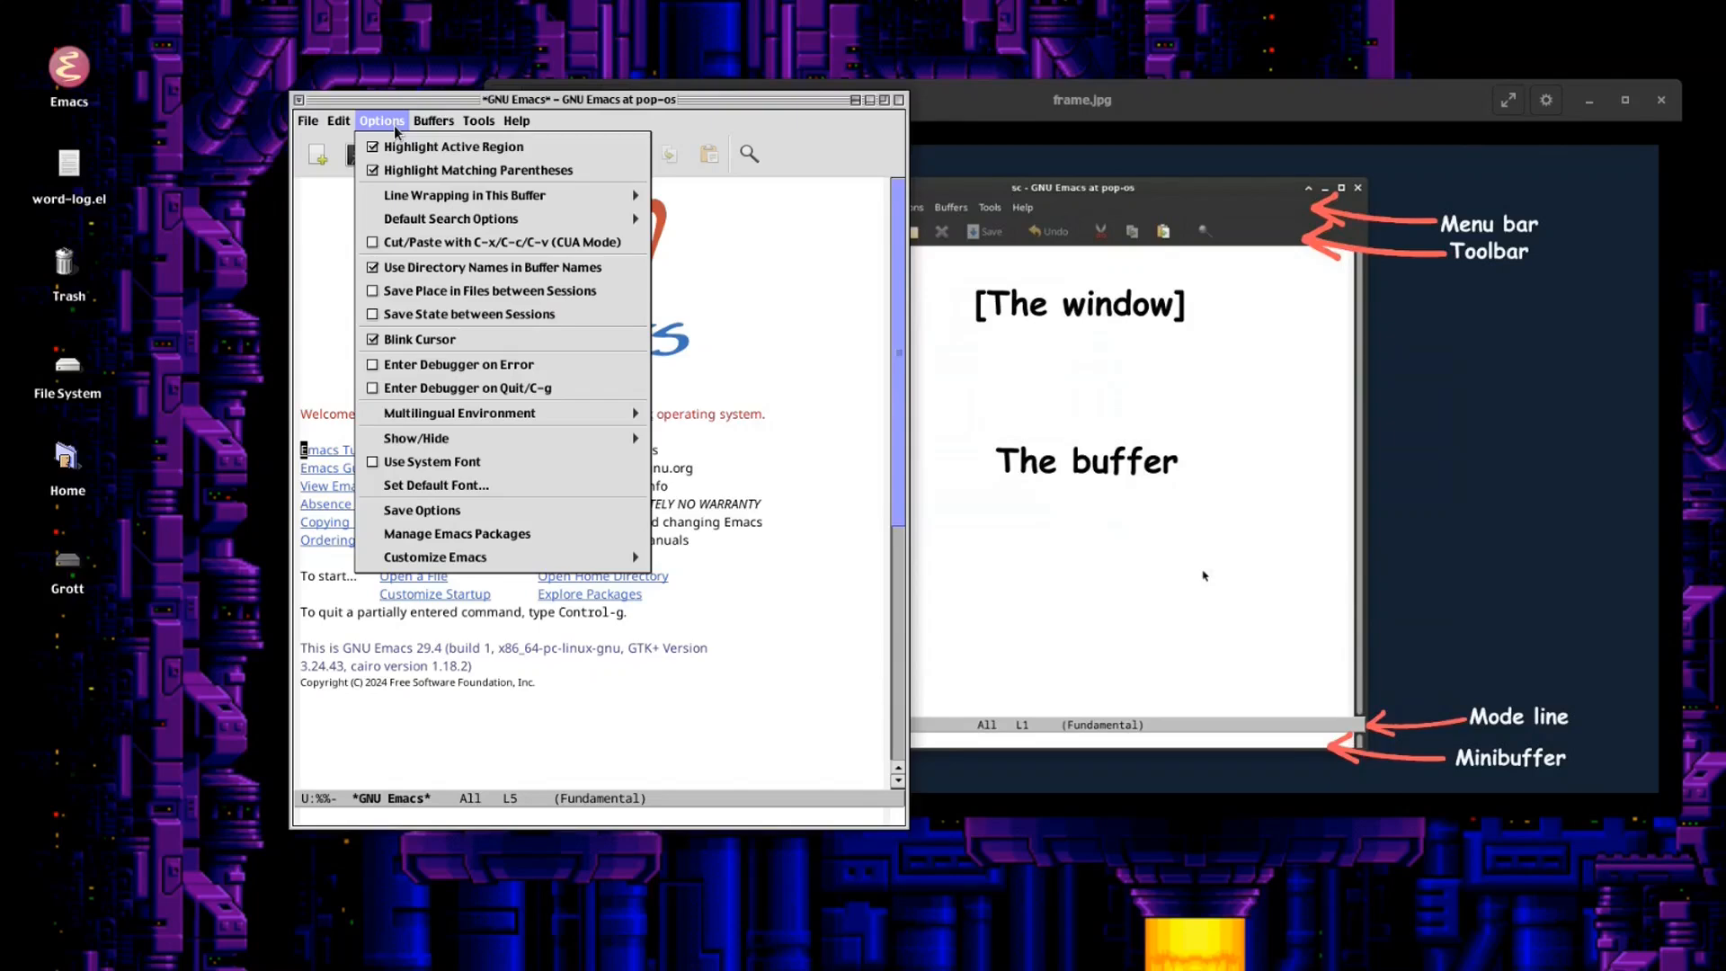
left_click(516, 120)
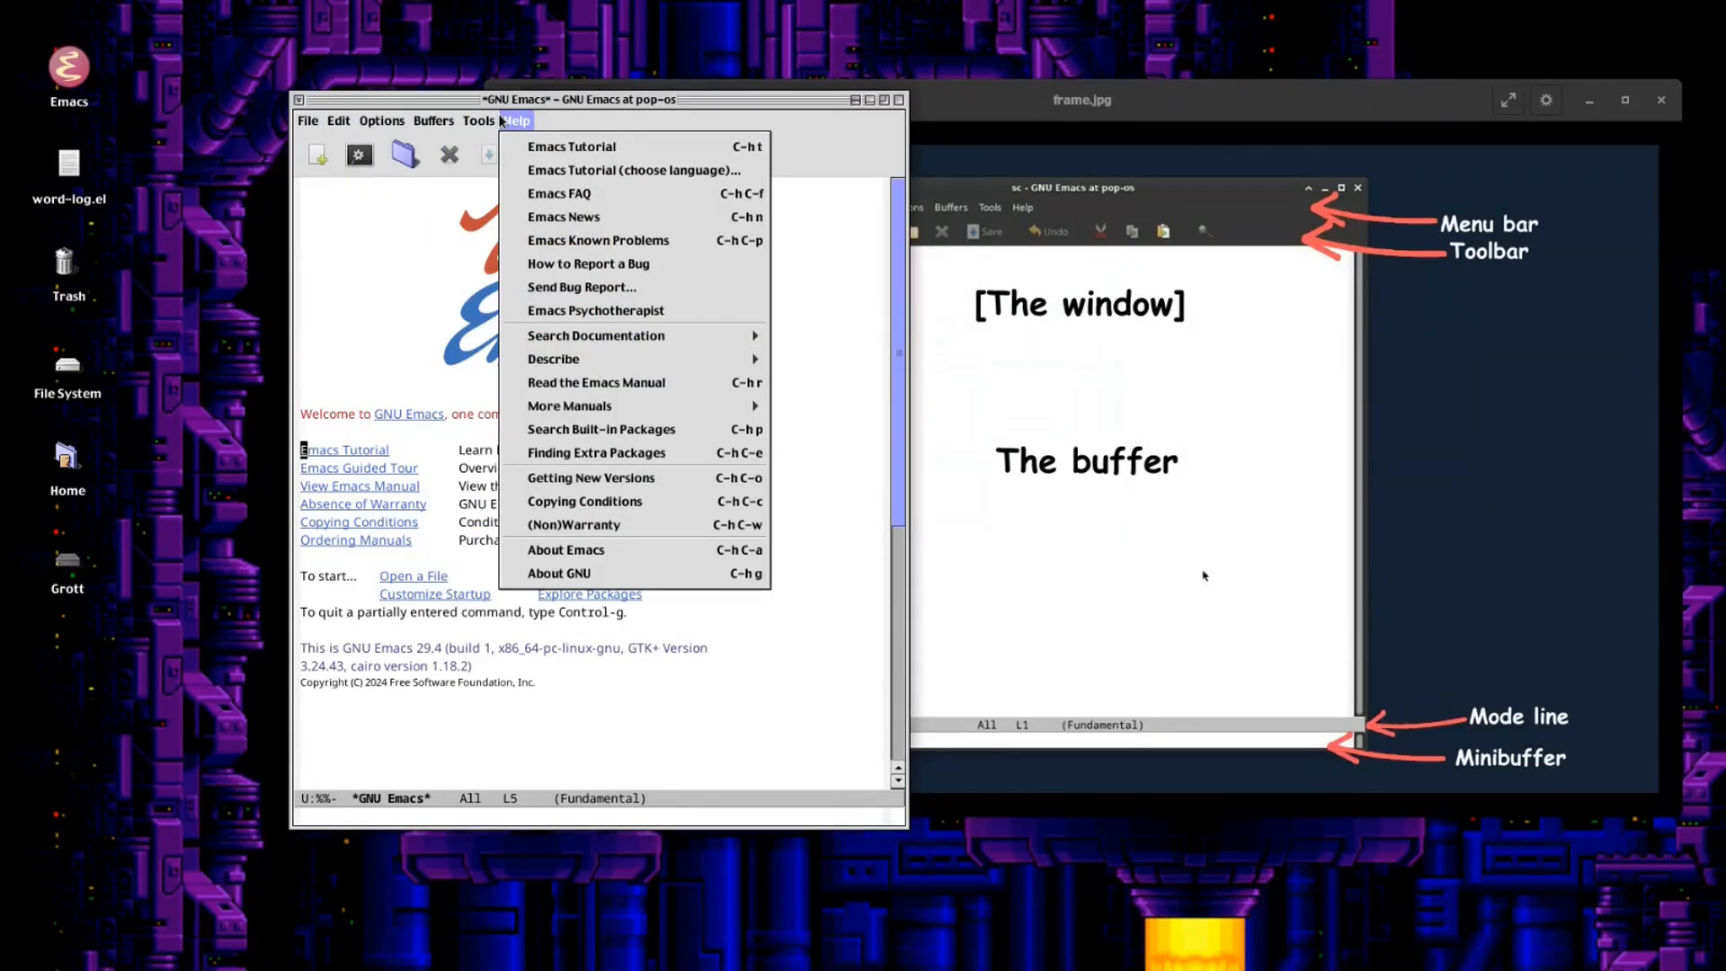
left_click(479, 120)
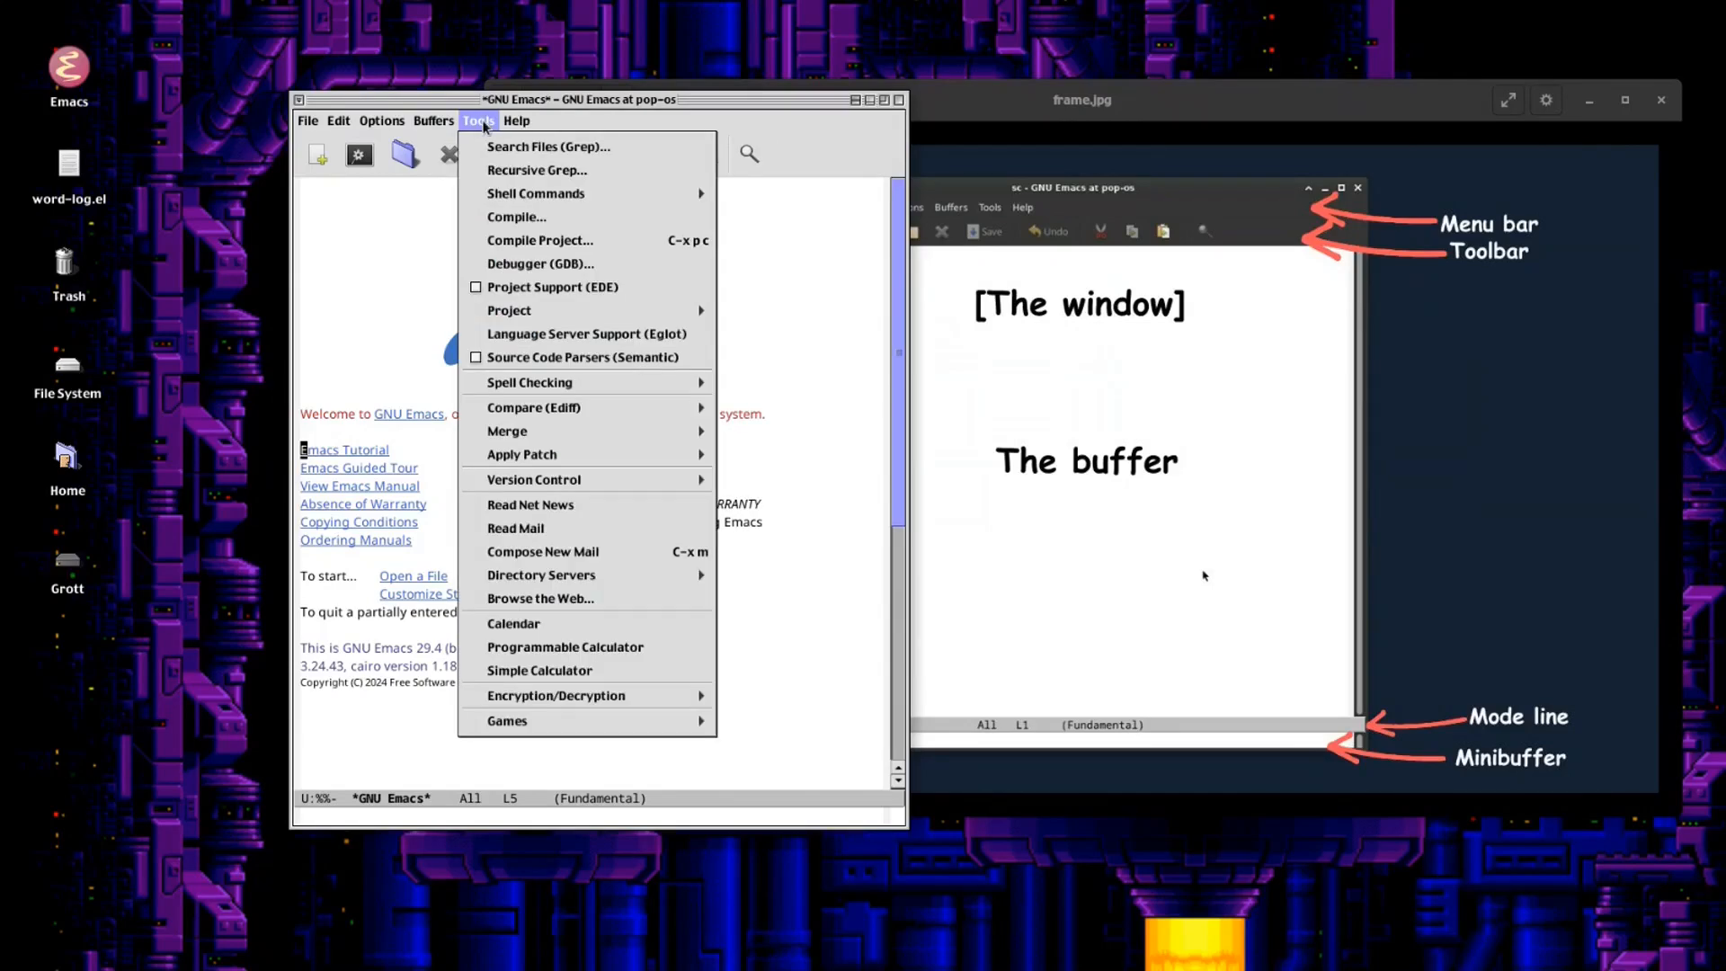
left_click(338, 121)
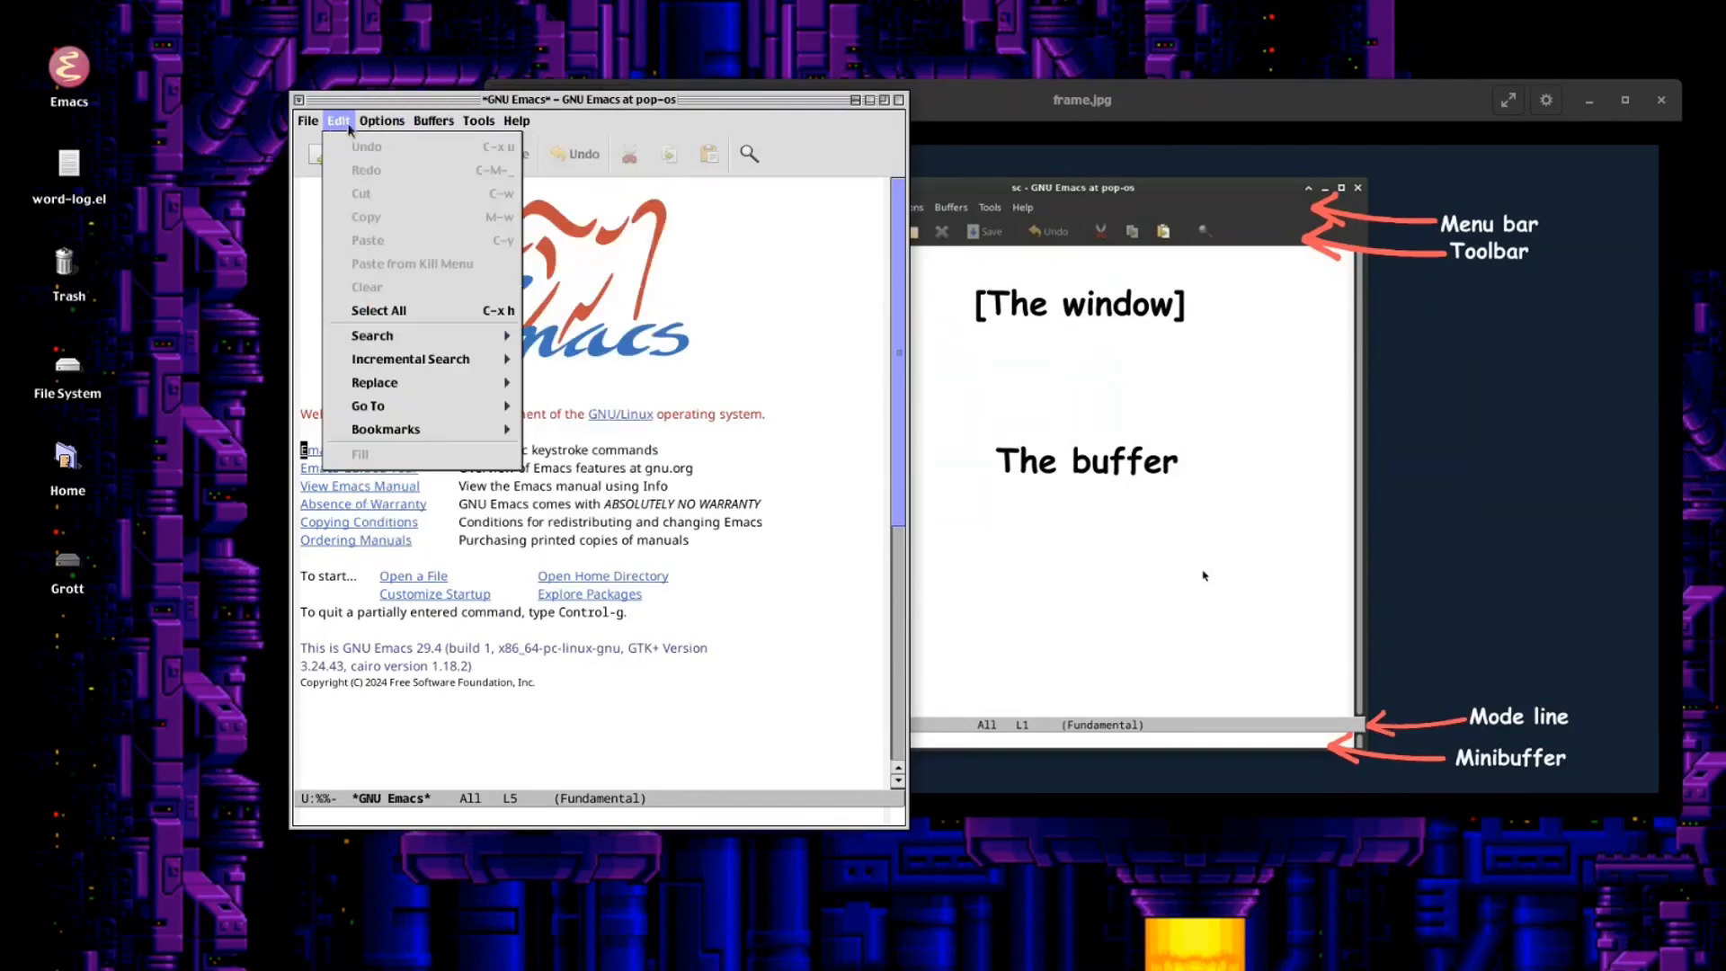
left_click(782, 336)
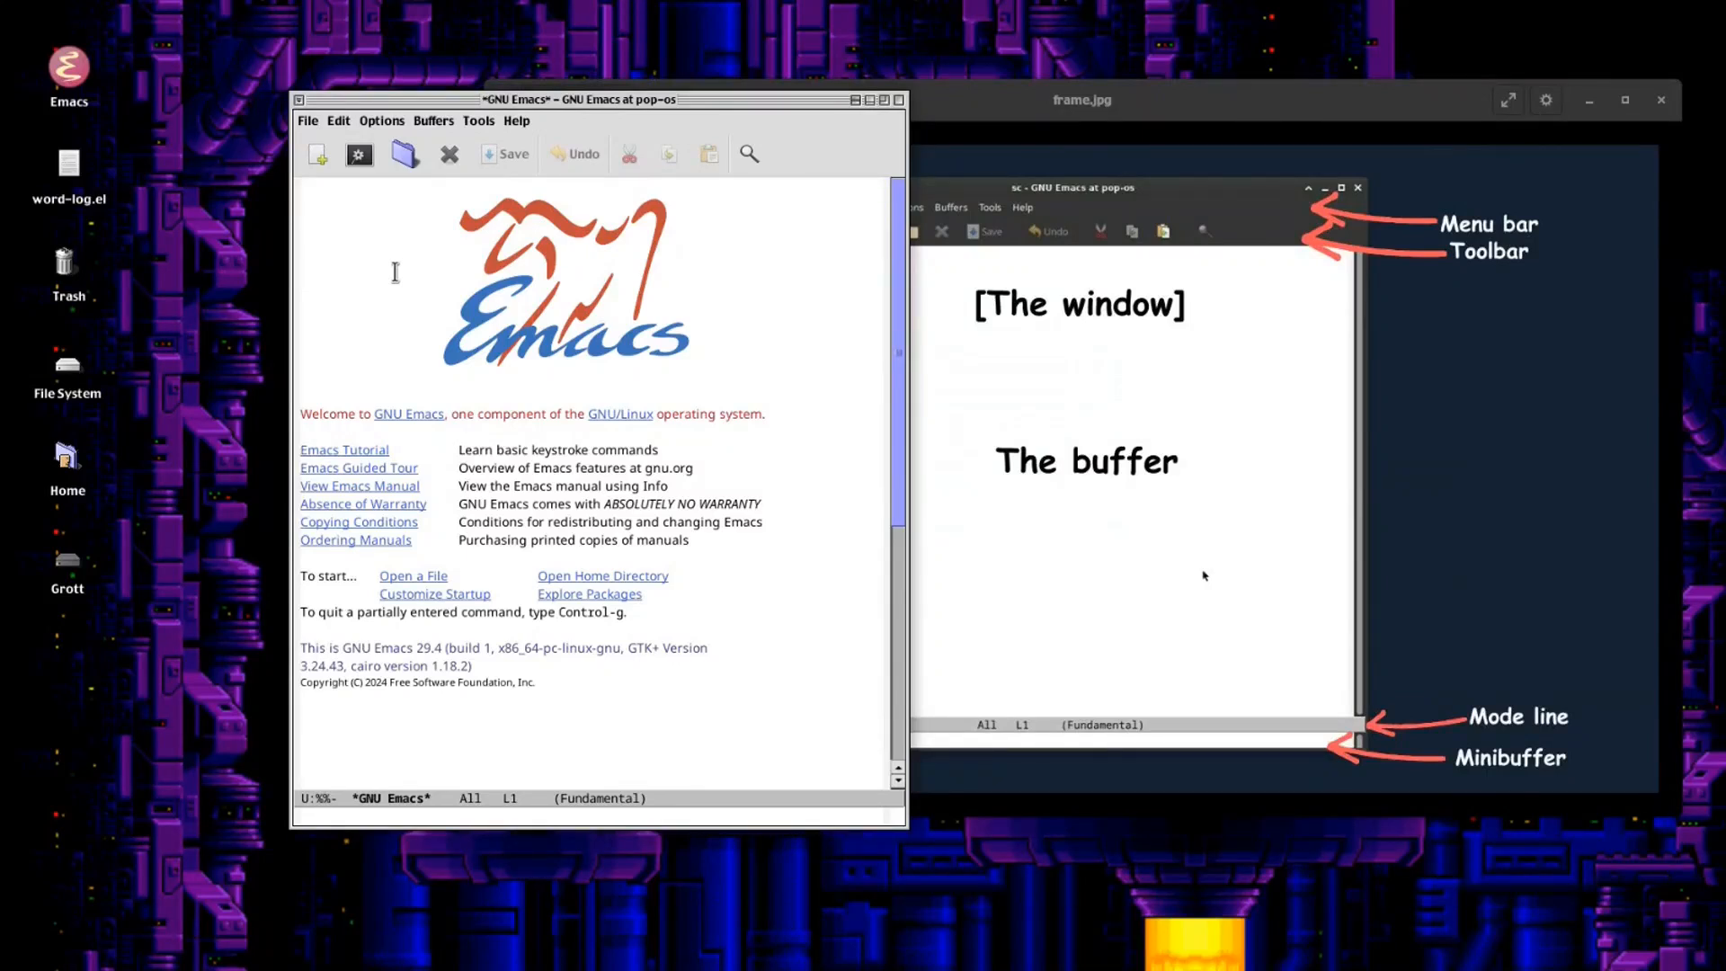
mouse_move(448, 319)
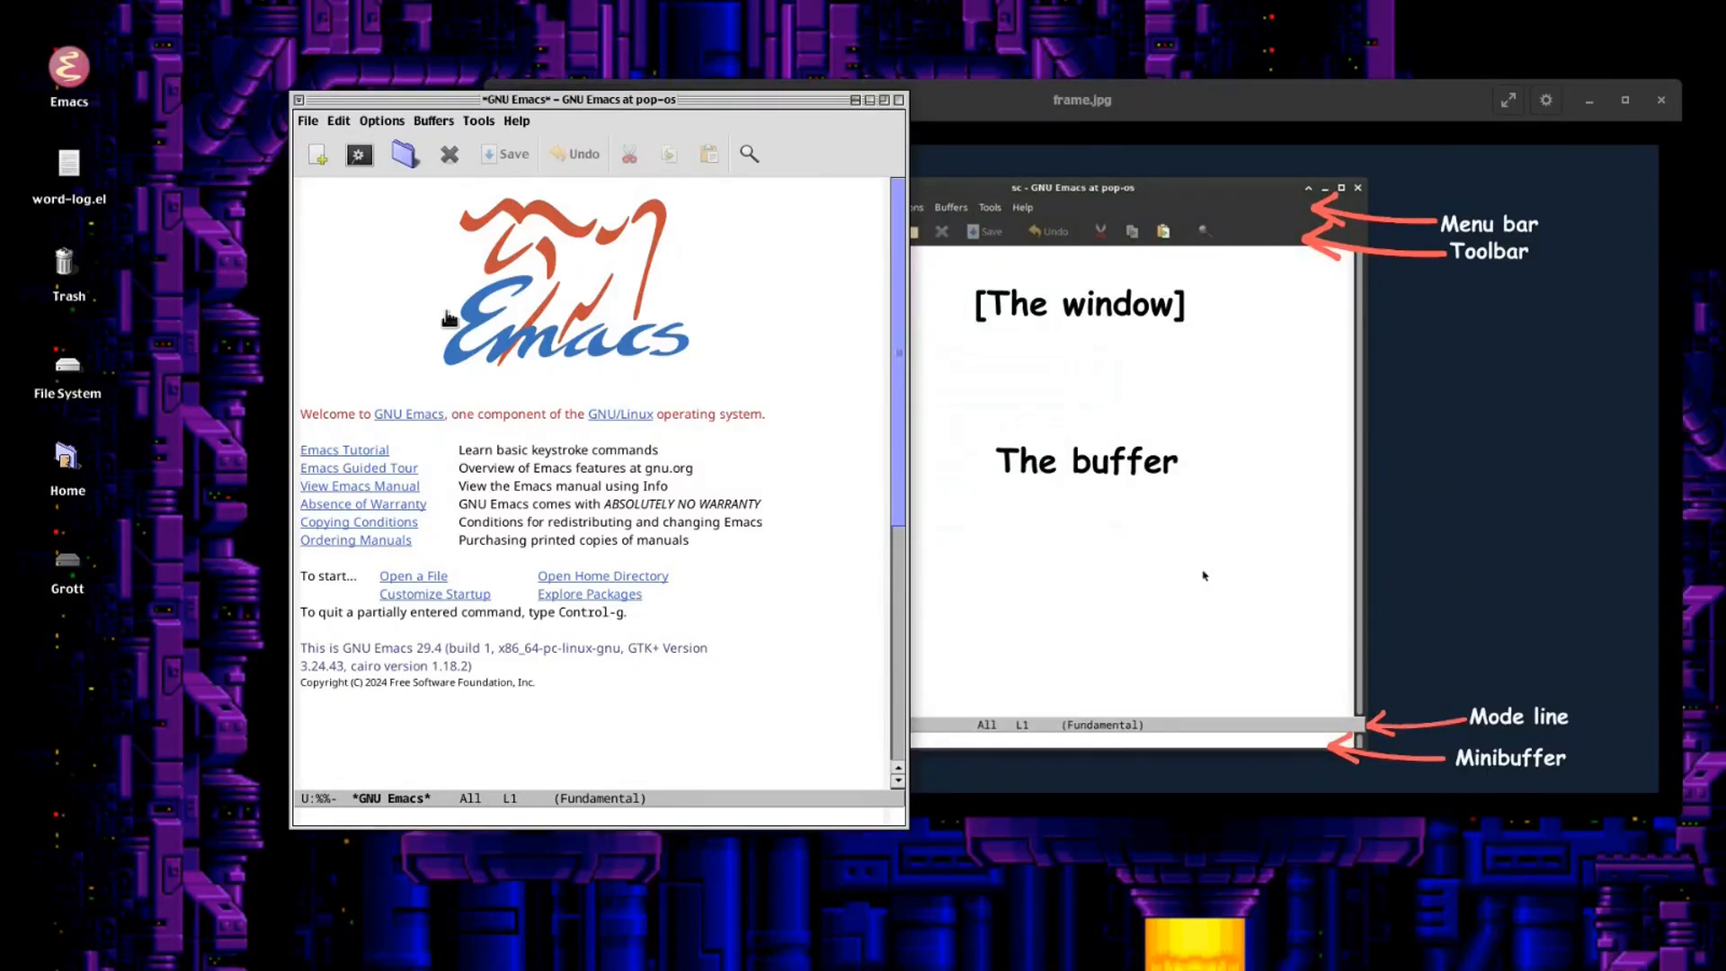
mouse_move(573, 152)
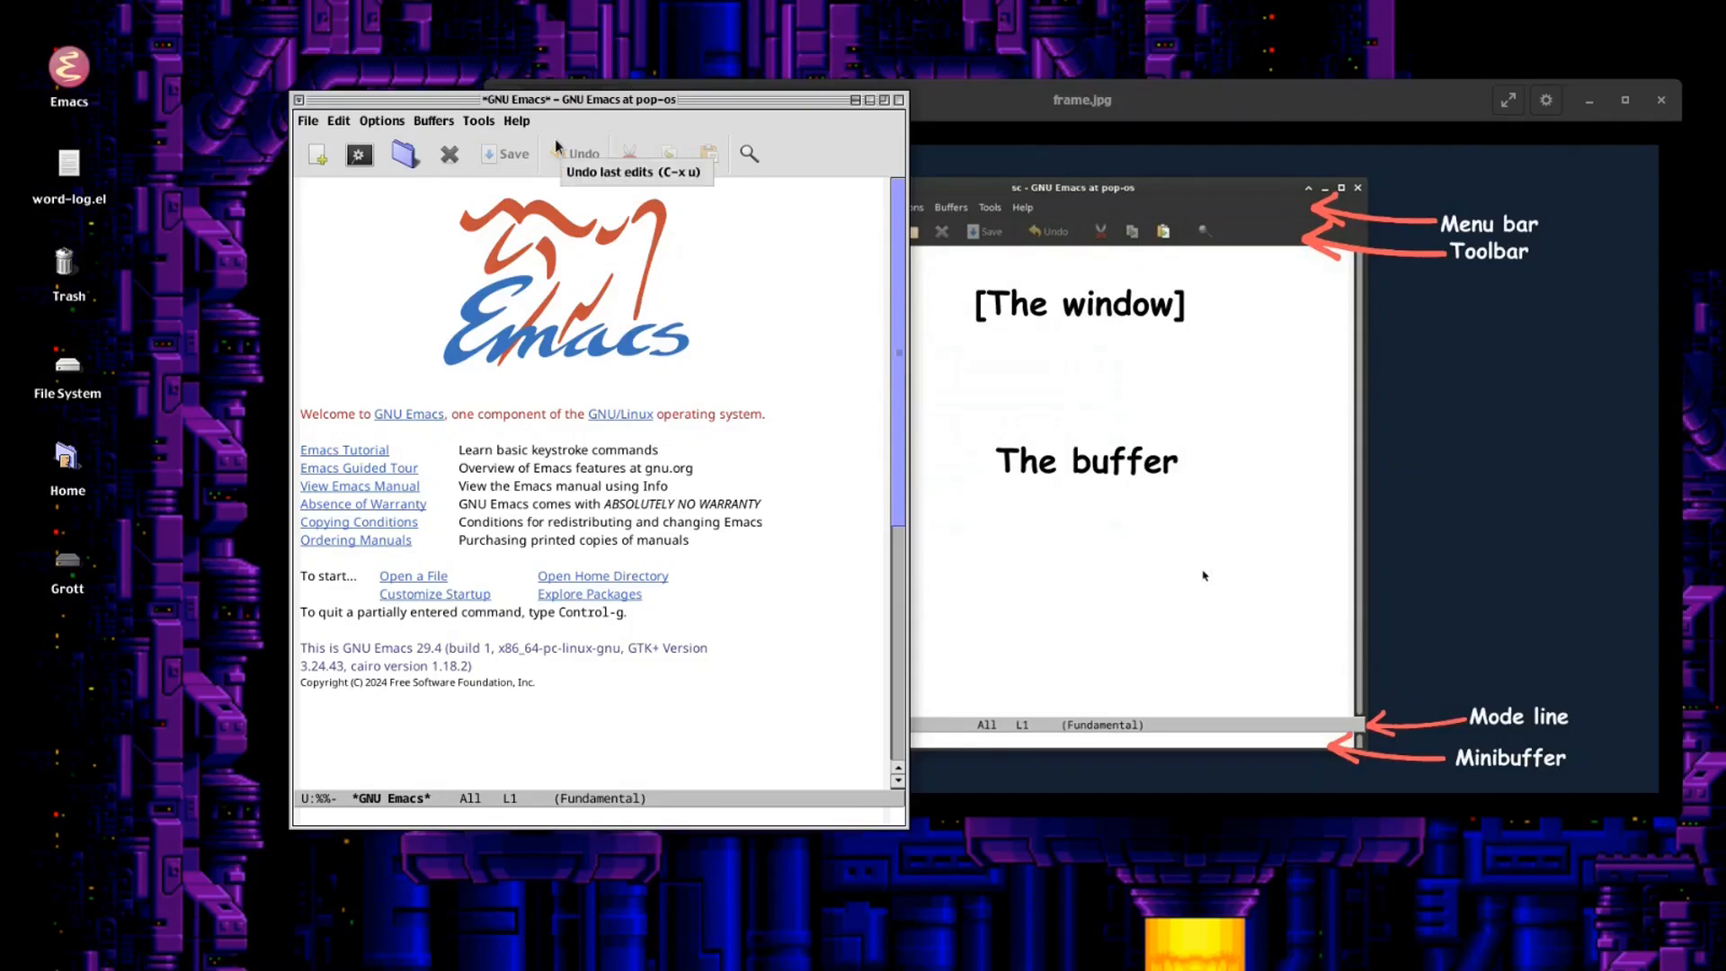
left_click(304, 277)
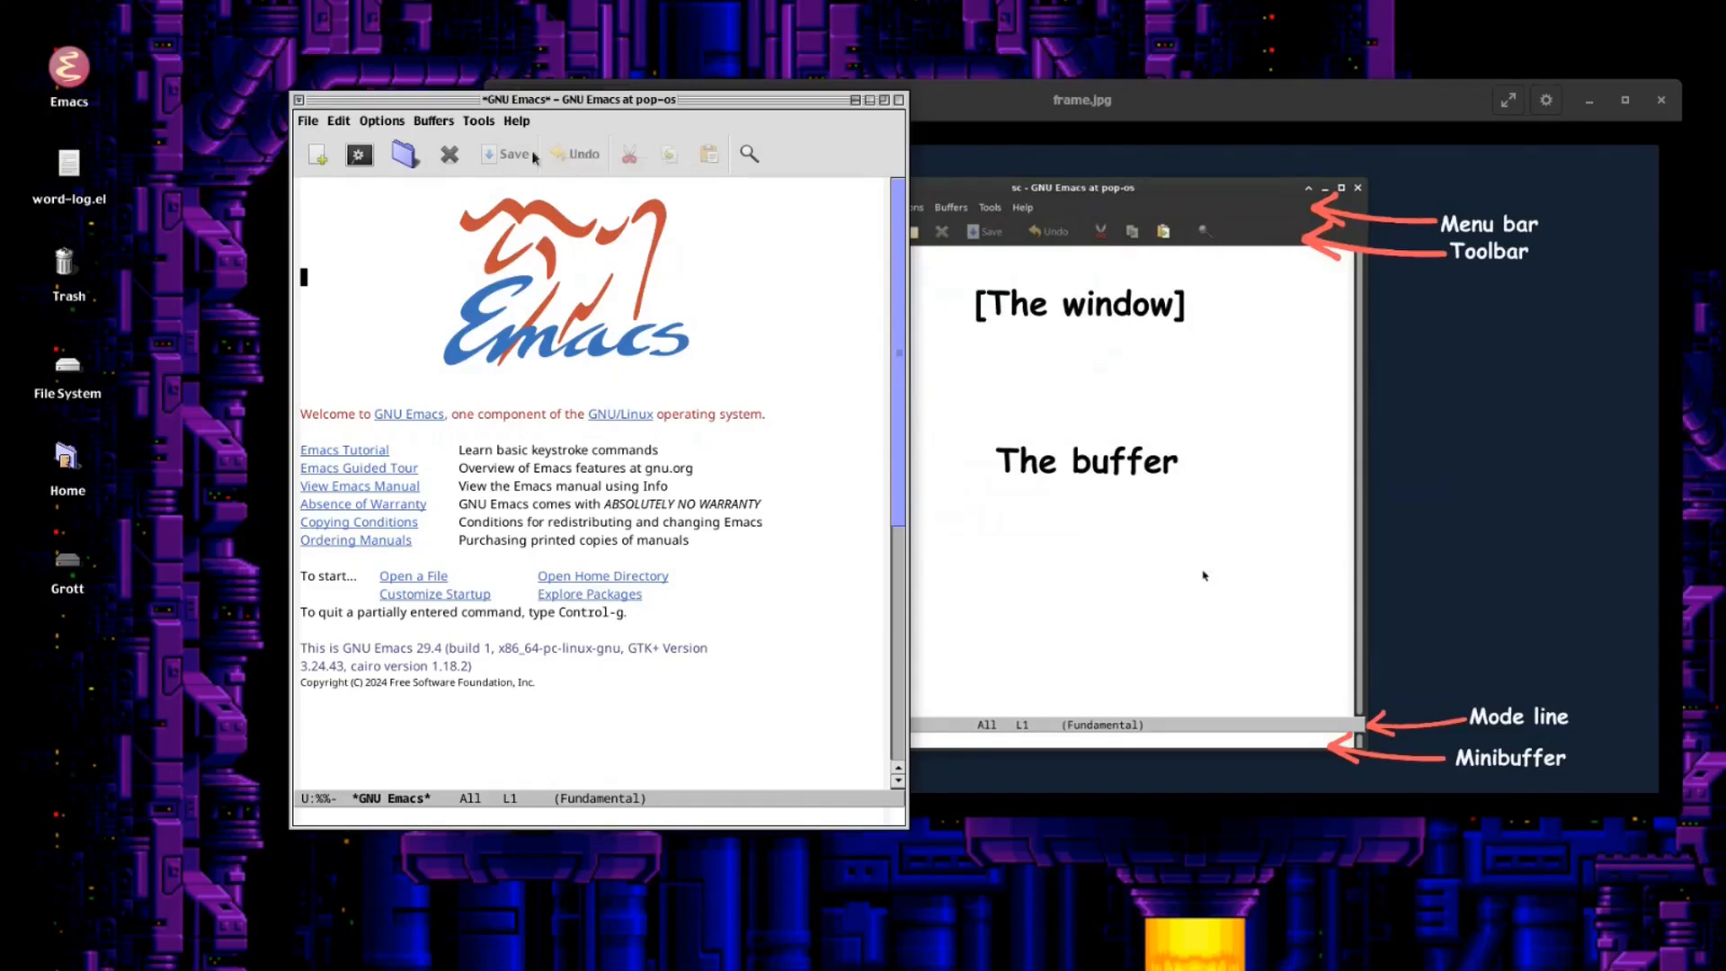
mouse_move(405, 153)
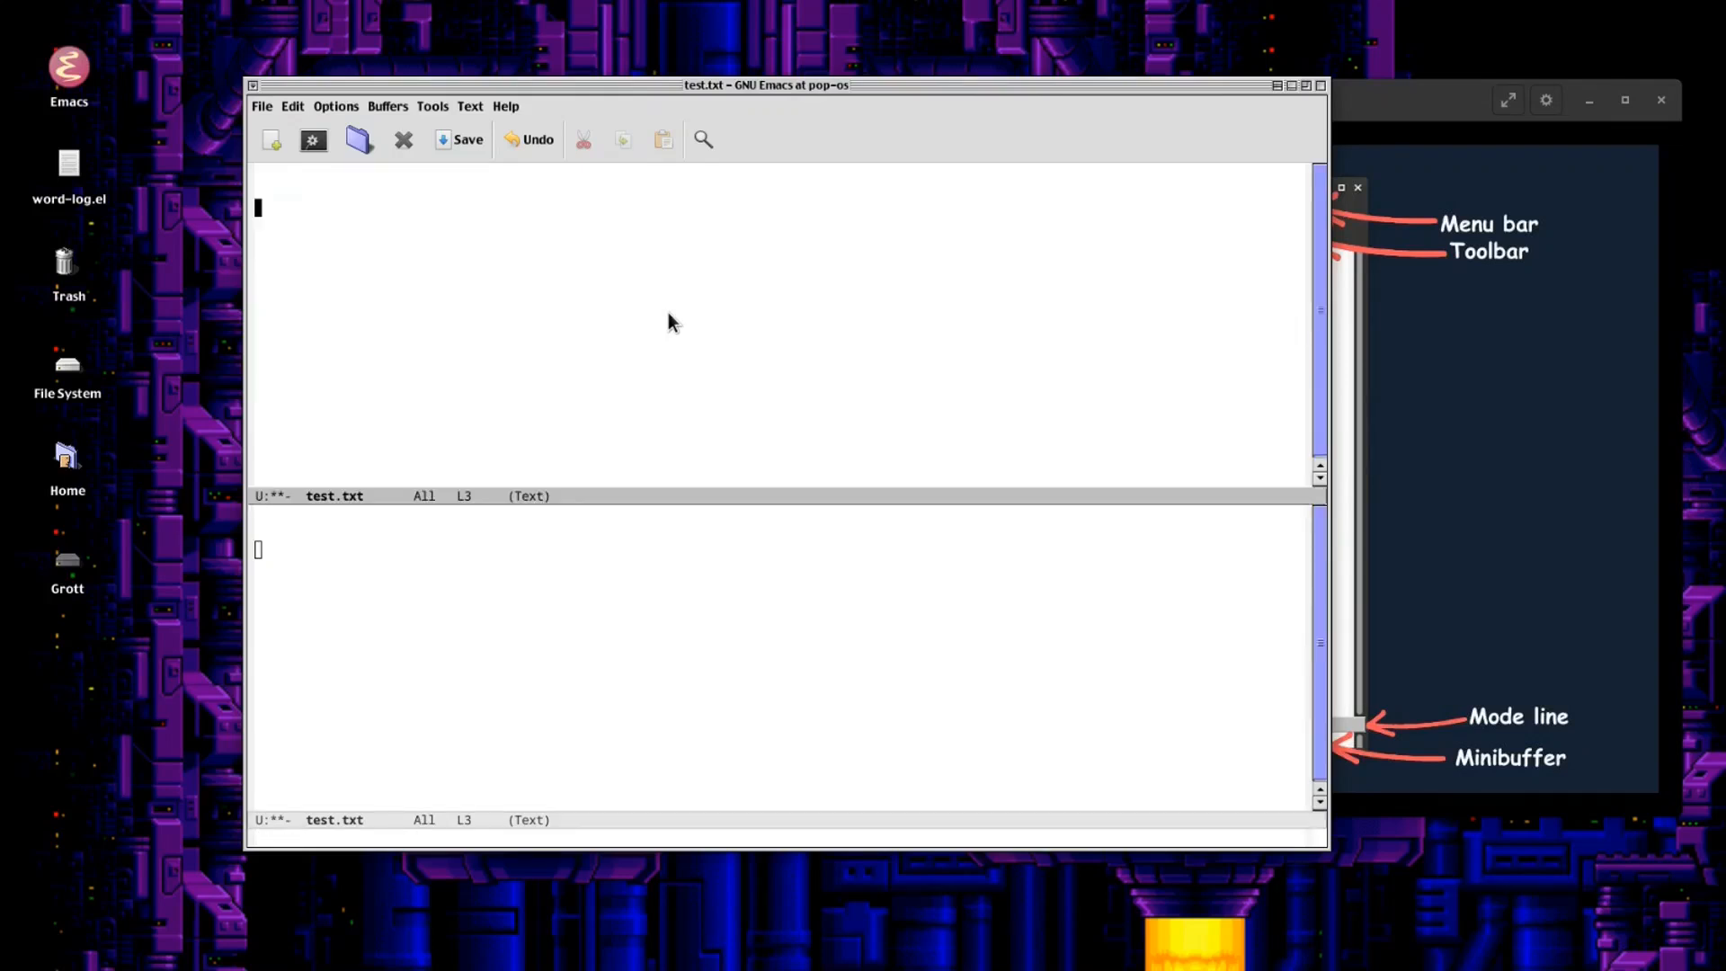
mouse_move(523, 219)
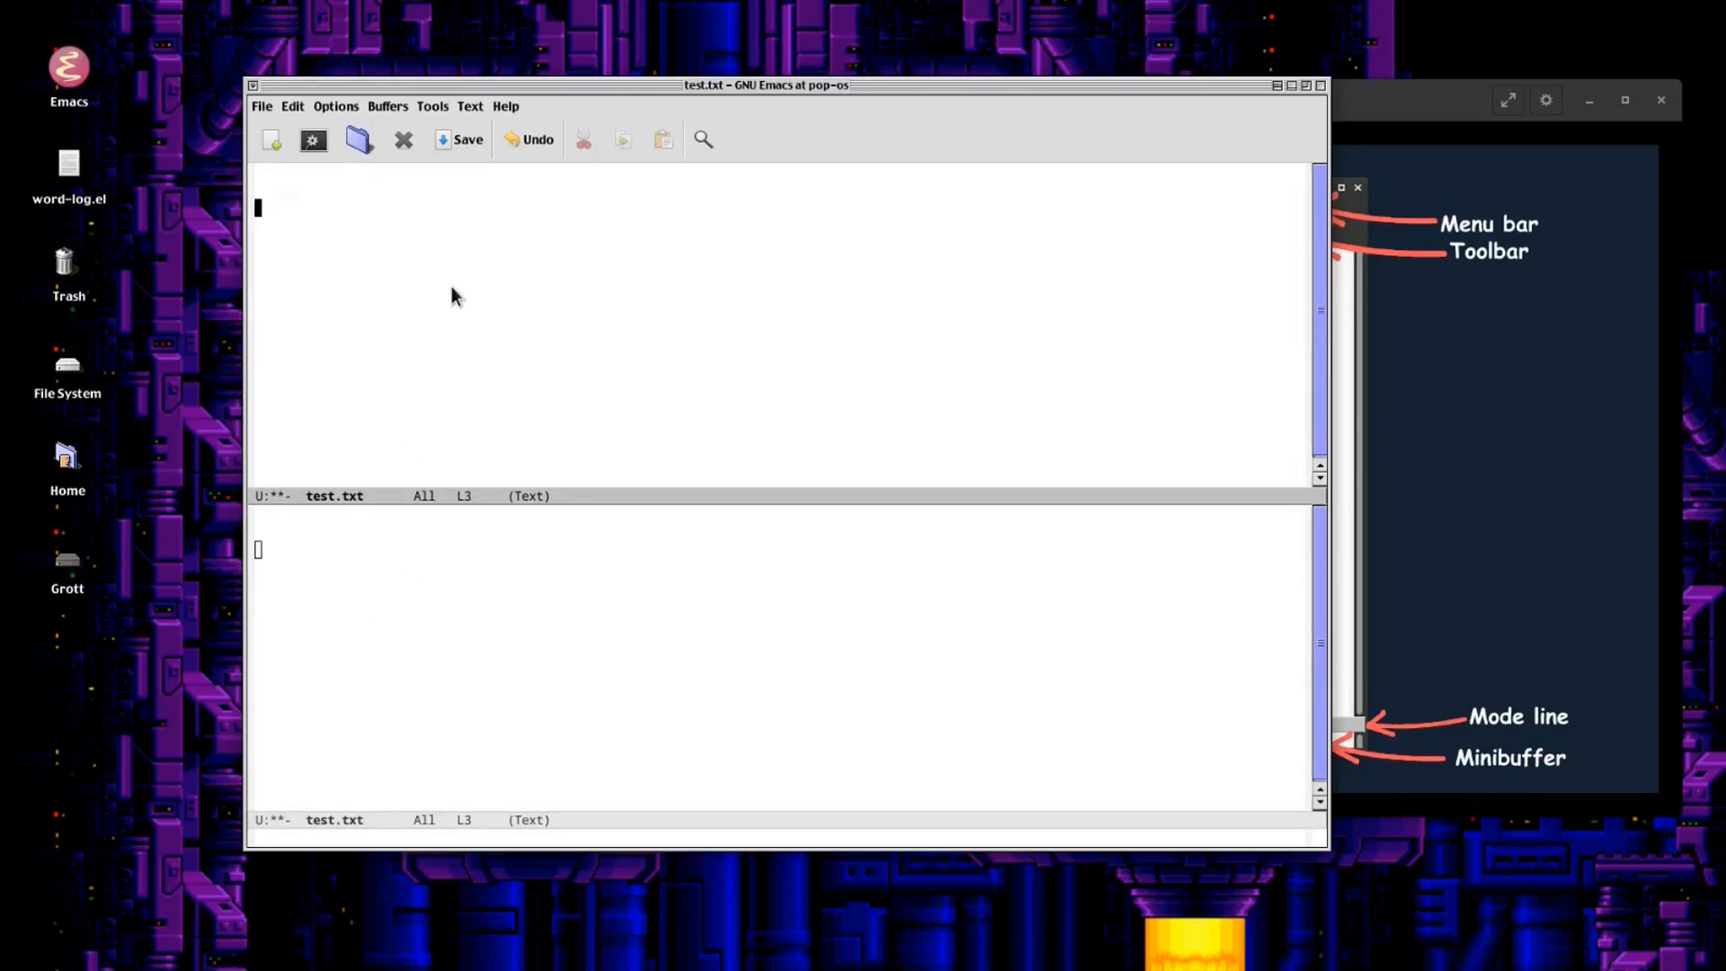
Enter the line "This is the same file" into test.txt shown in the three split windows.
type("This")
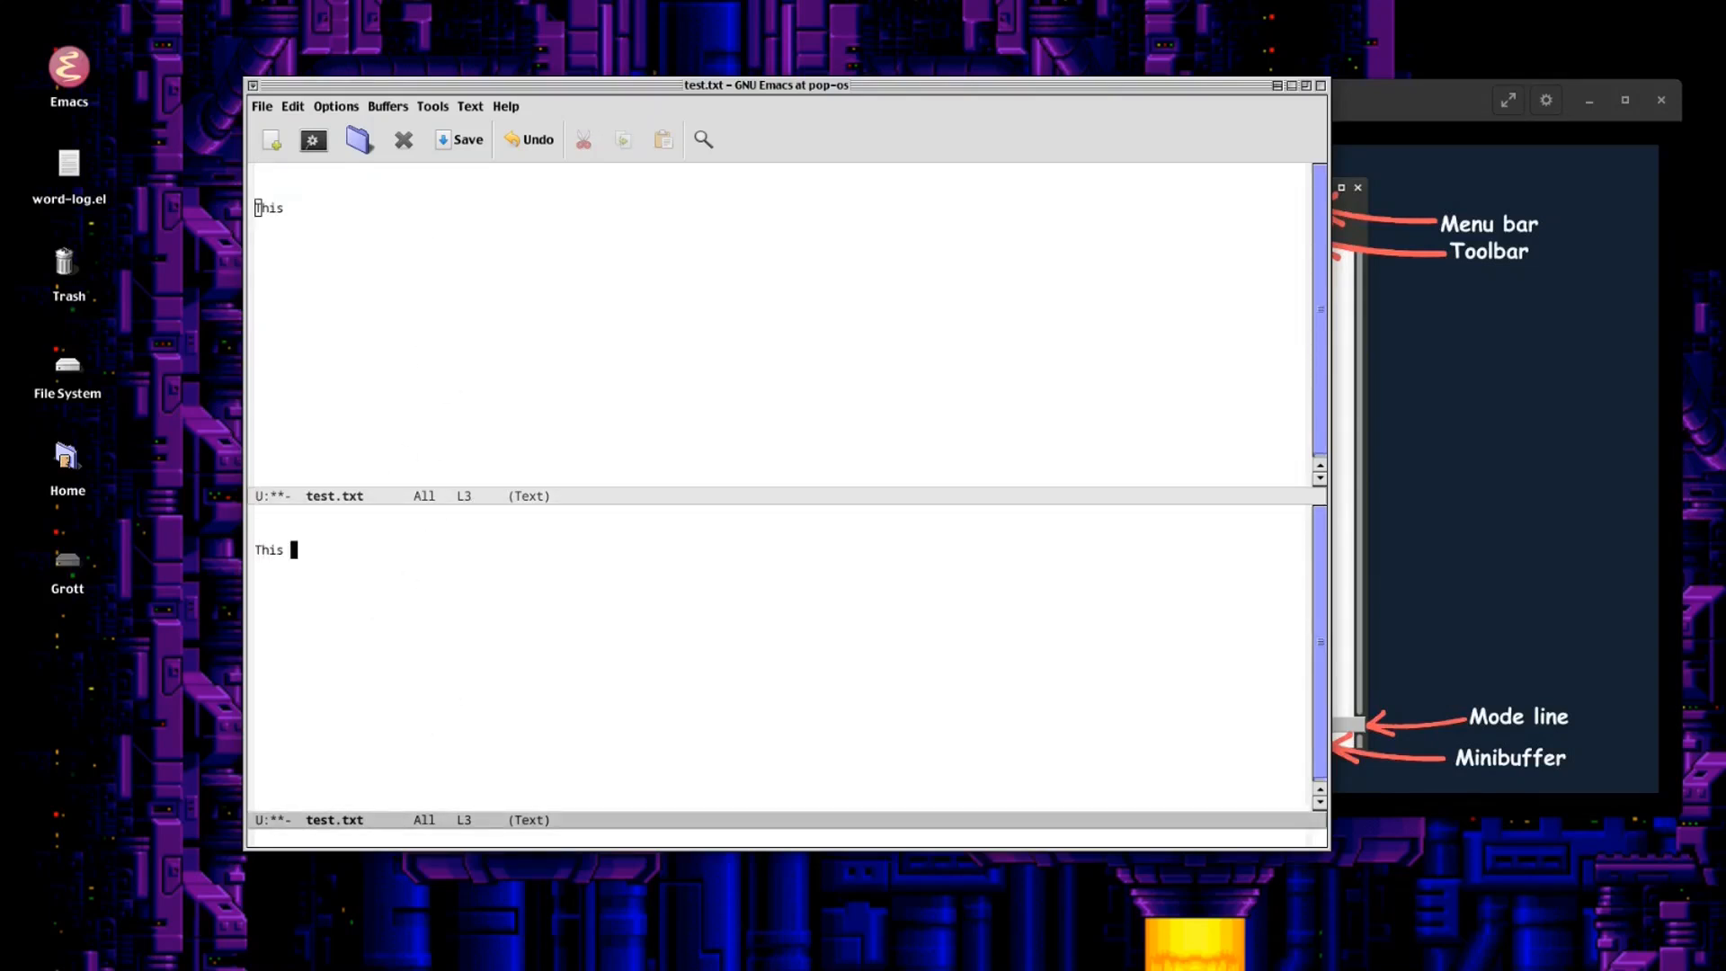
type("is the same file")
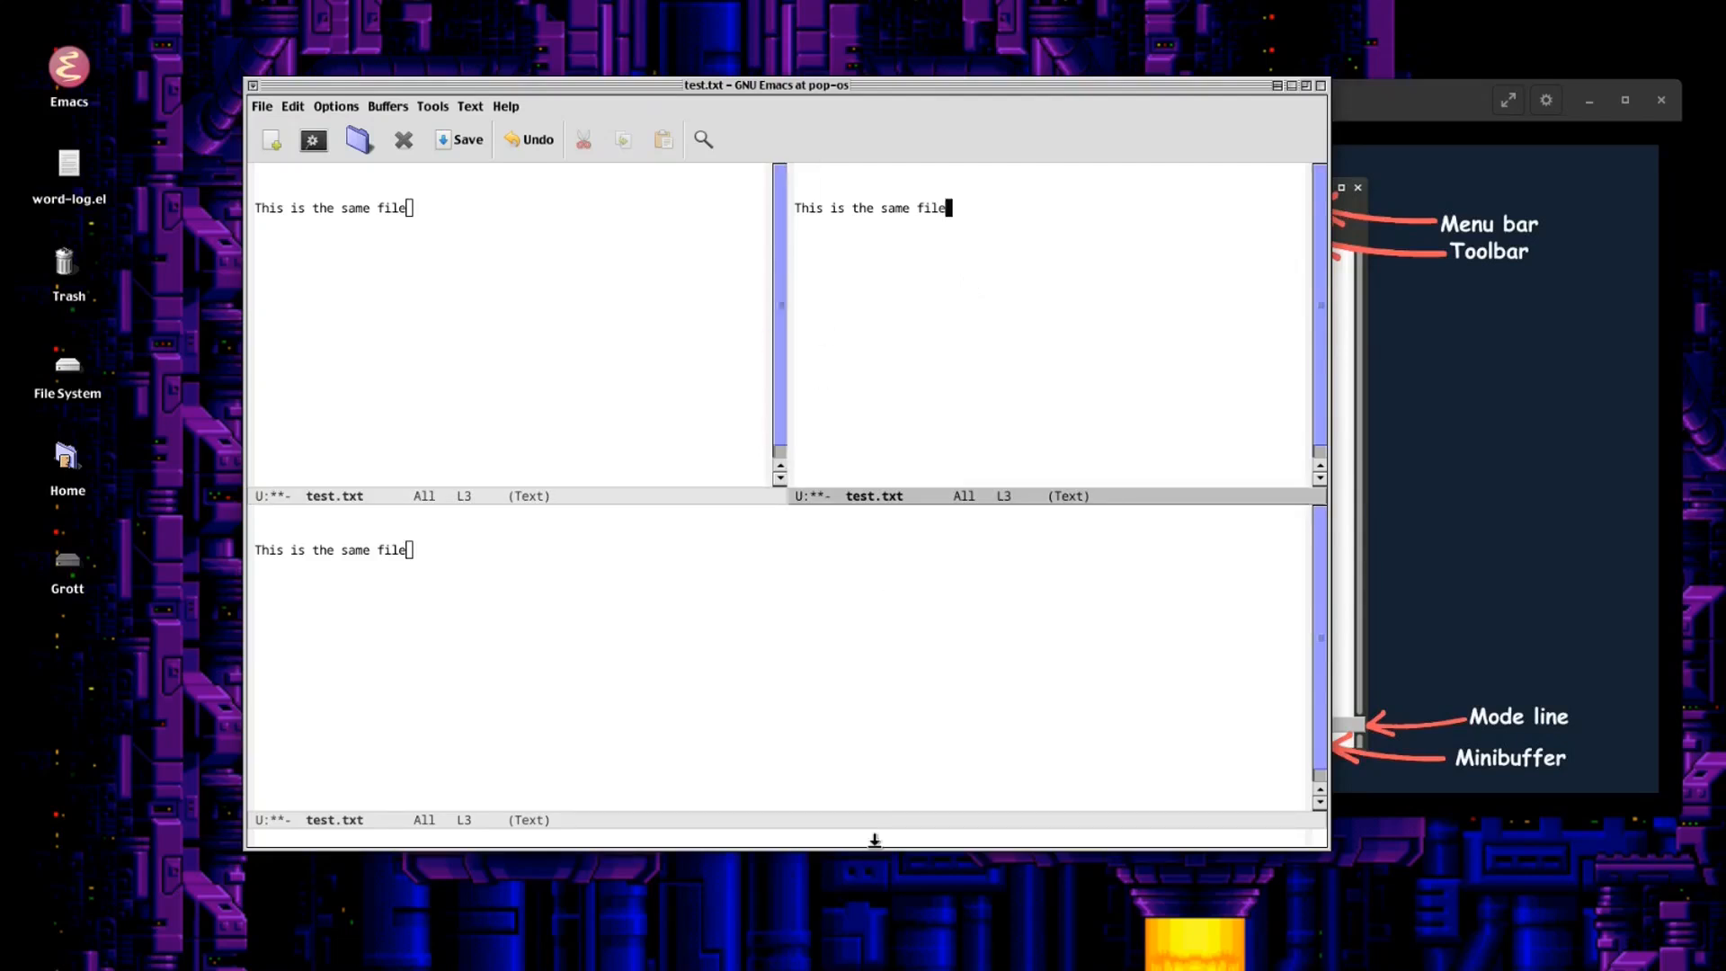
mouse_move(738, 496)
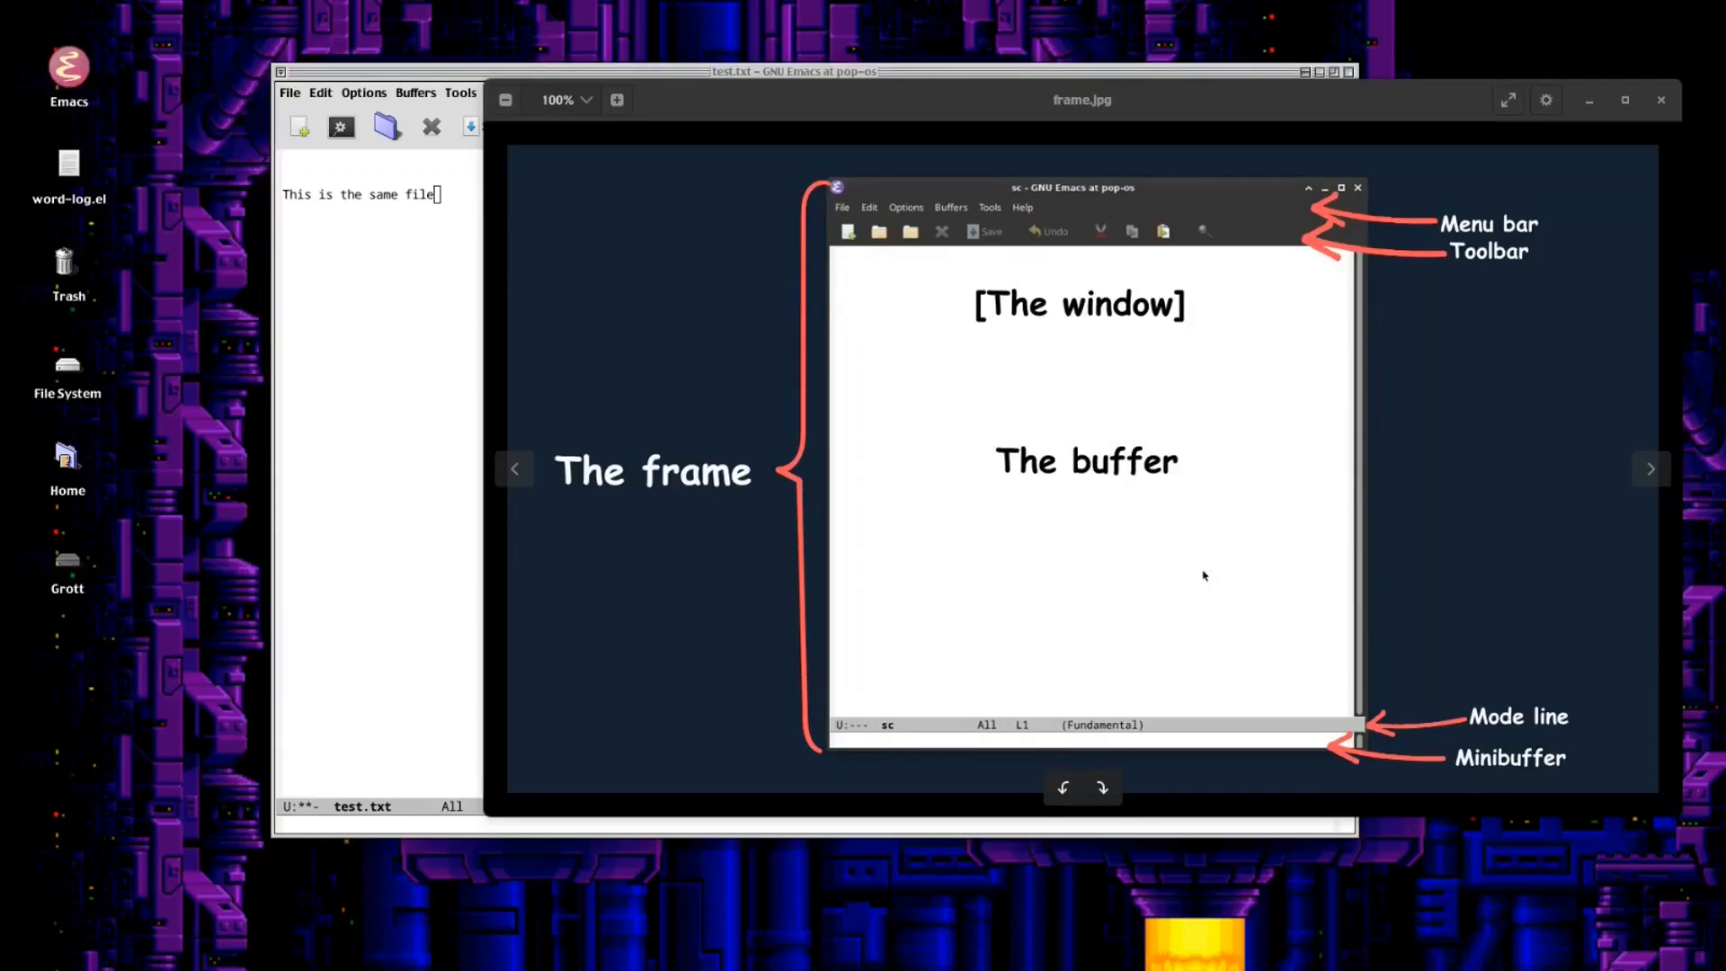
mouse_move(381, 705)
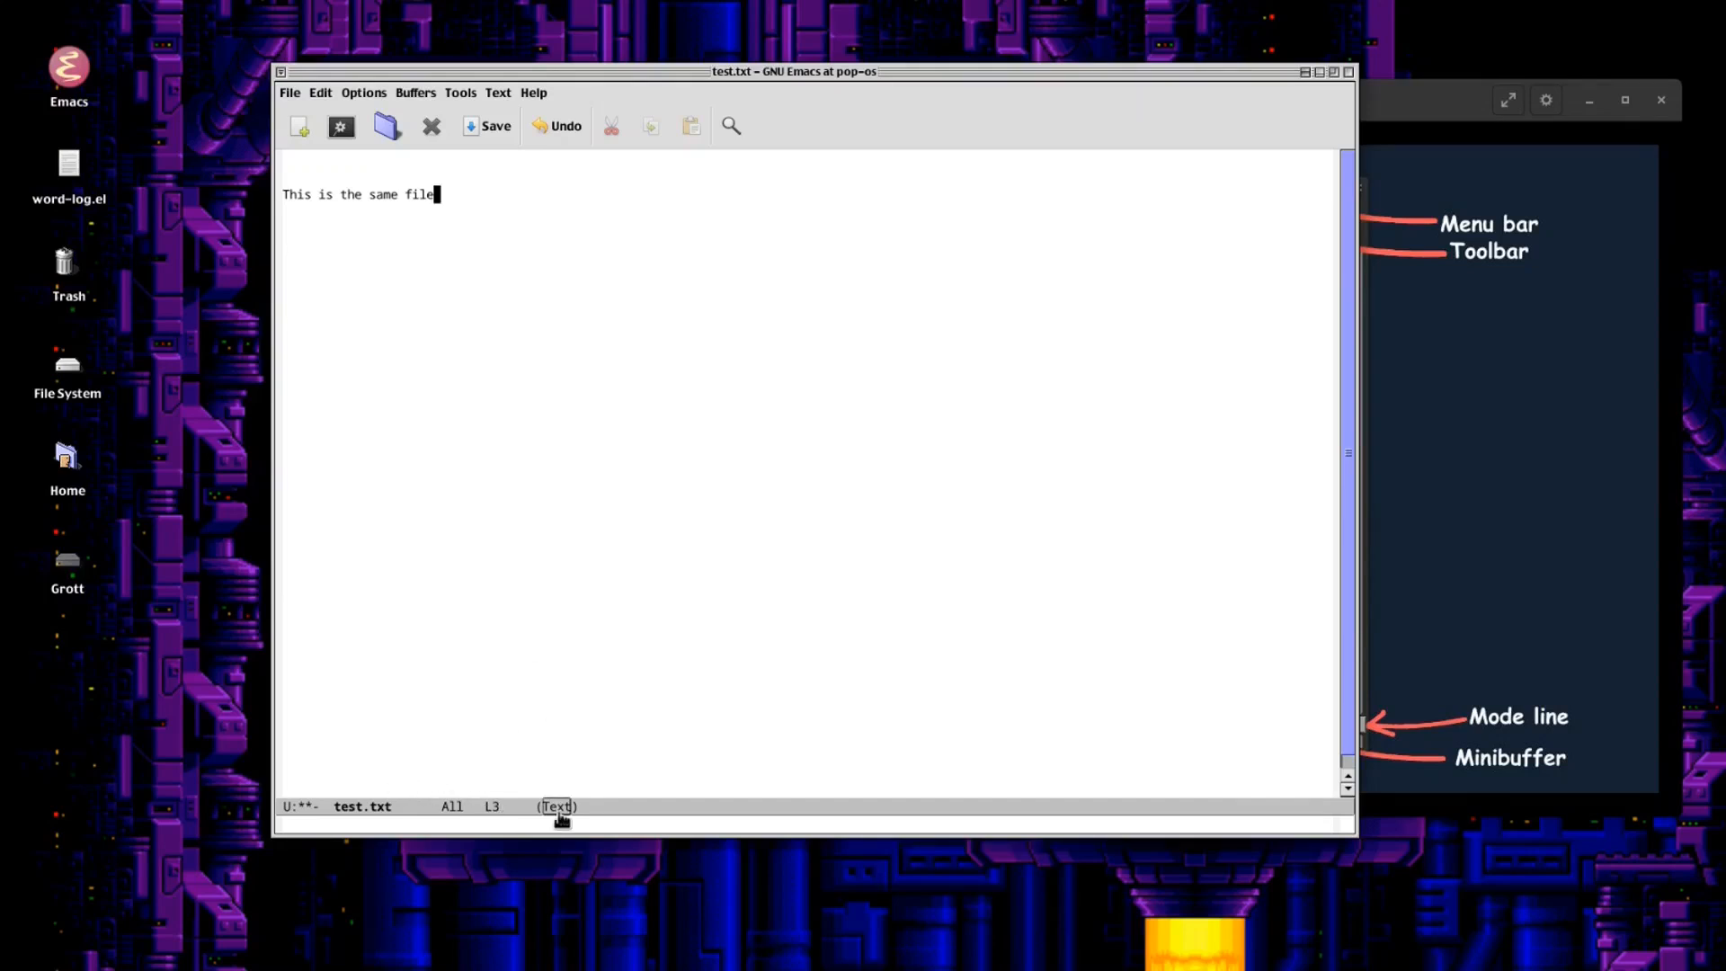
mouse_move(557, 805)
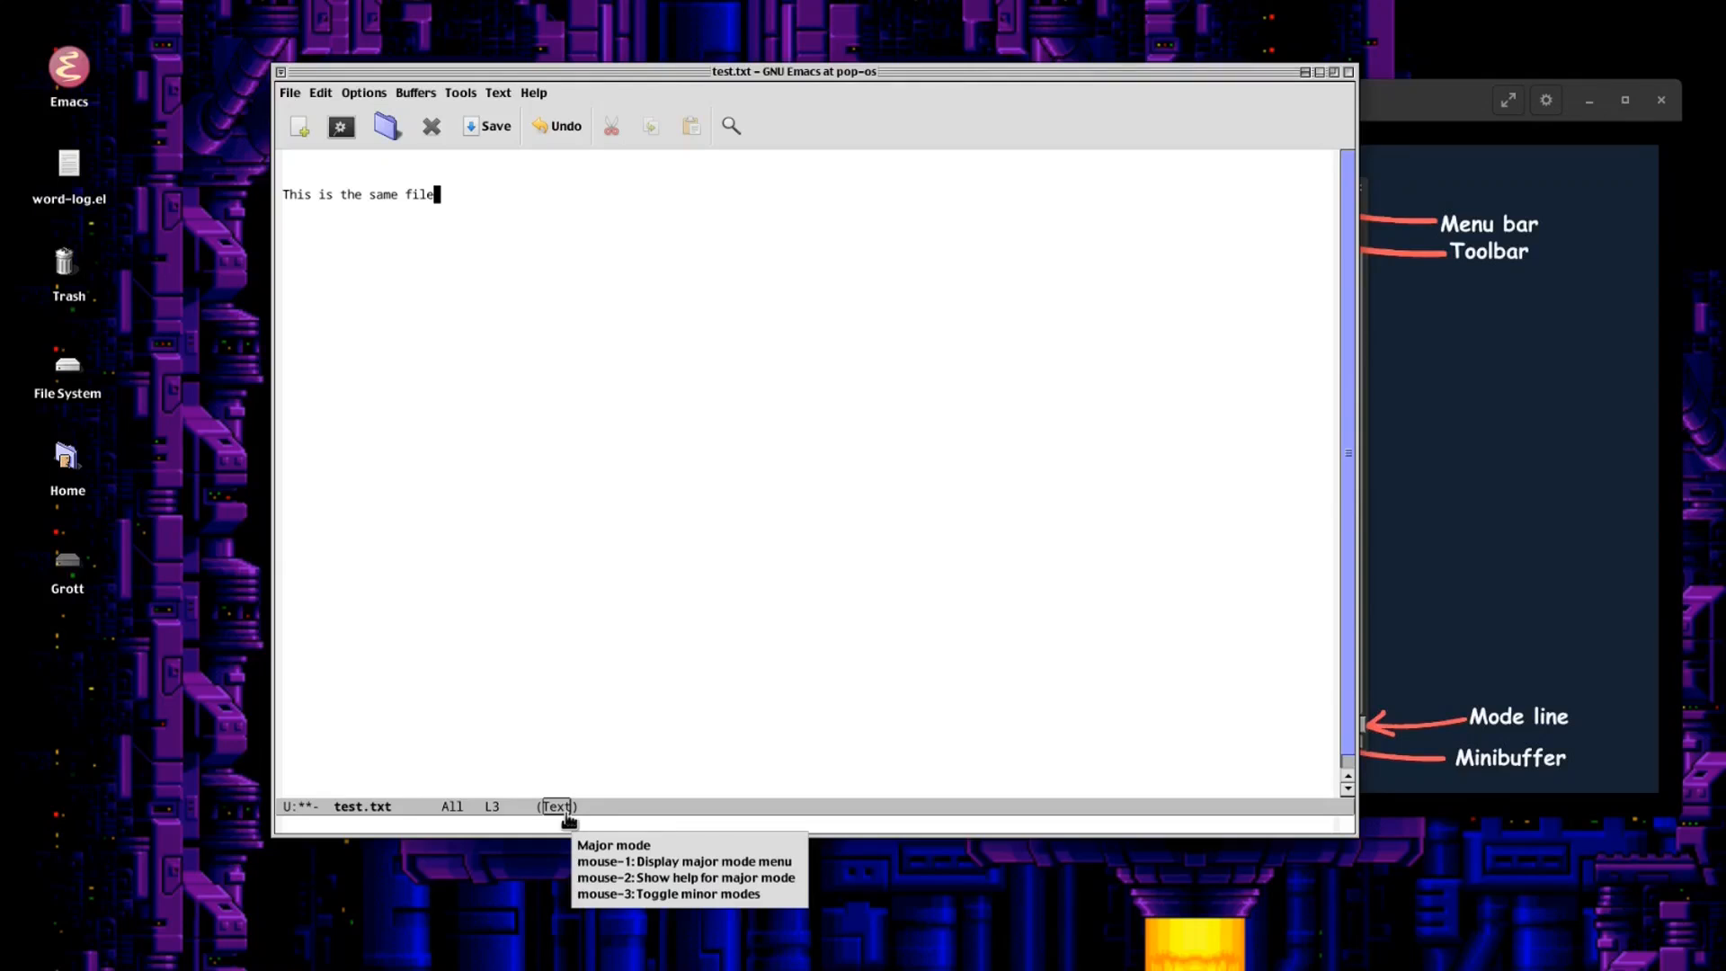
mouse_move(534, 809)
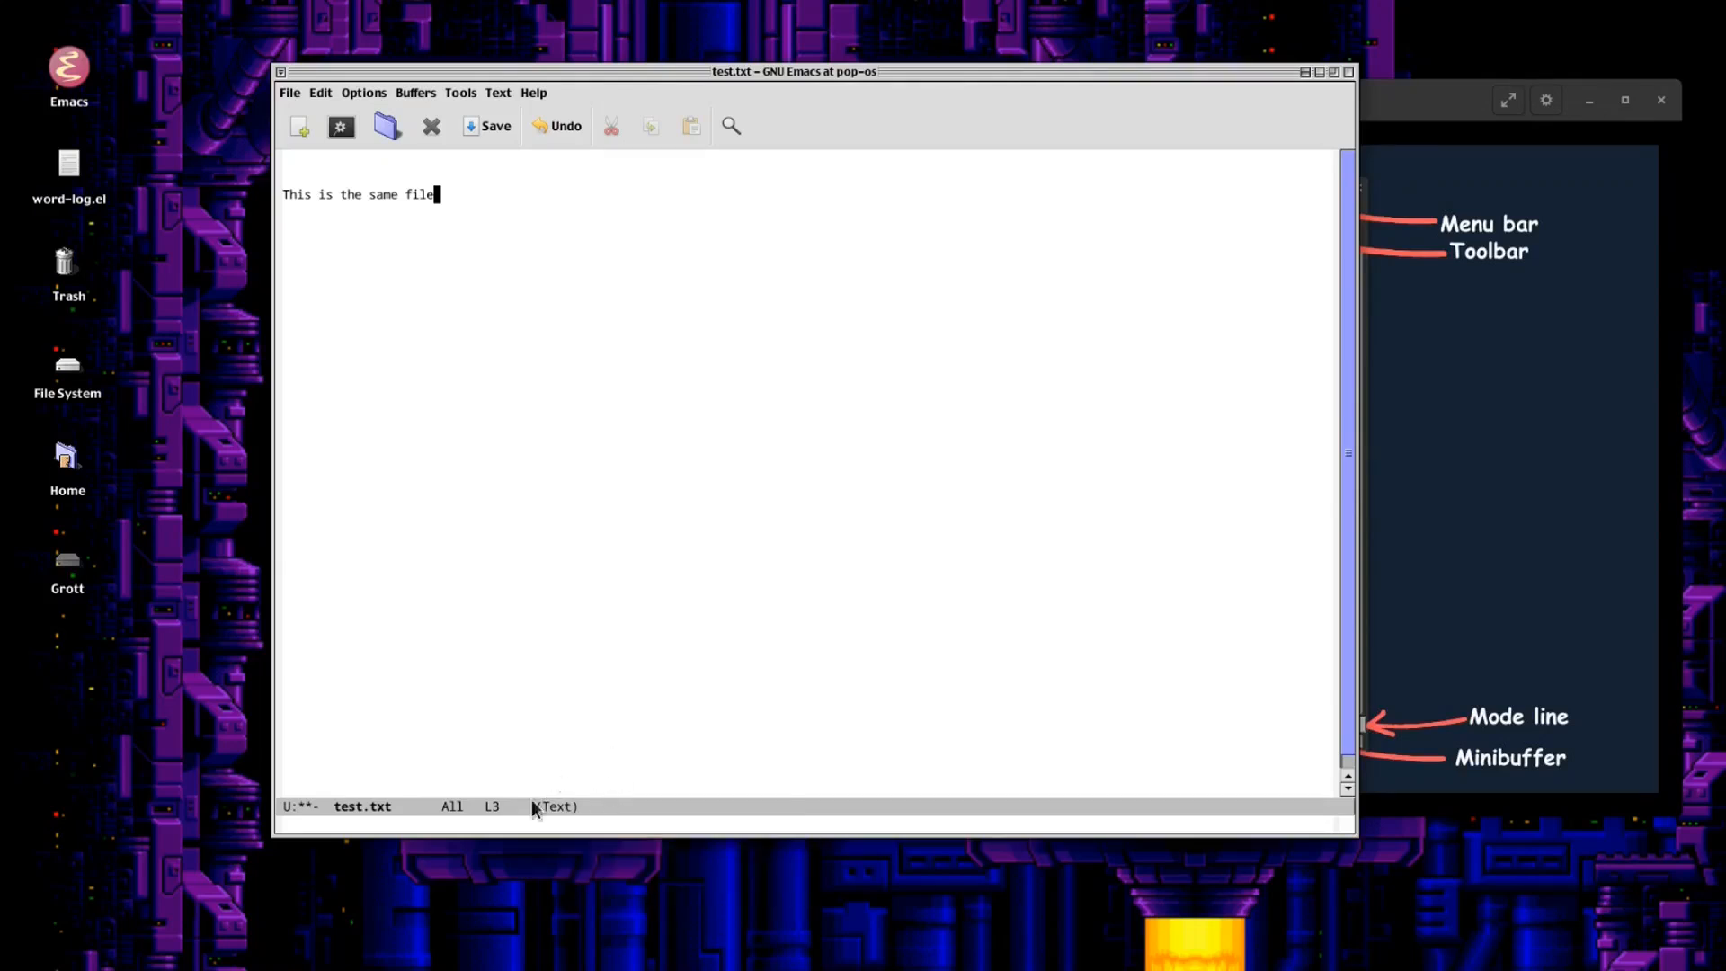
mouse_move(620, 631)
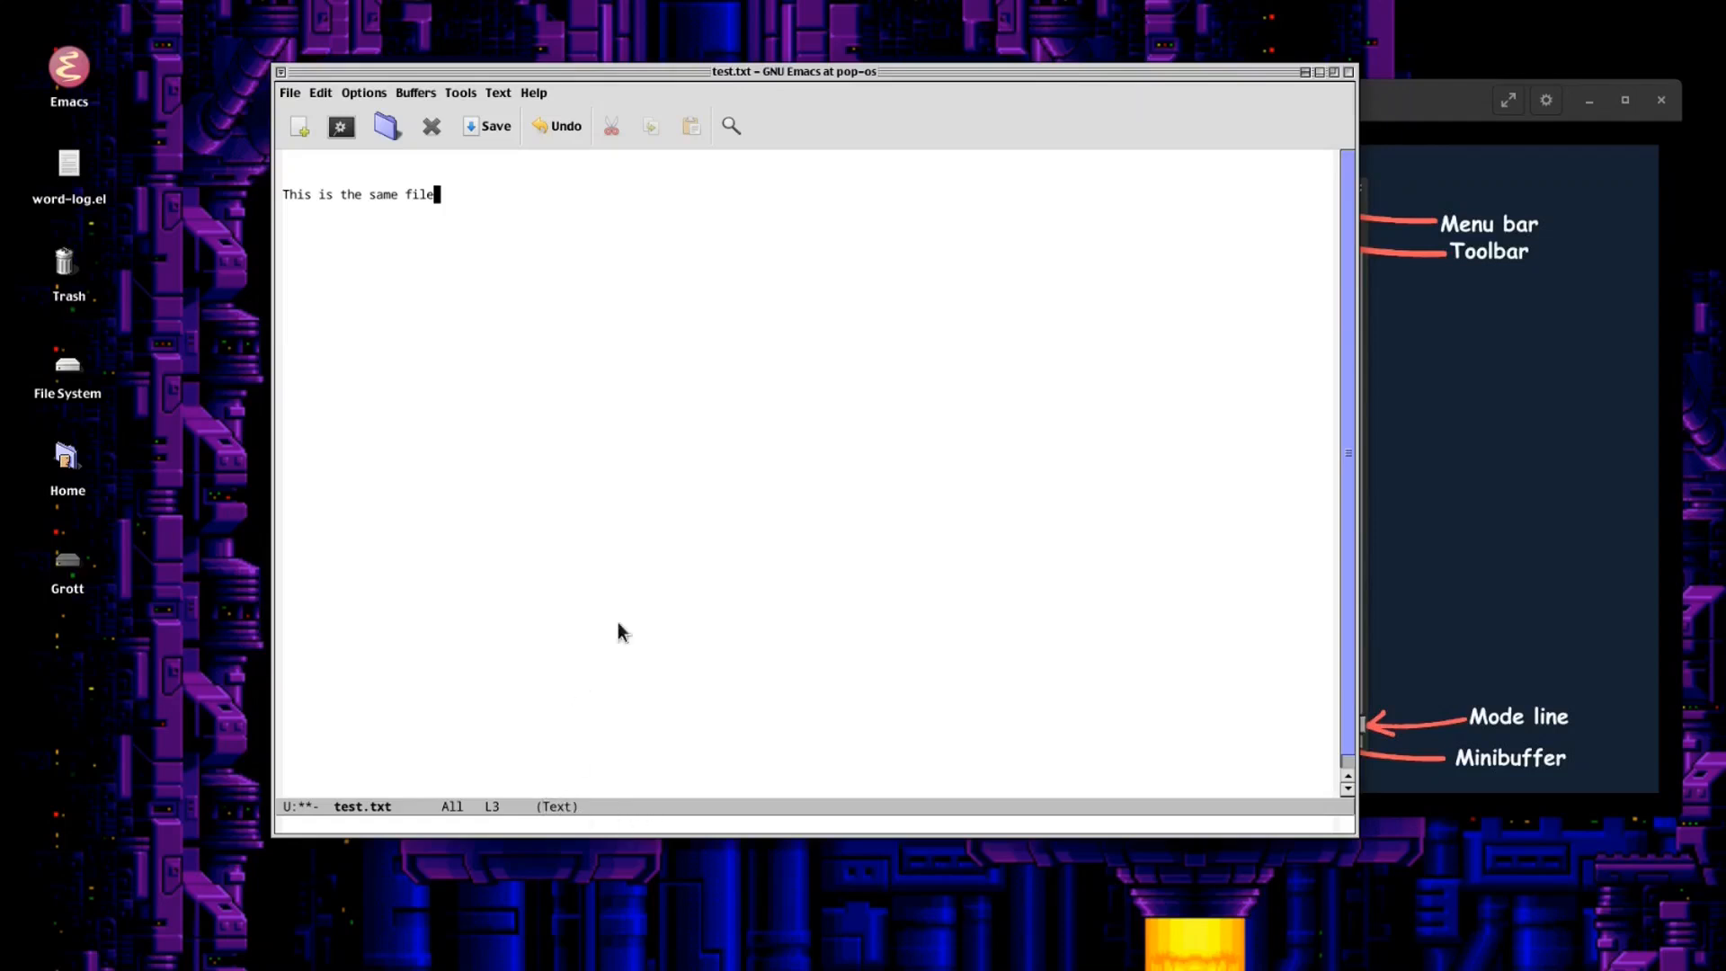
mouse_move(739, 509)
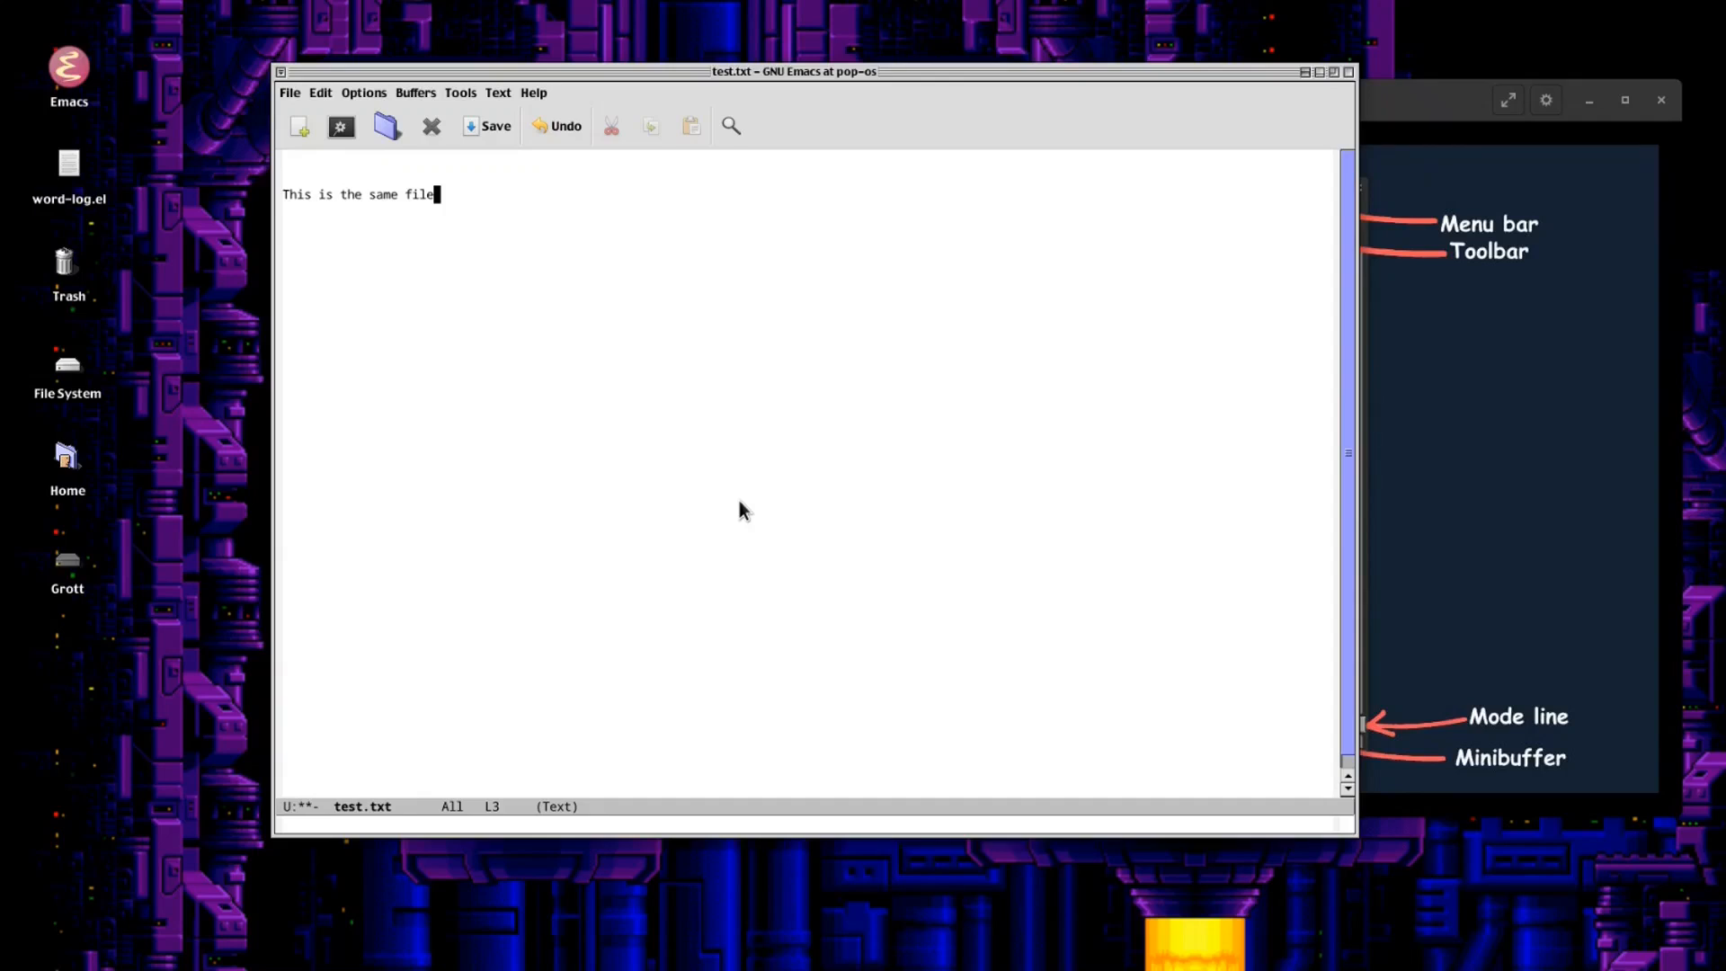
mouse_move(836, 412)
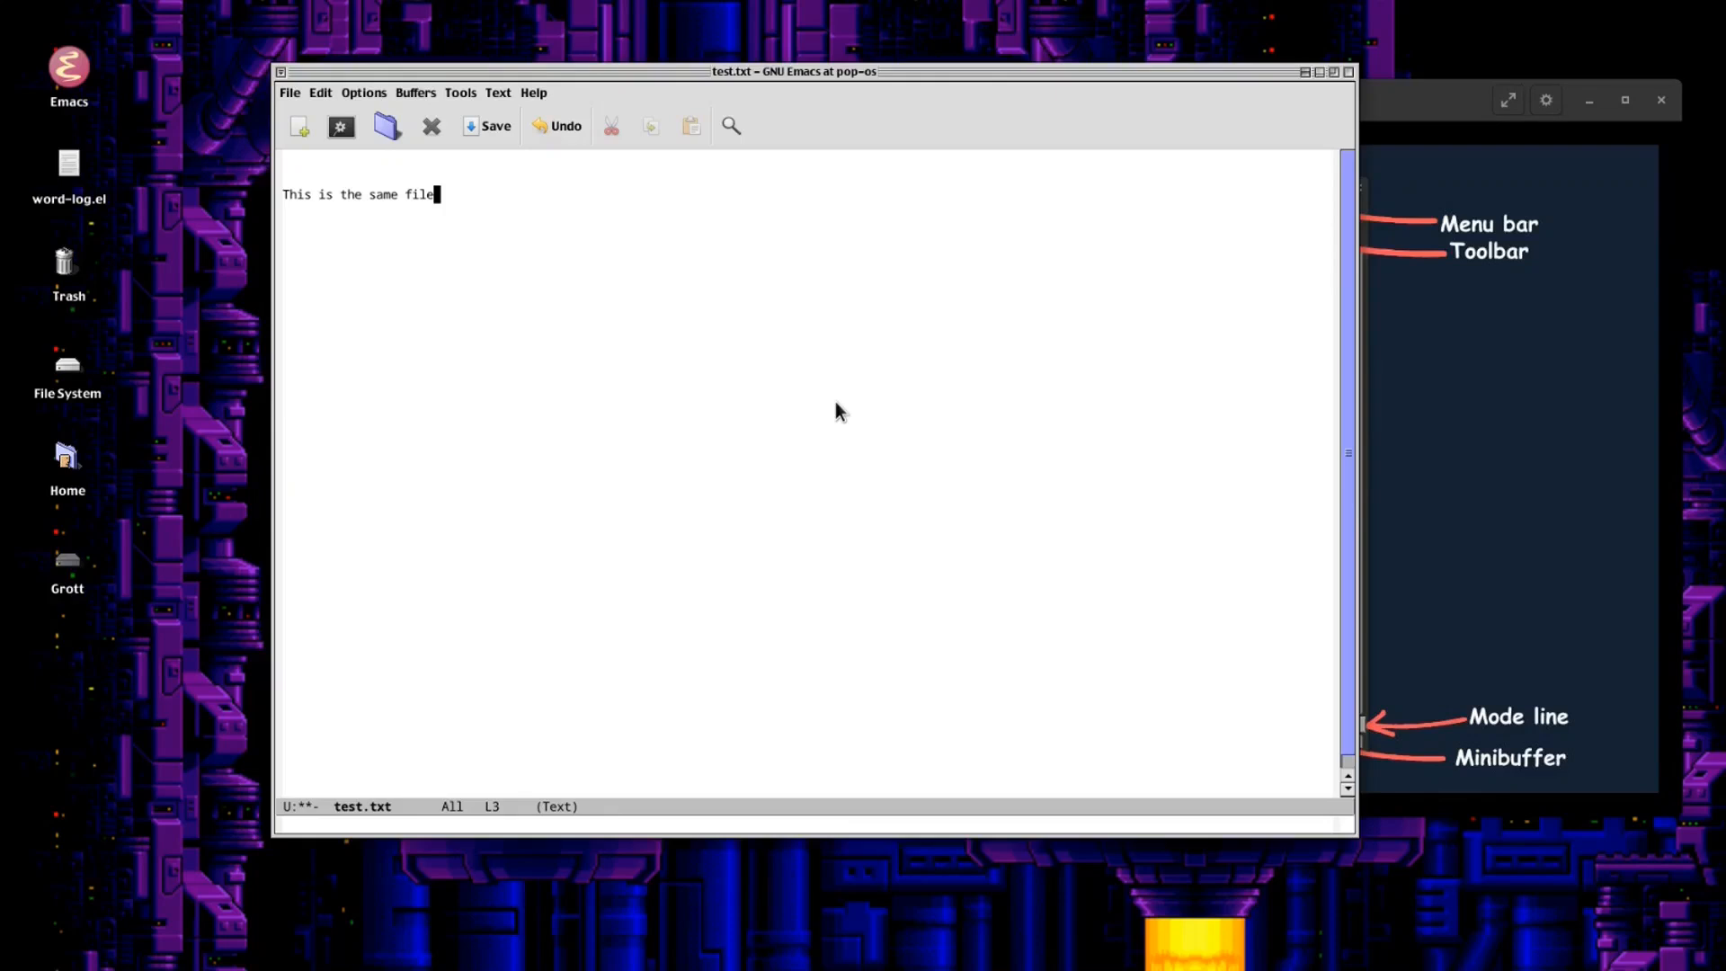
mouse_move(589, 813)
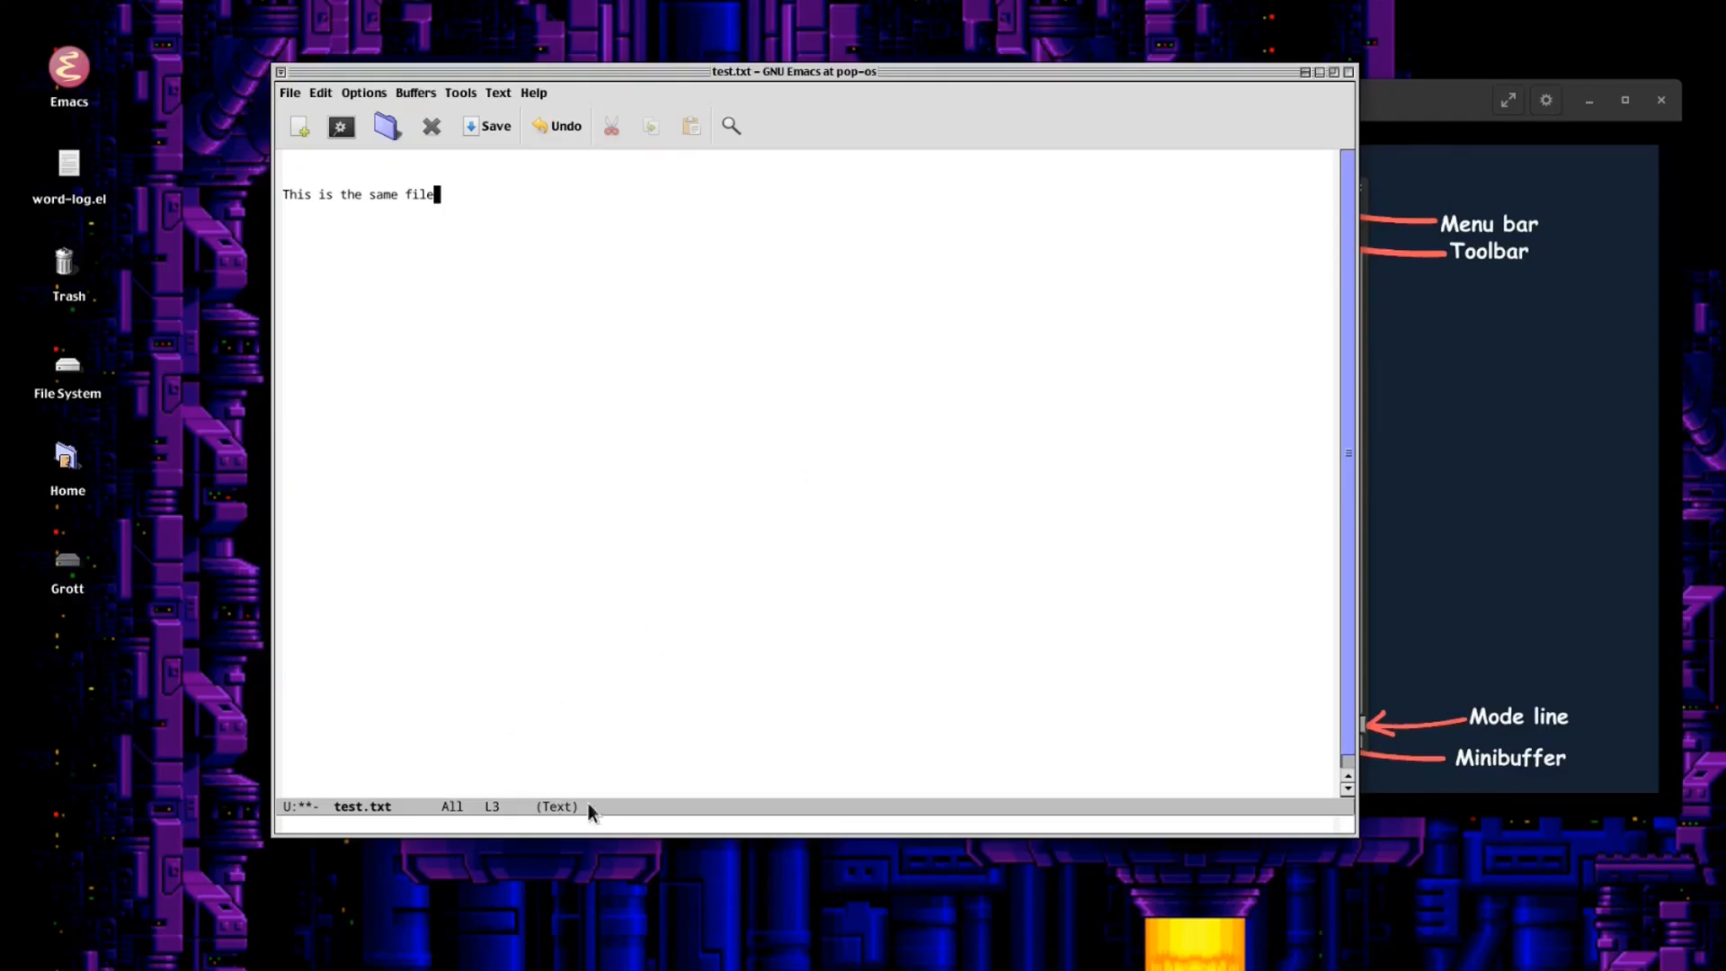
mouse_move(685, 705)
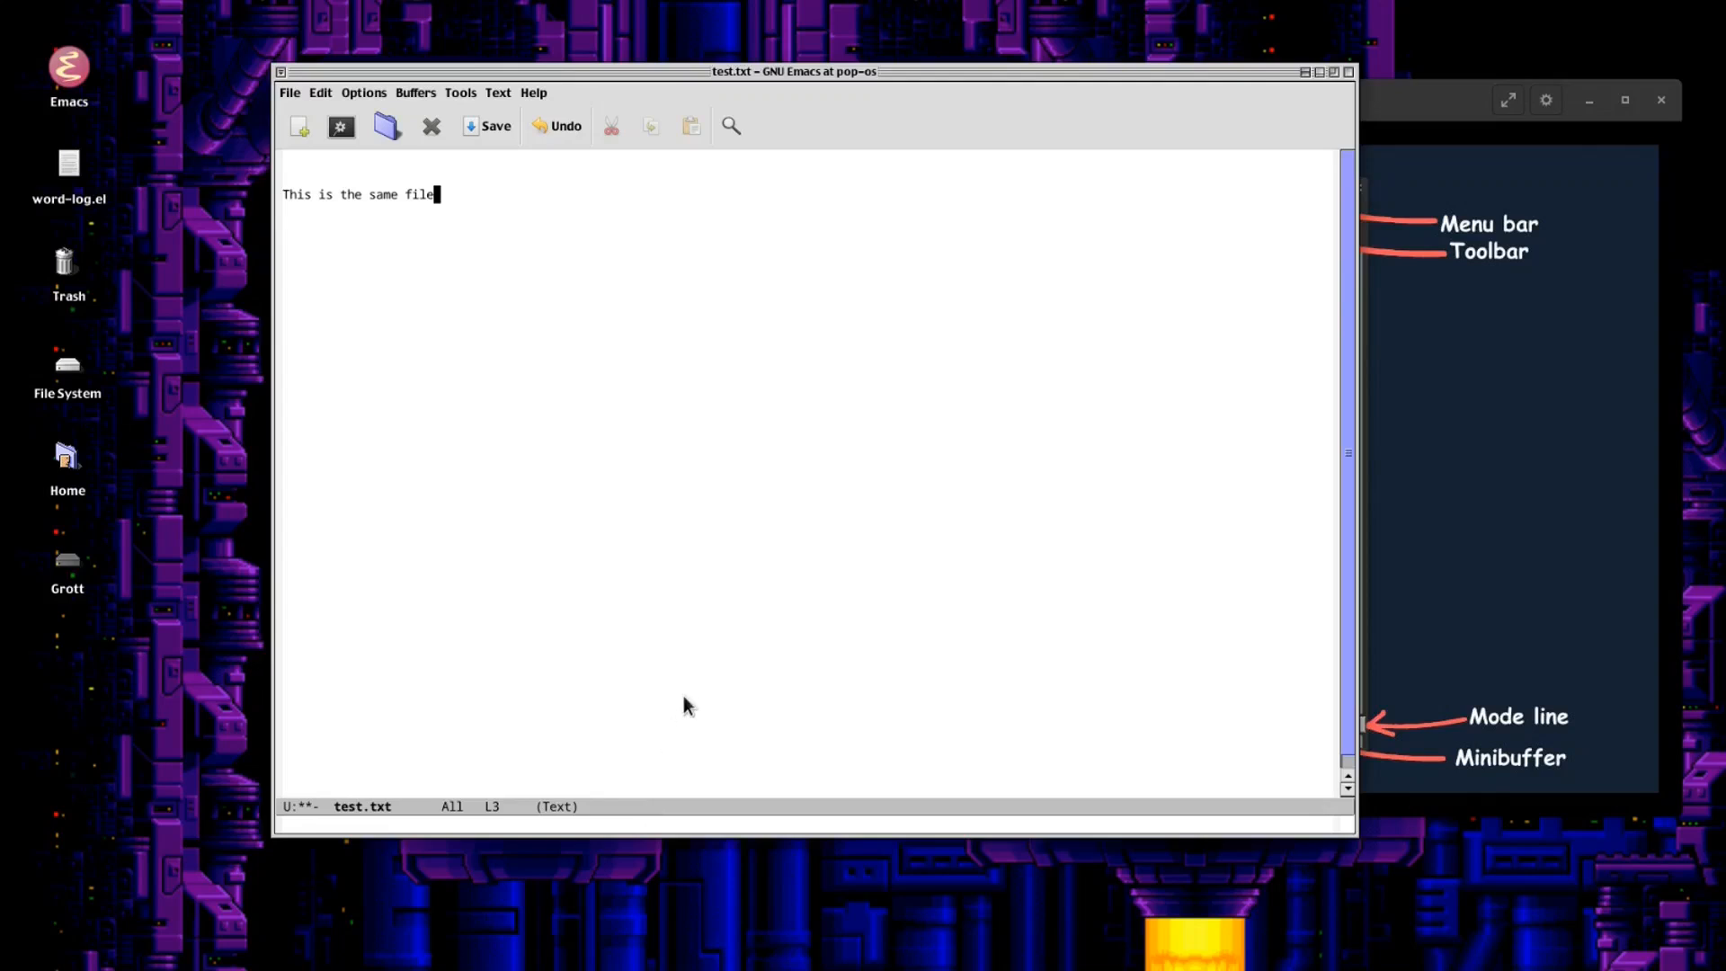
mouse_move(644, 478)
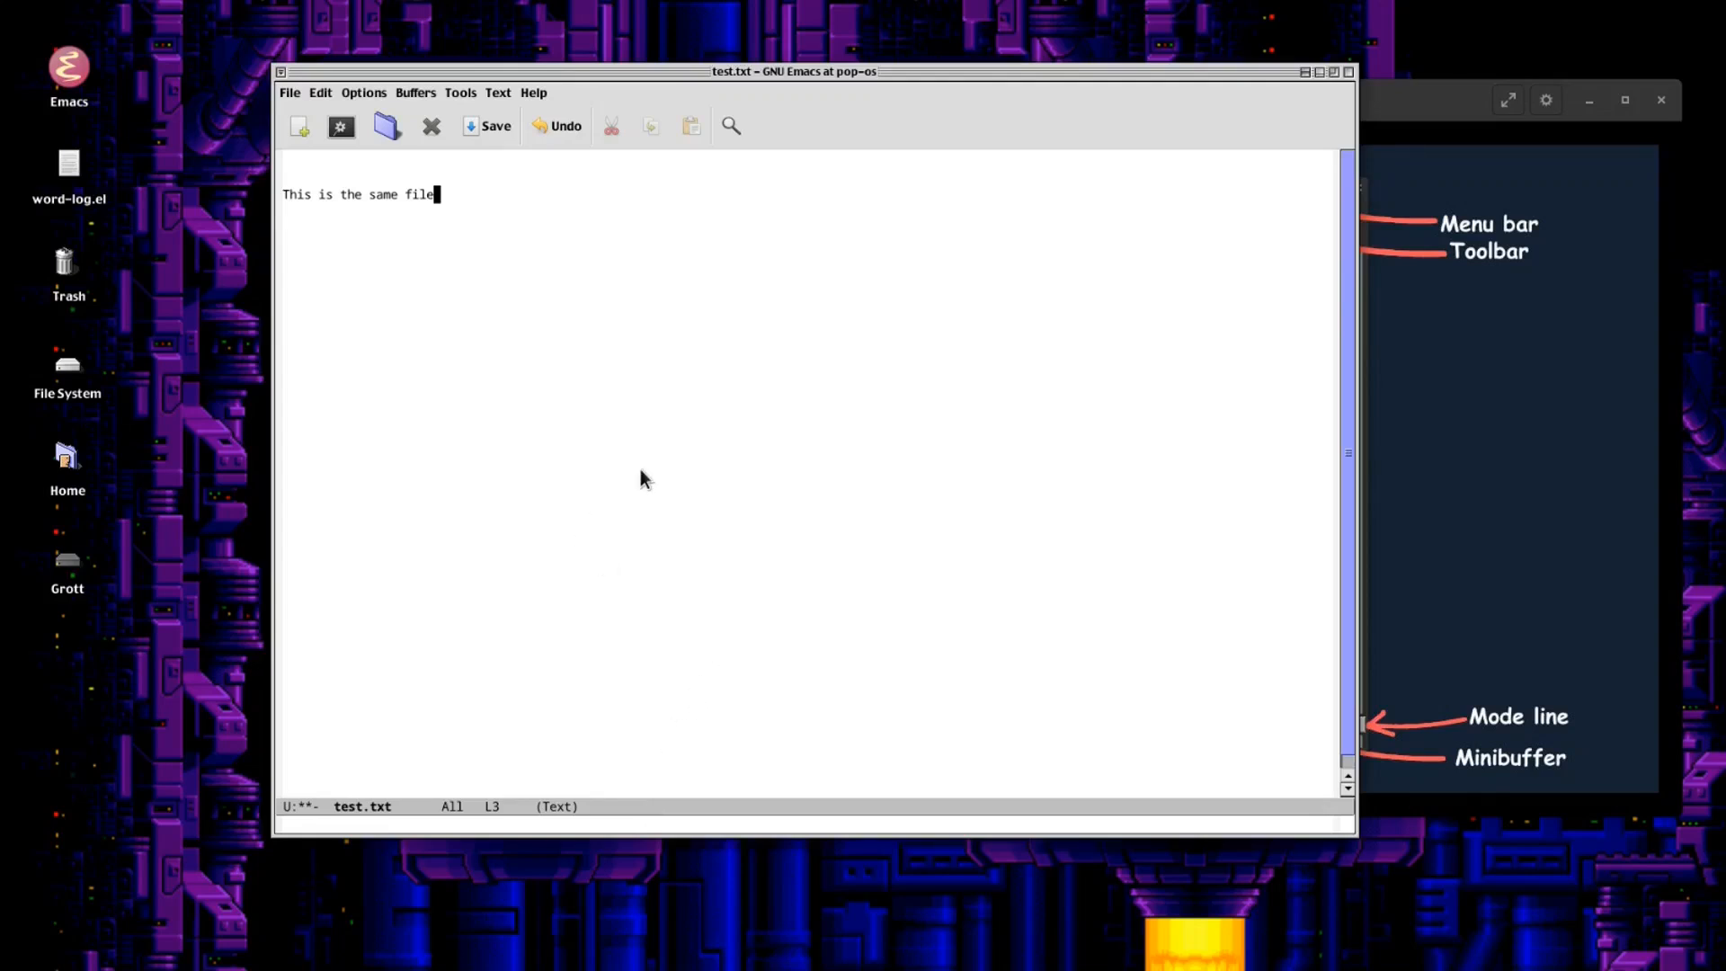
mouse_move(1355, 450)
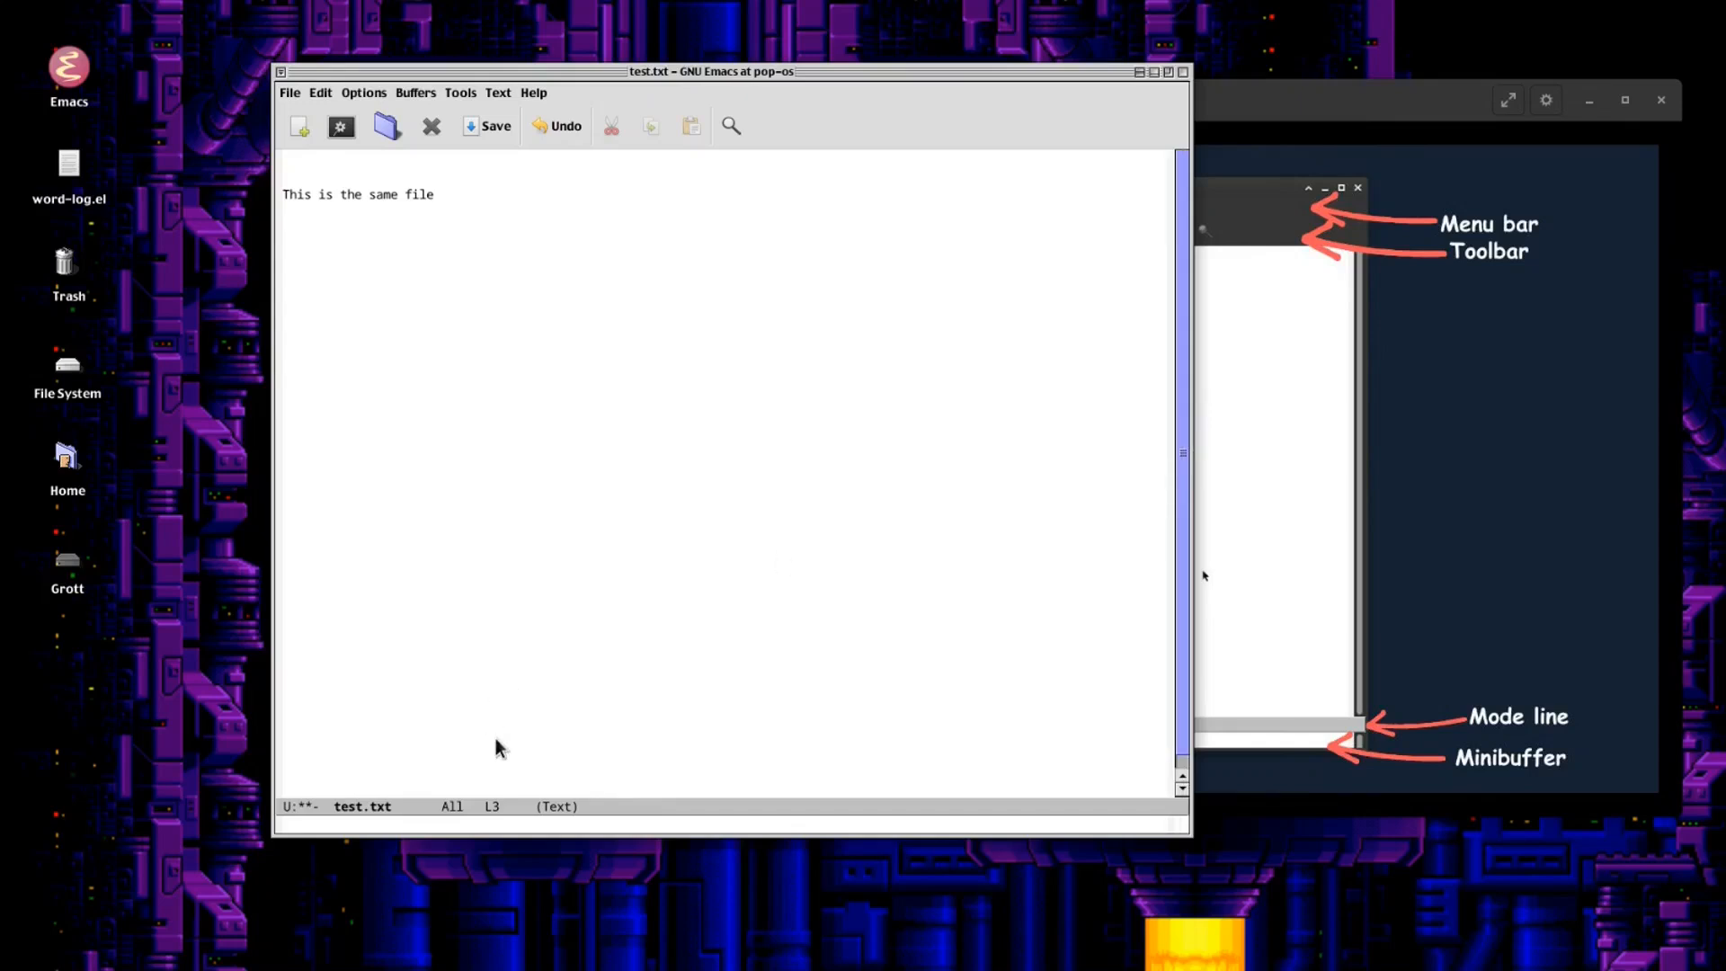
mouse_move(827, 800)
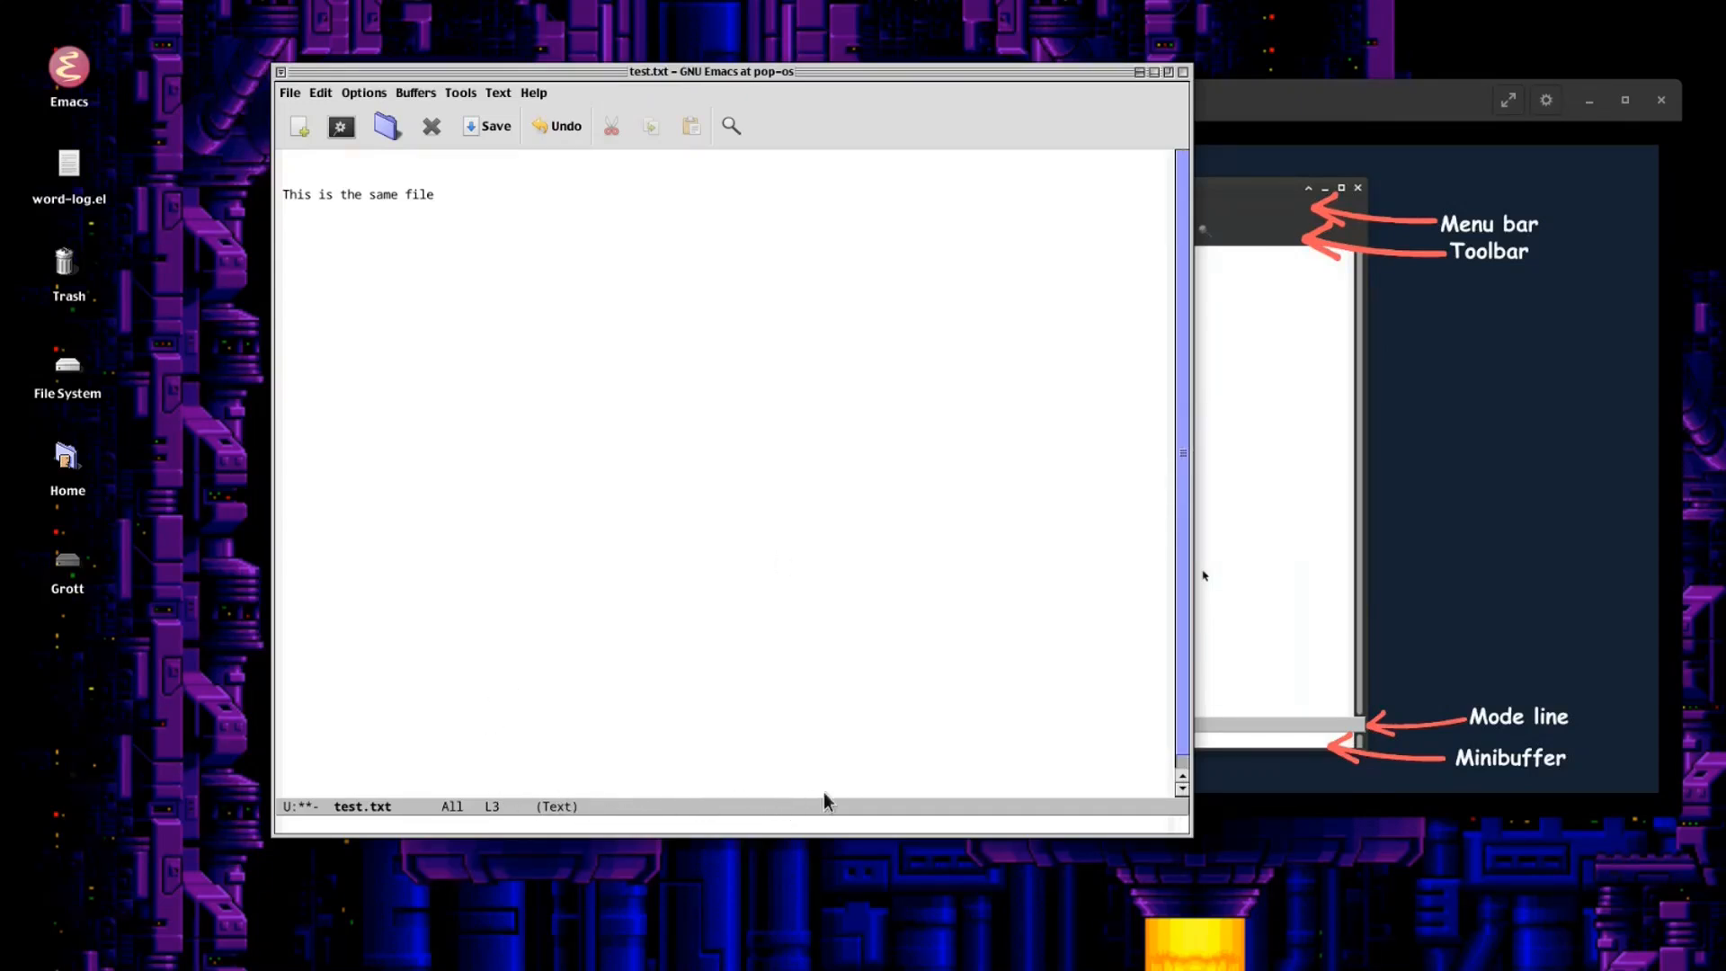
mouse_move(995, 496)
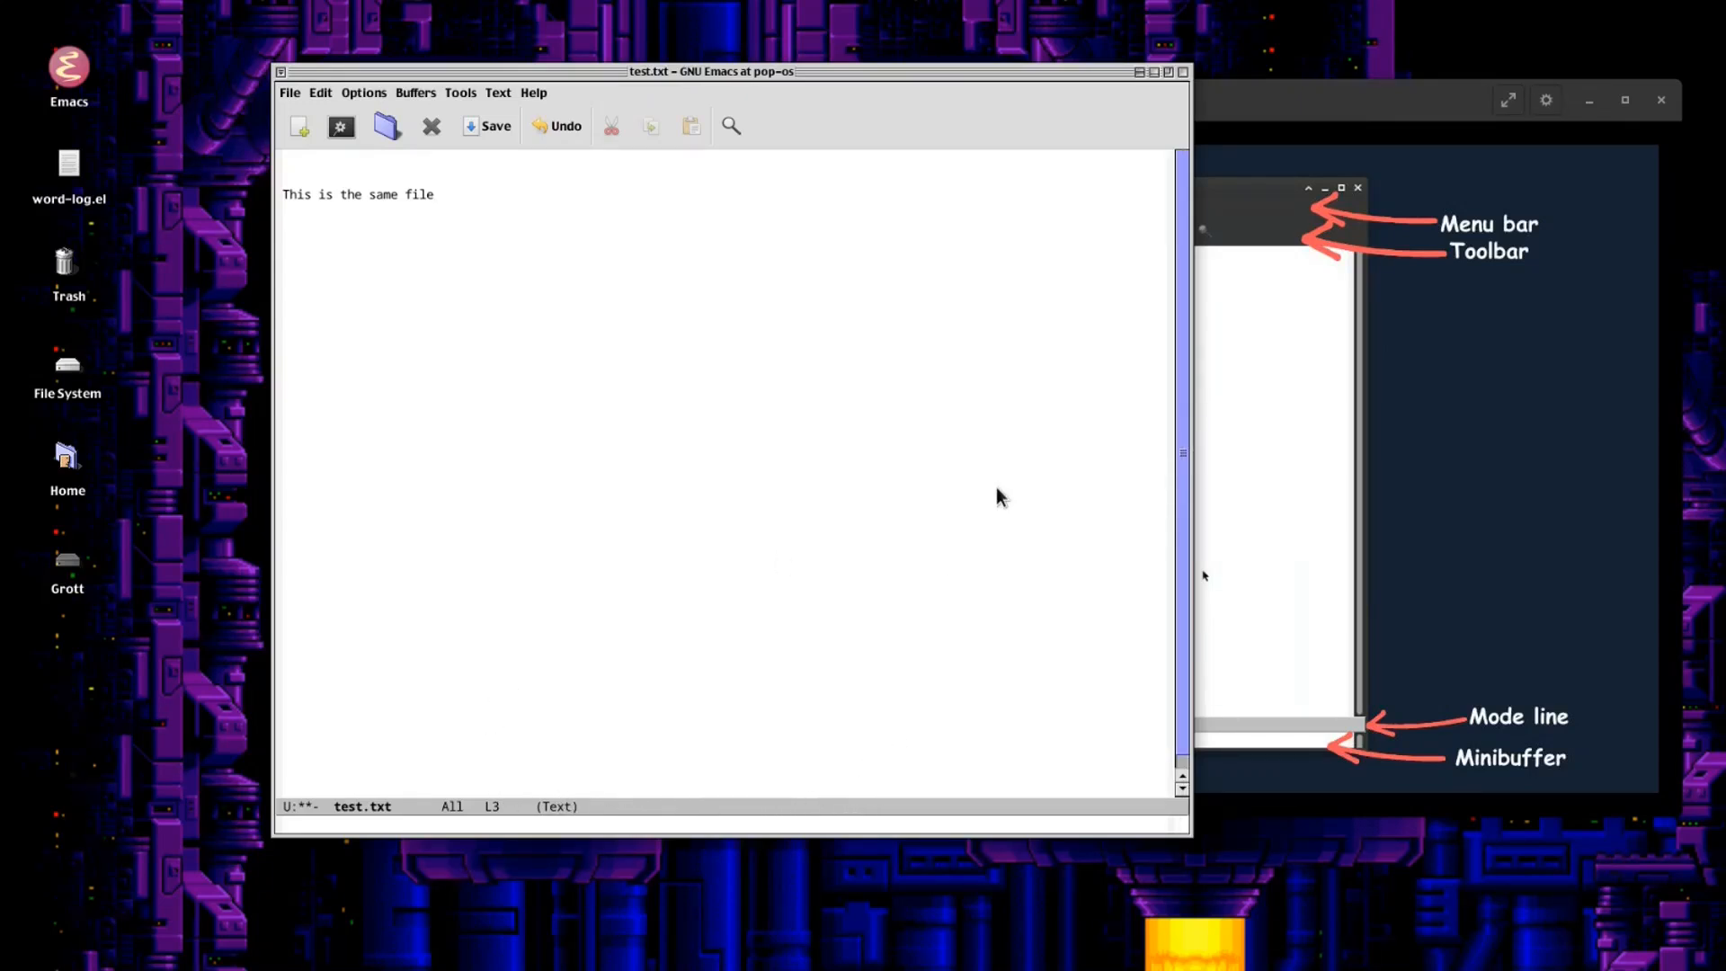
mouse_move(888, 503)
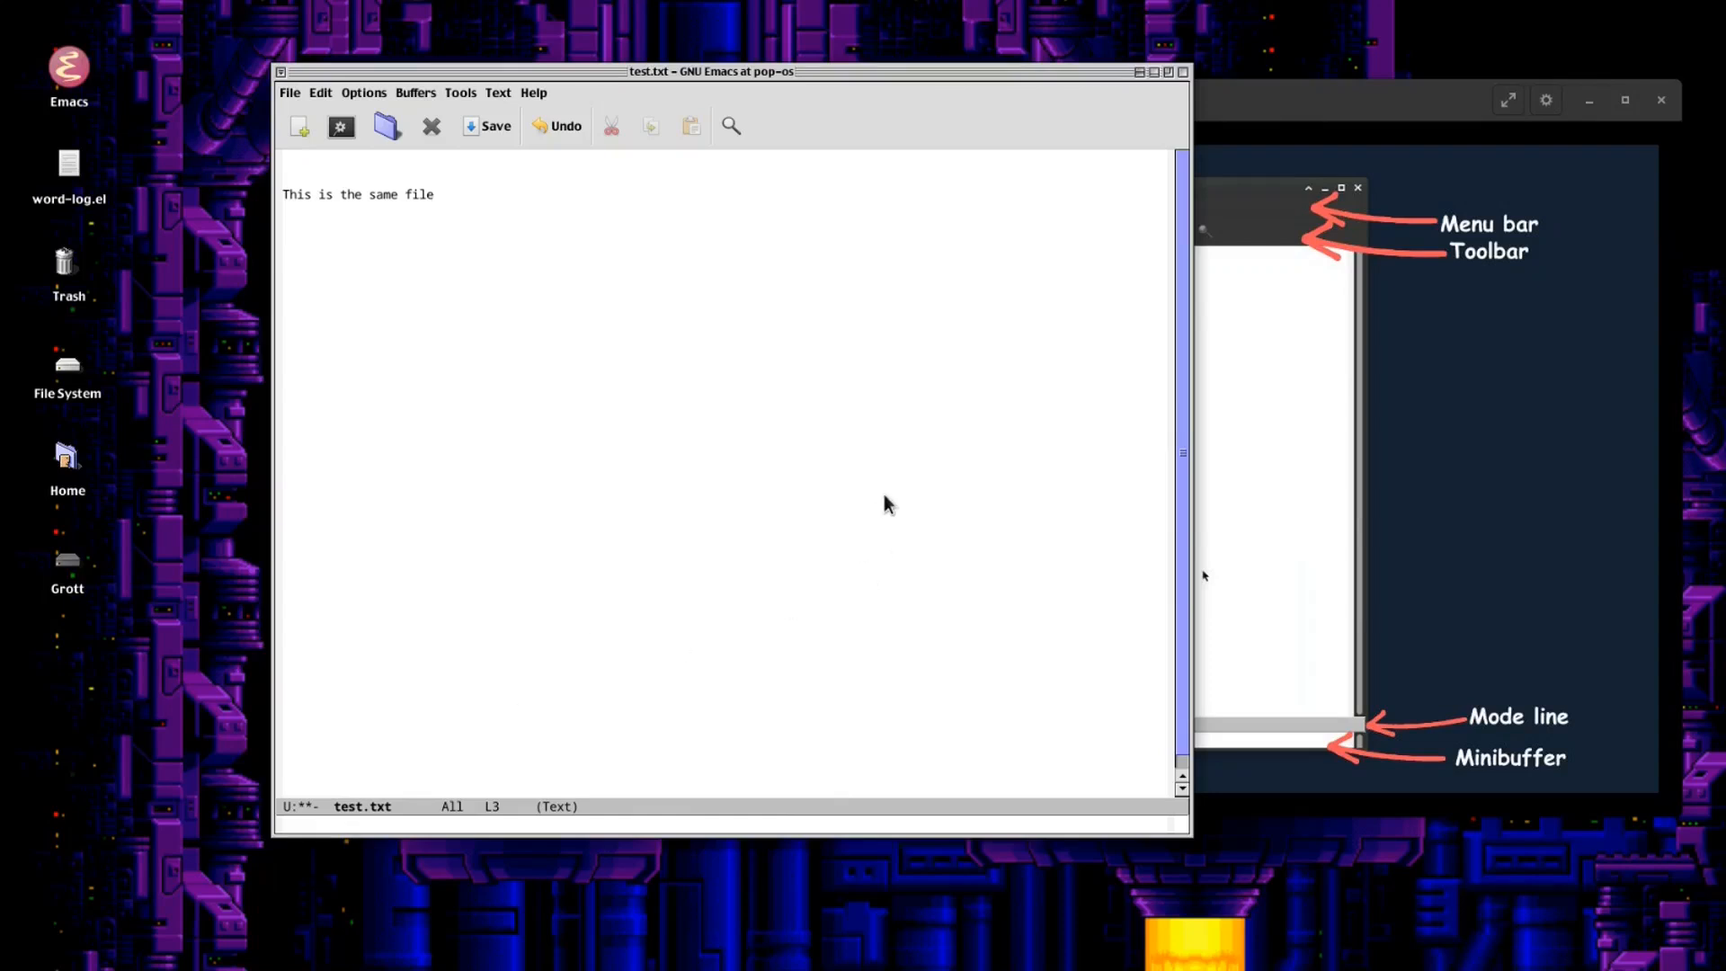
mouse_move(566, 636)
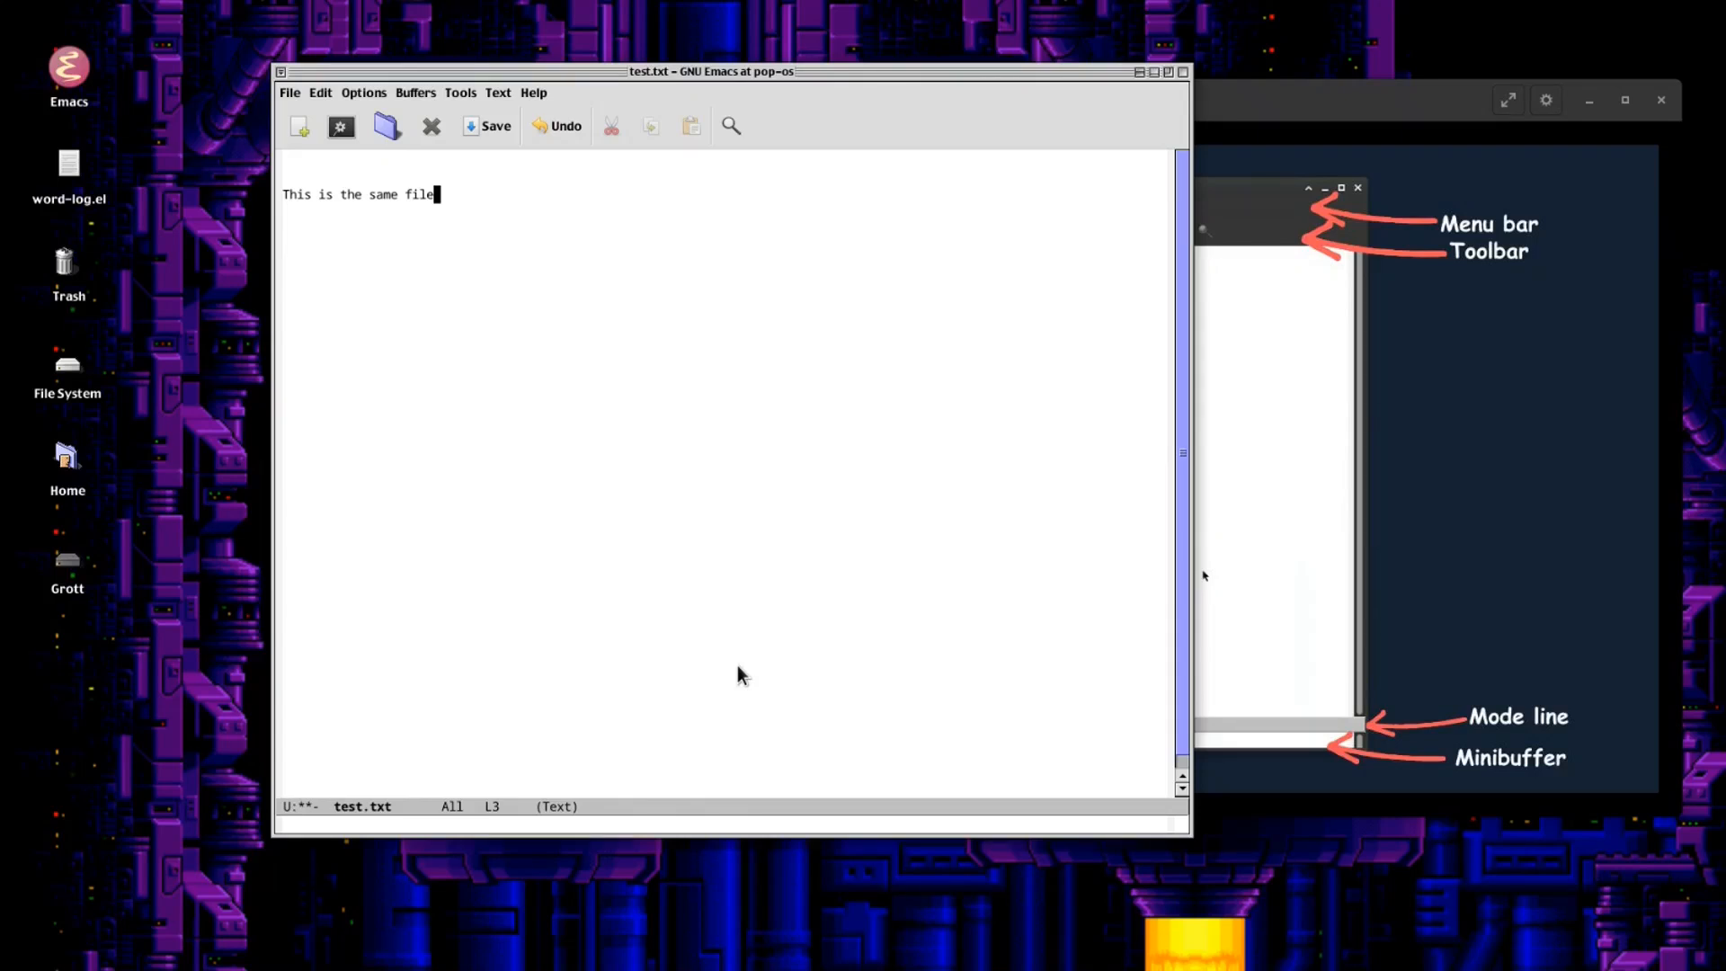
mouse_move(439, 890)
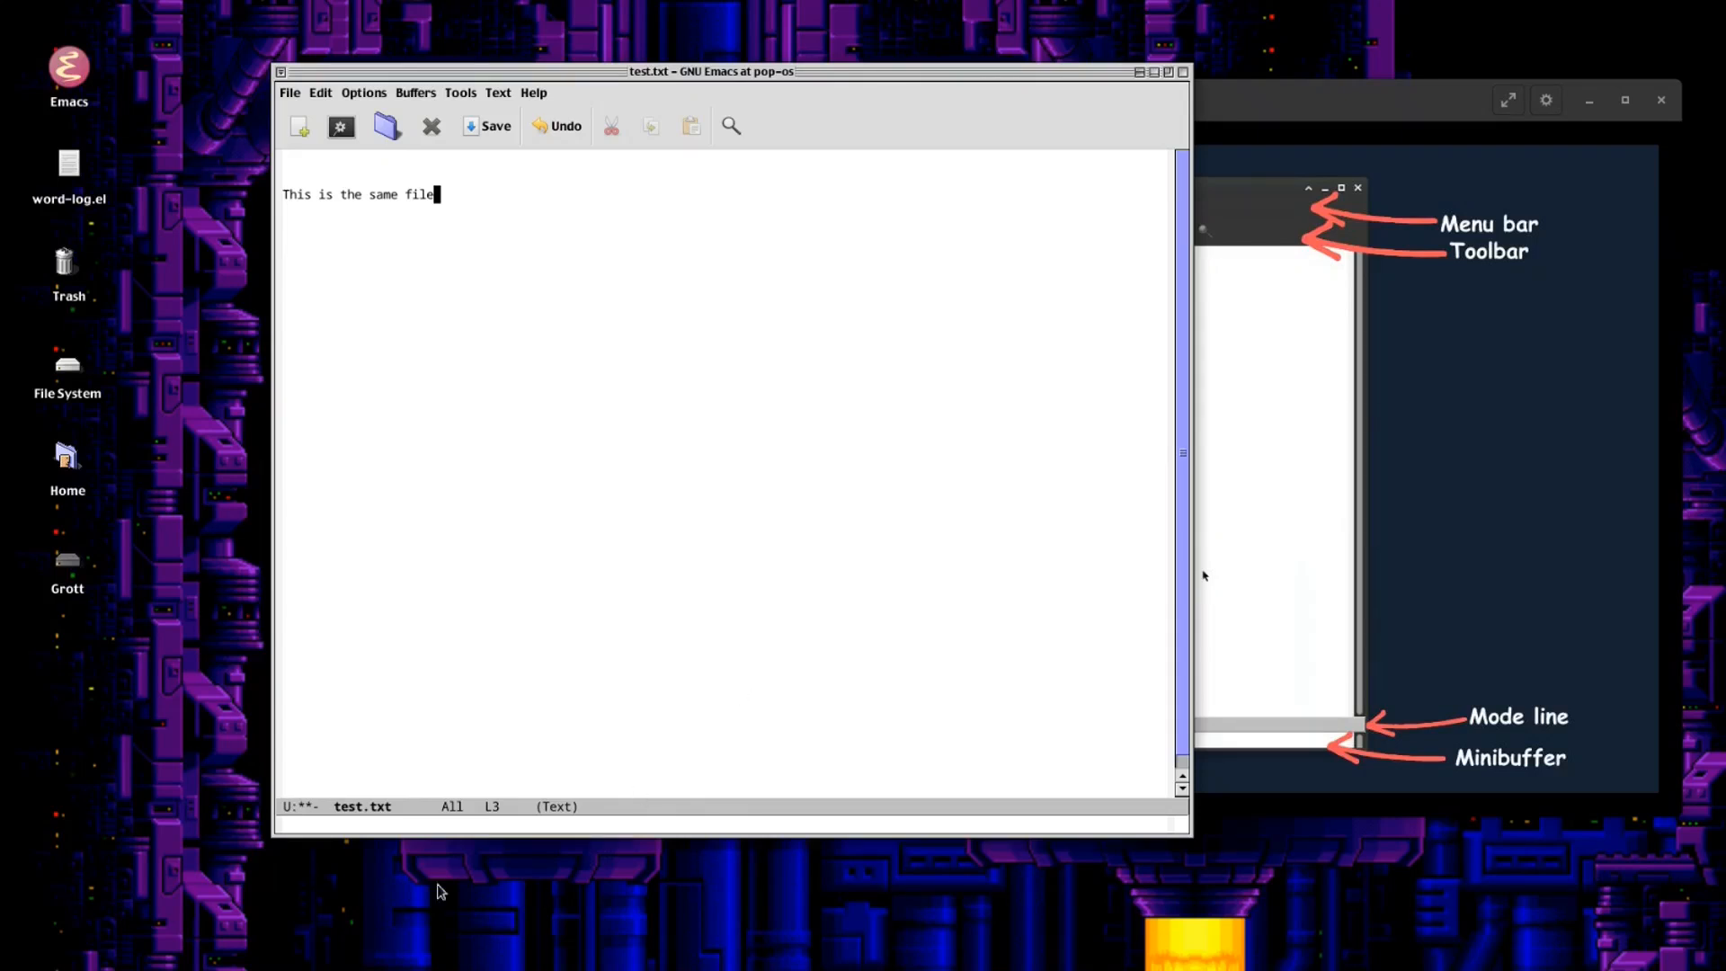
mouse_move(570, 751)
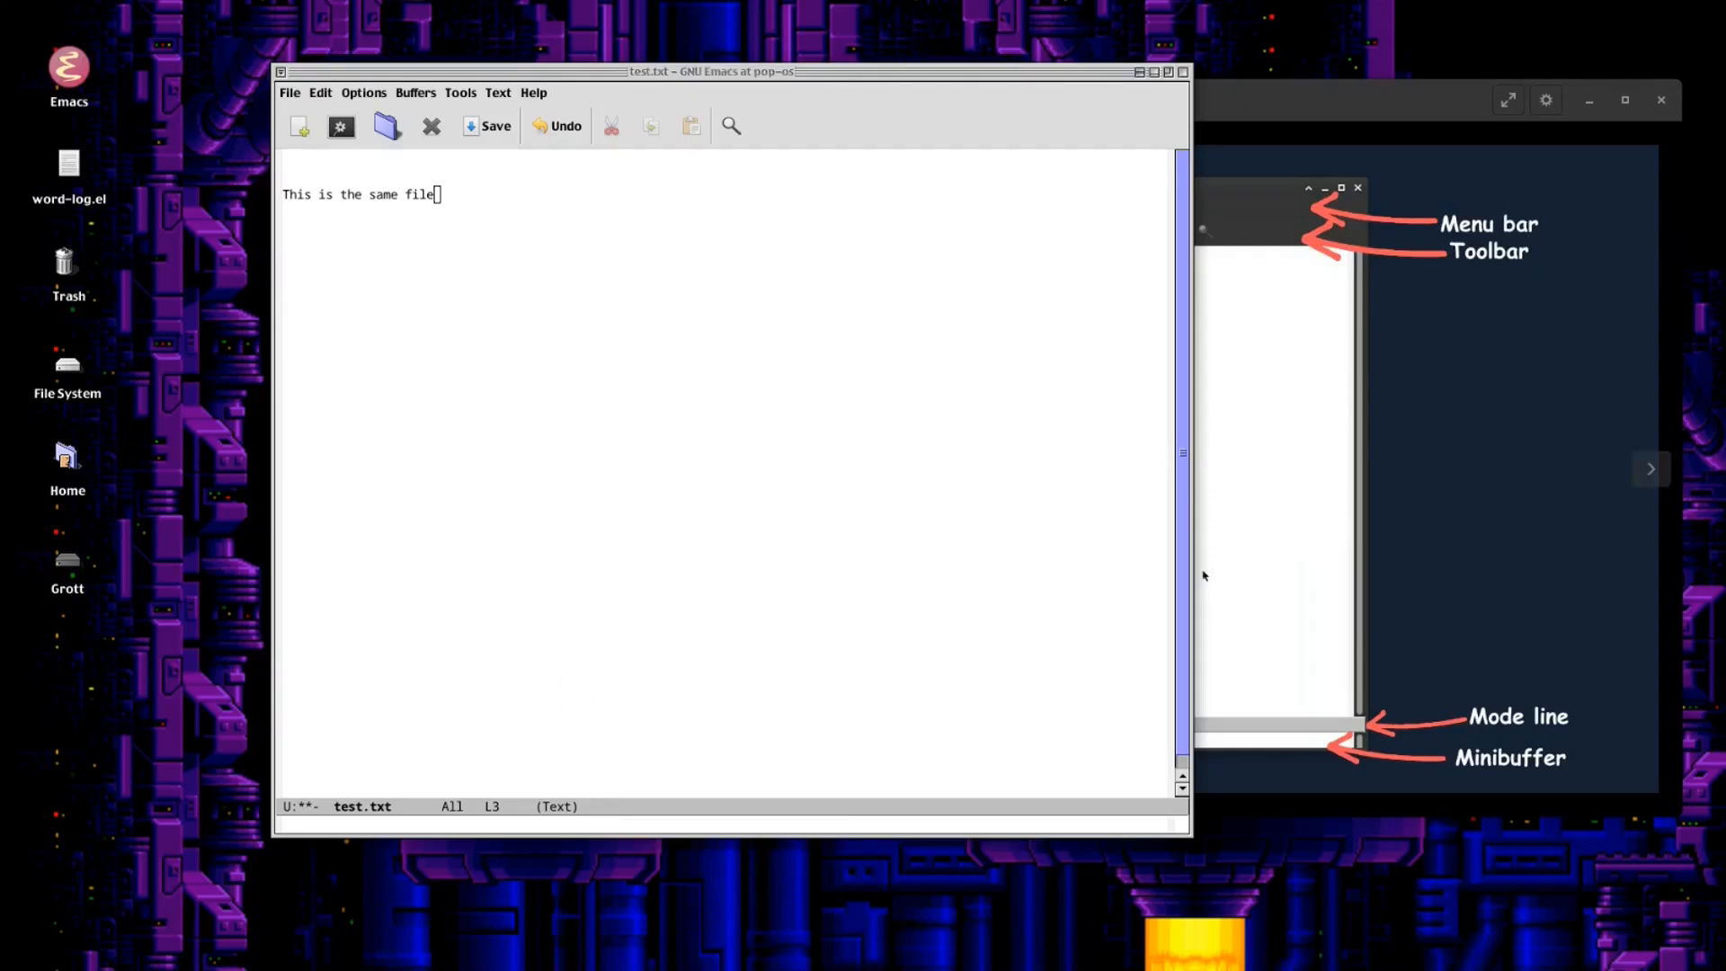
mouse_move(900, 696)
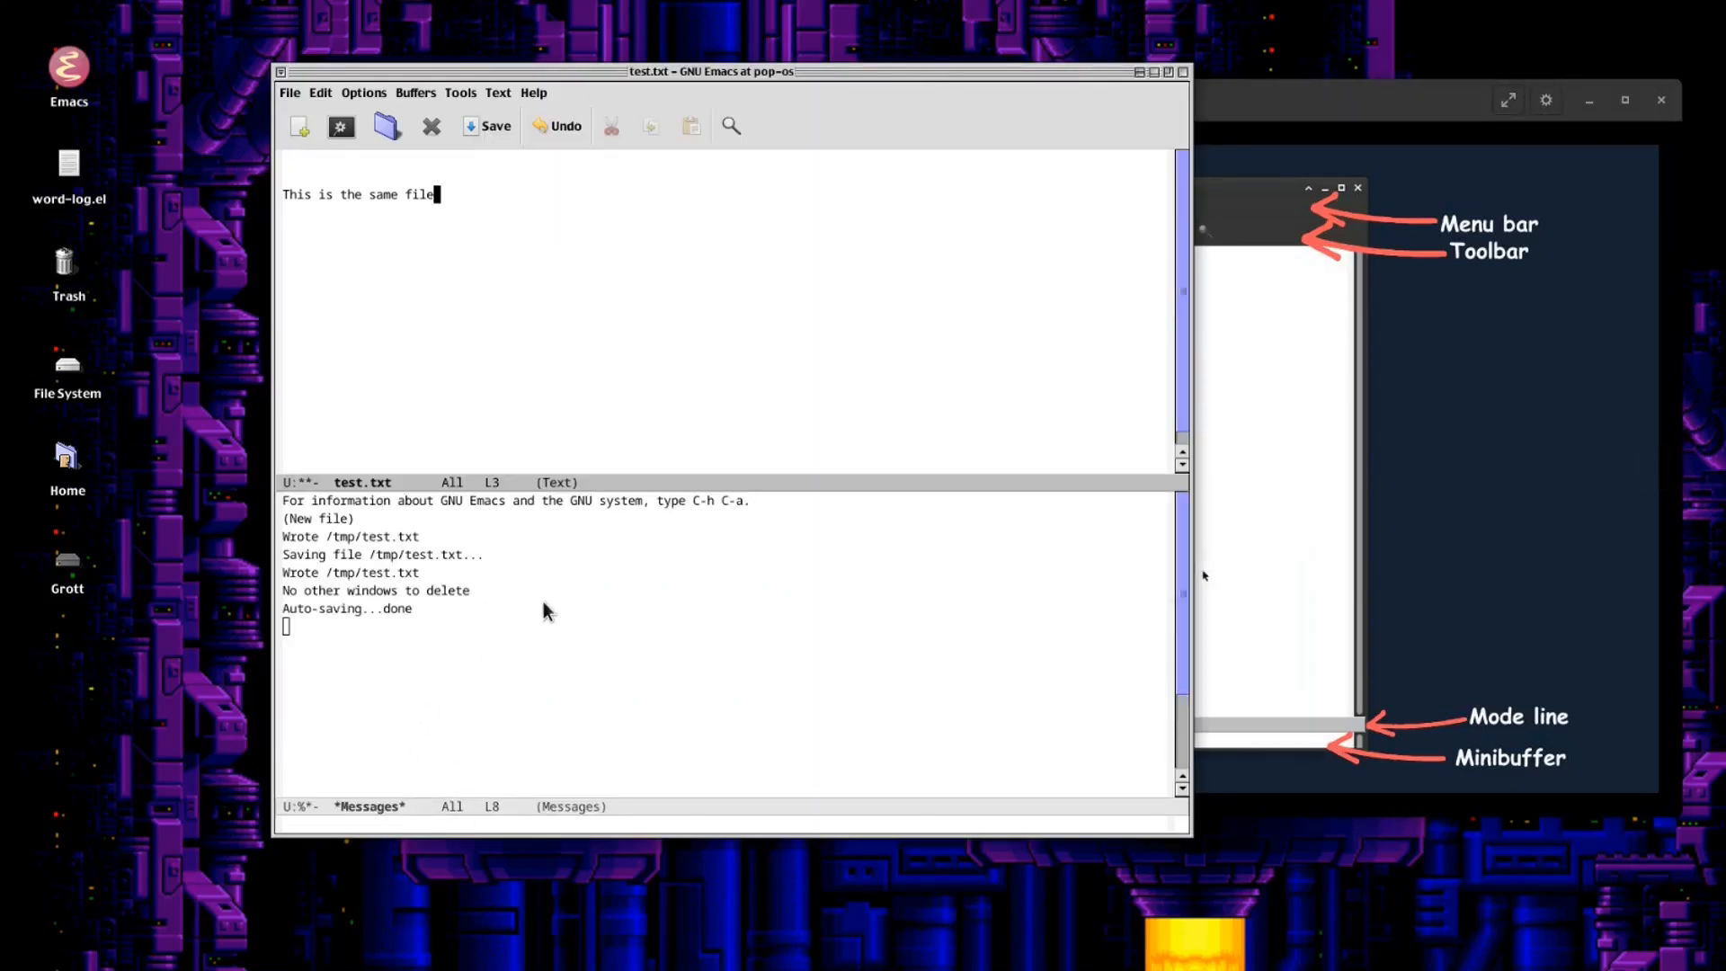
mouse_move(852, 421)
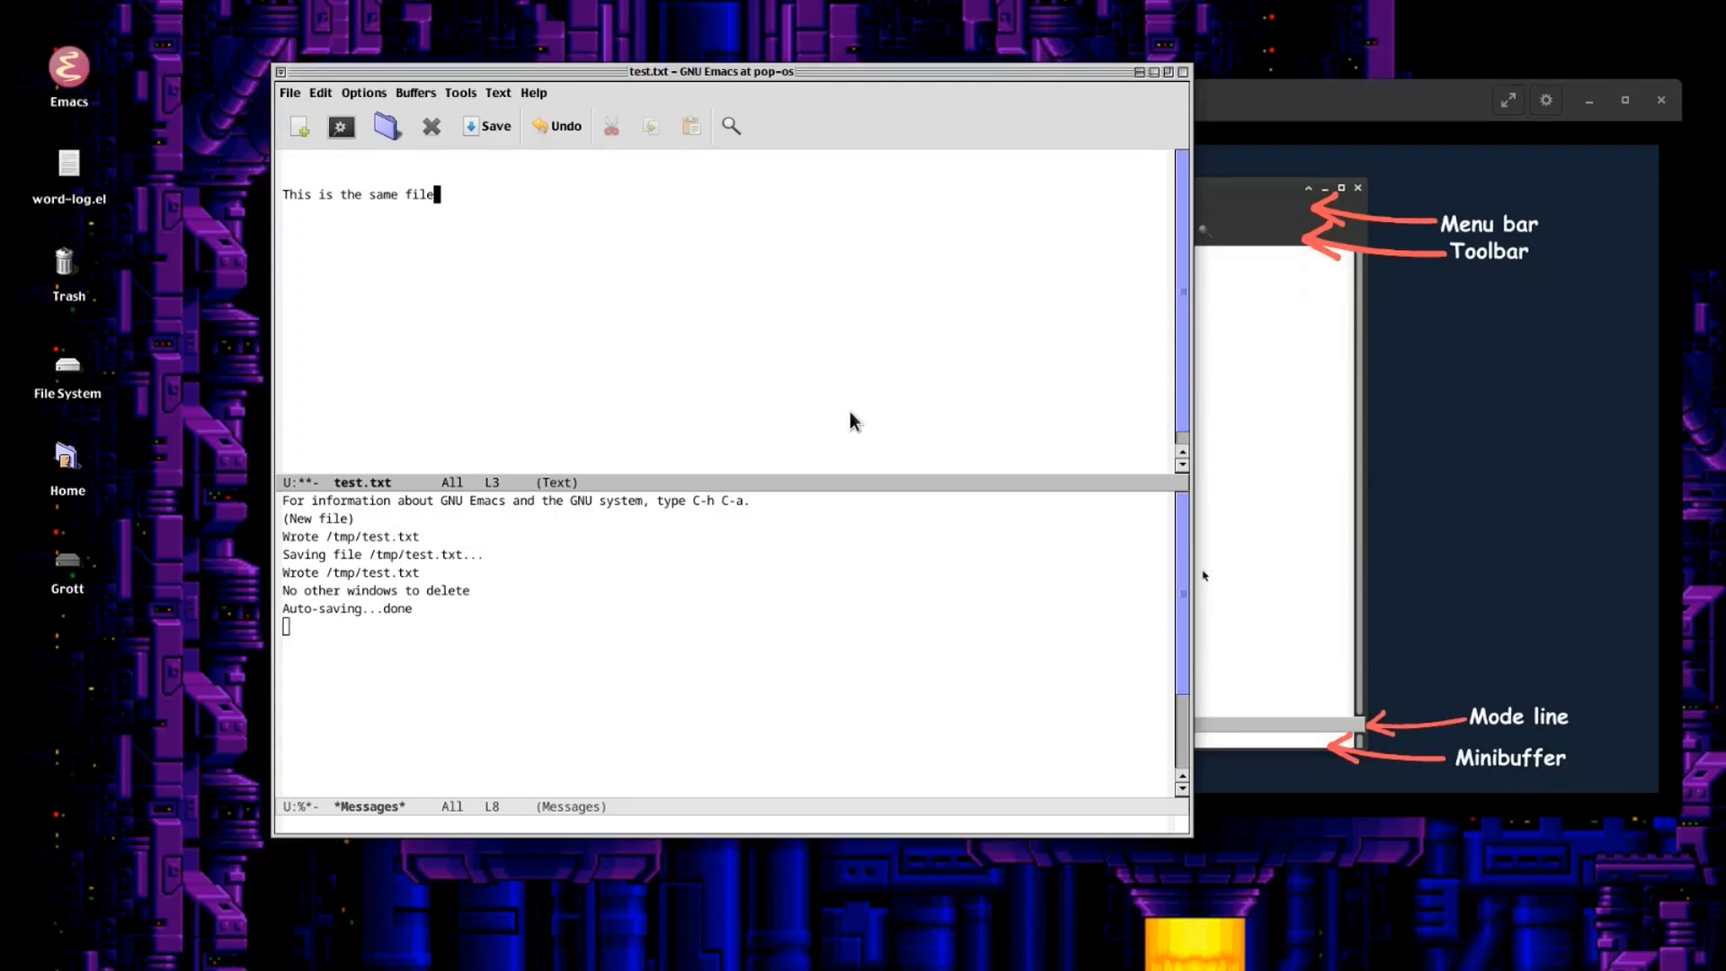
mouse_move(627, 613)
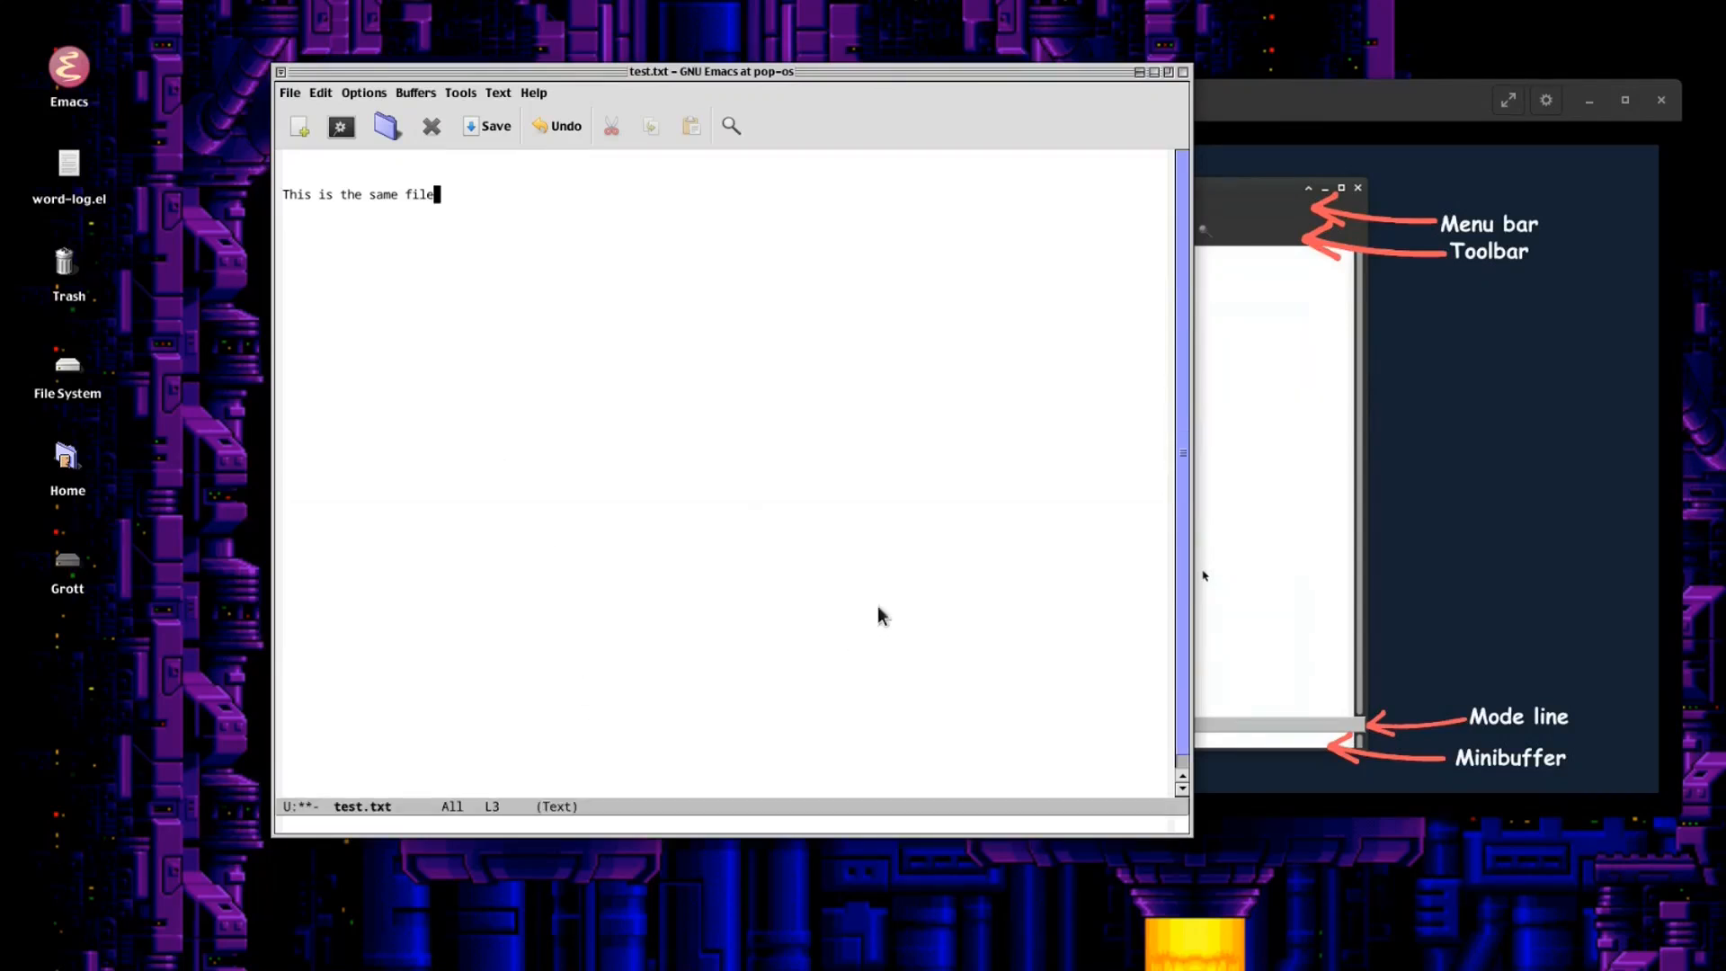
mouse_move(704, 755)
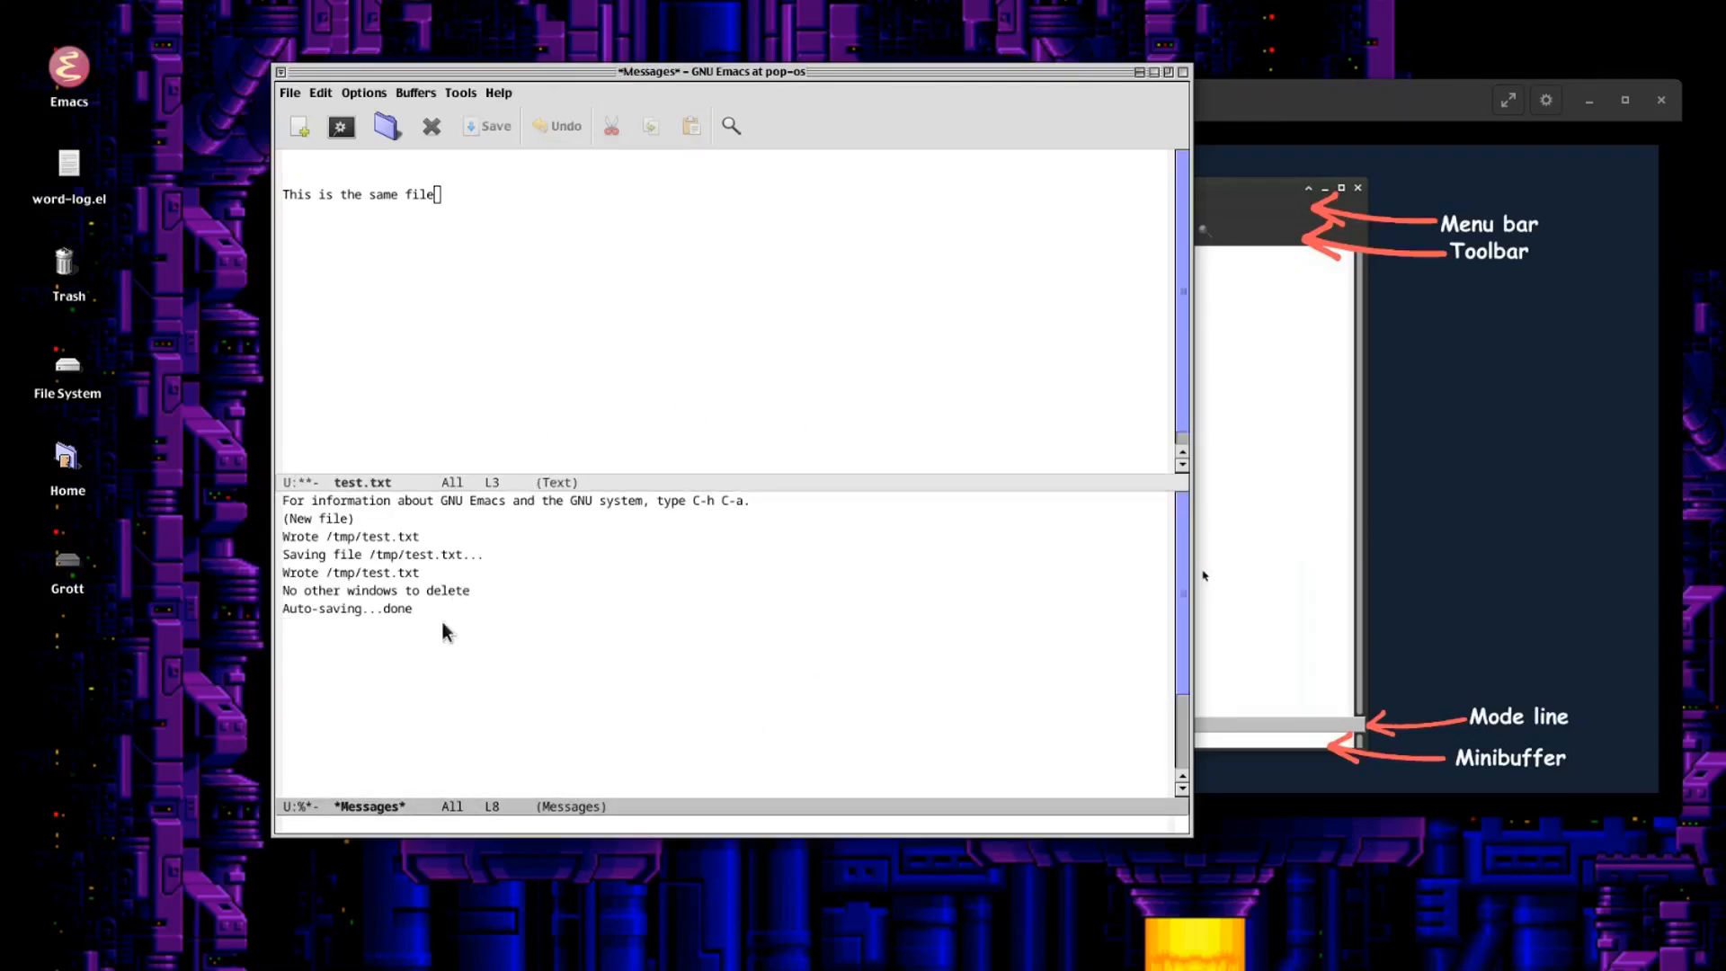
mouse_move(457, 595)
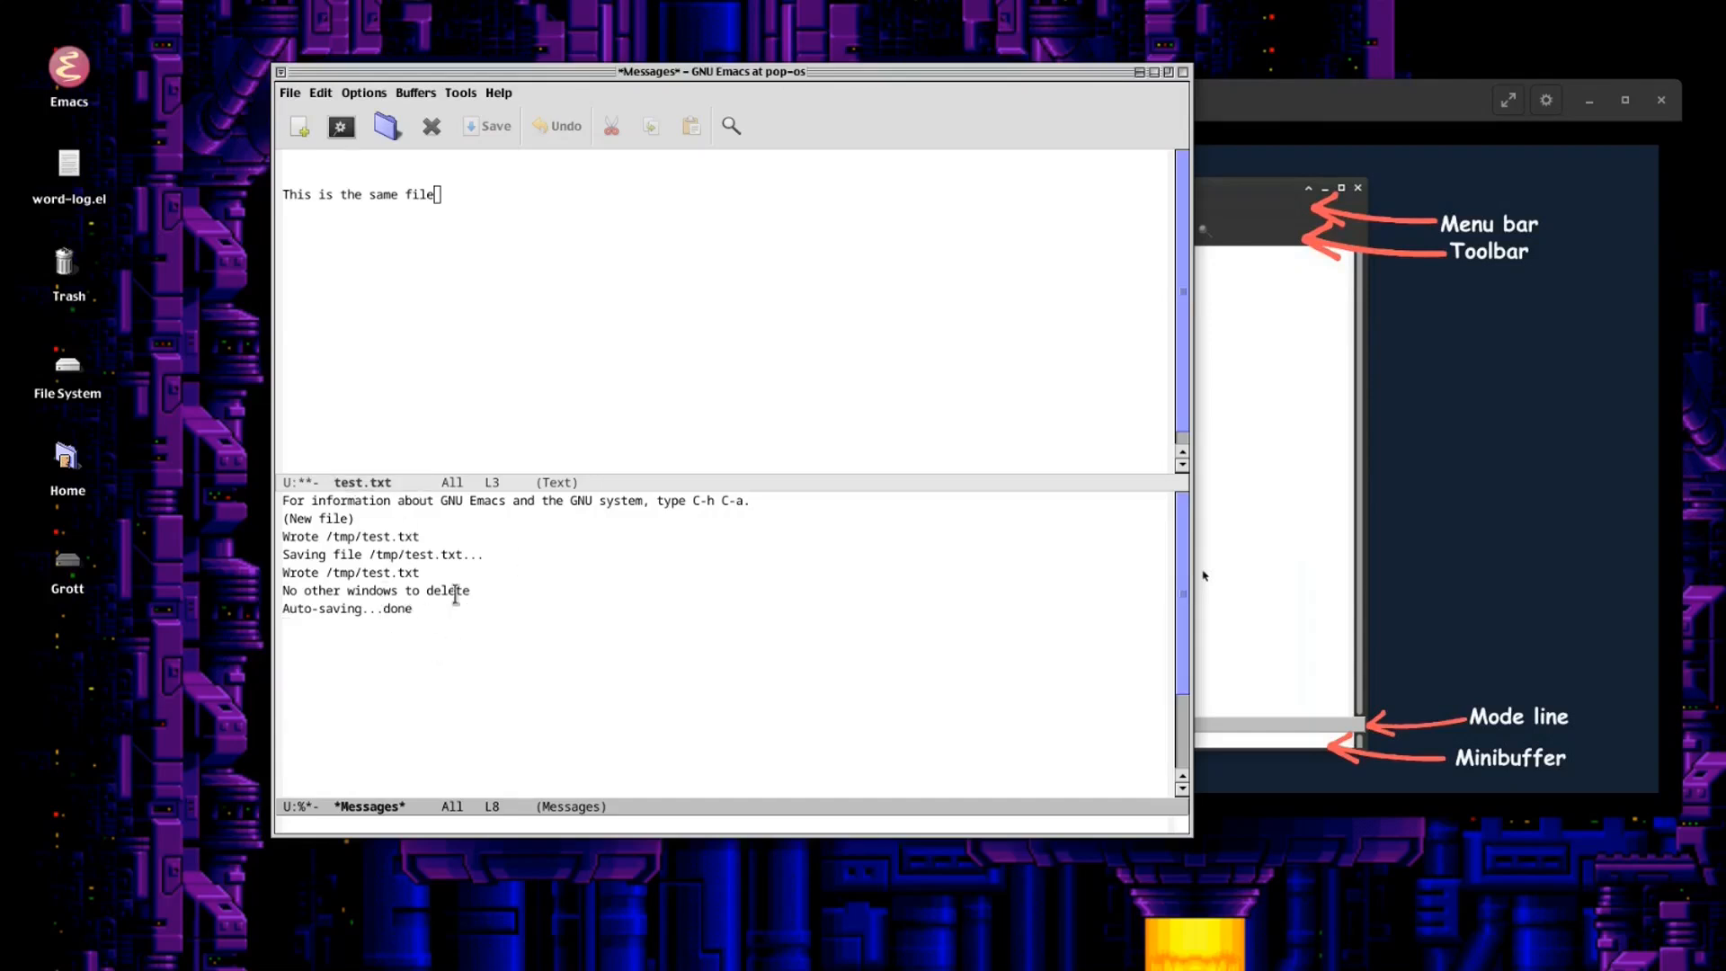
mouse_move(434, 839)
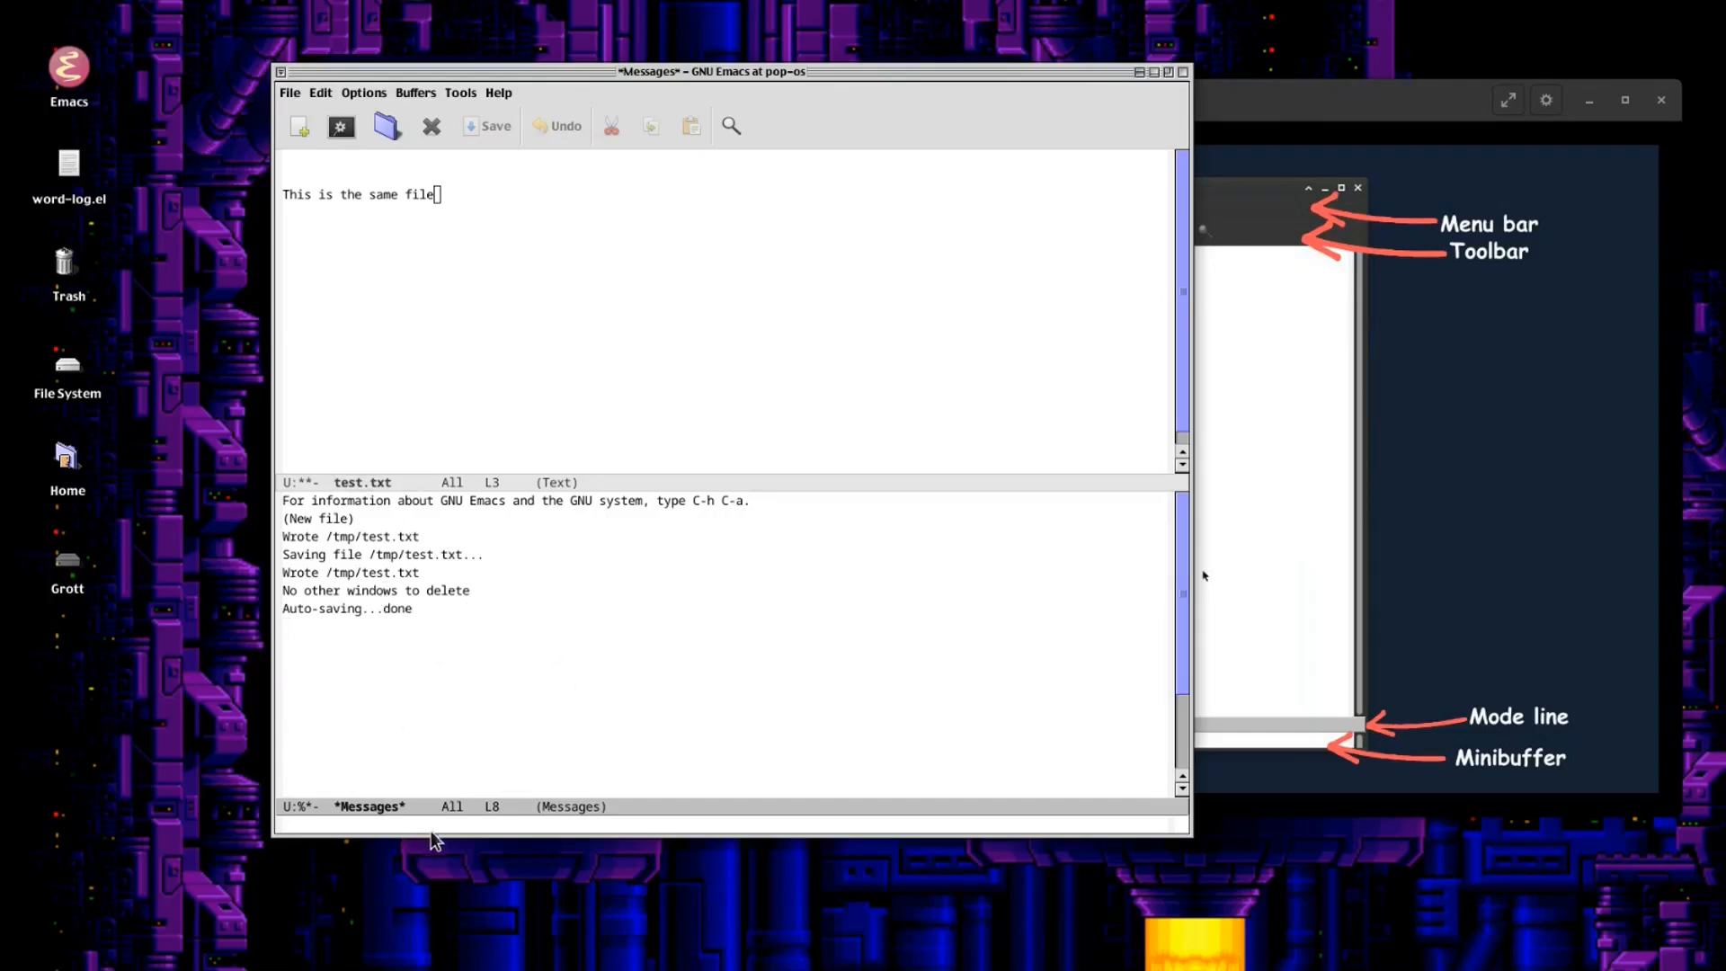
mouse_move(561, 366)
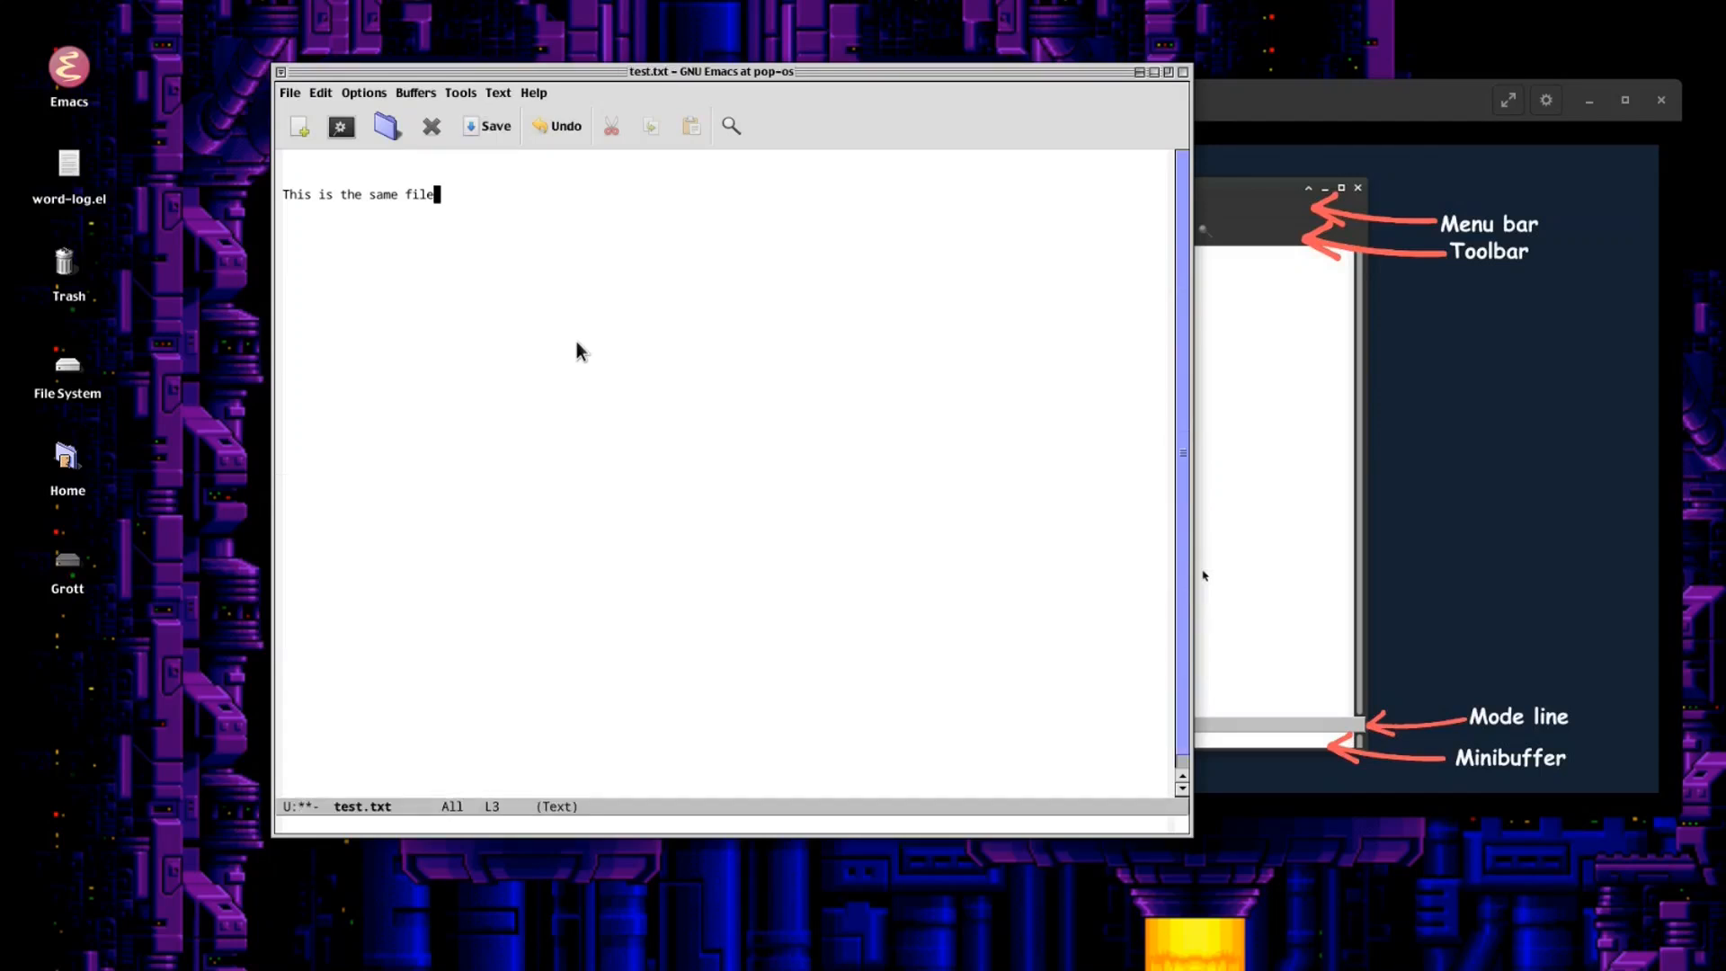
End the line with a period and save test.txt, showing 'Wrote /tmp/test.txt'.
type(".")
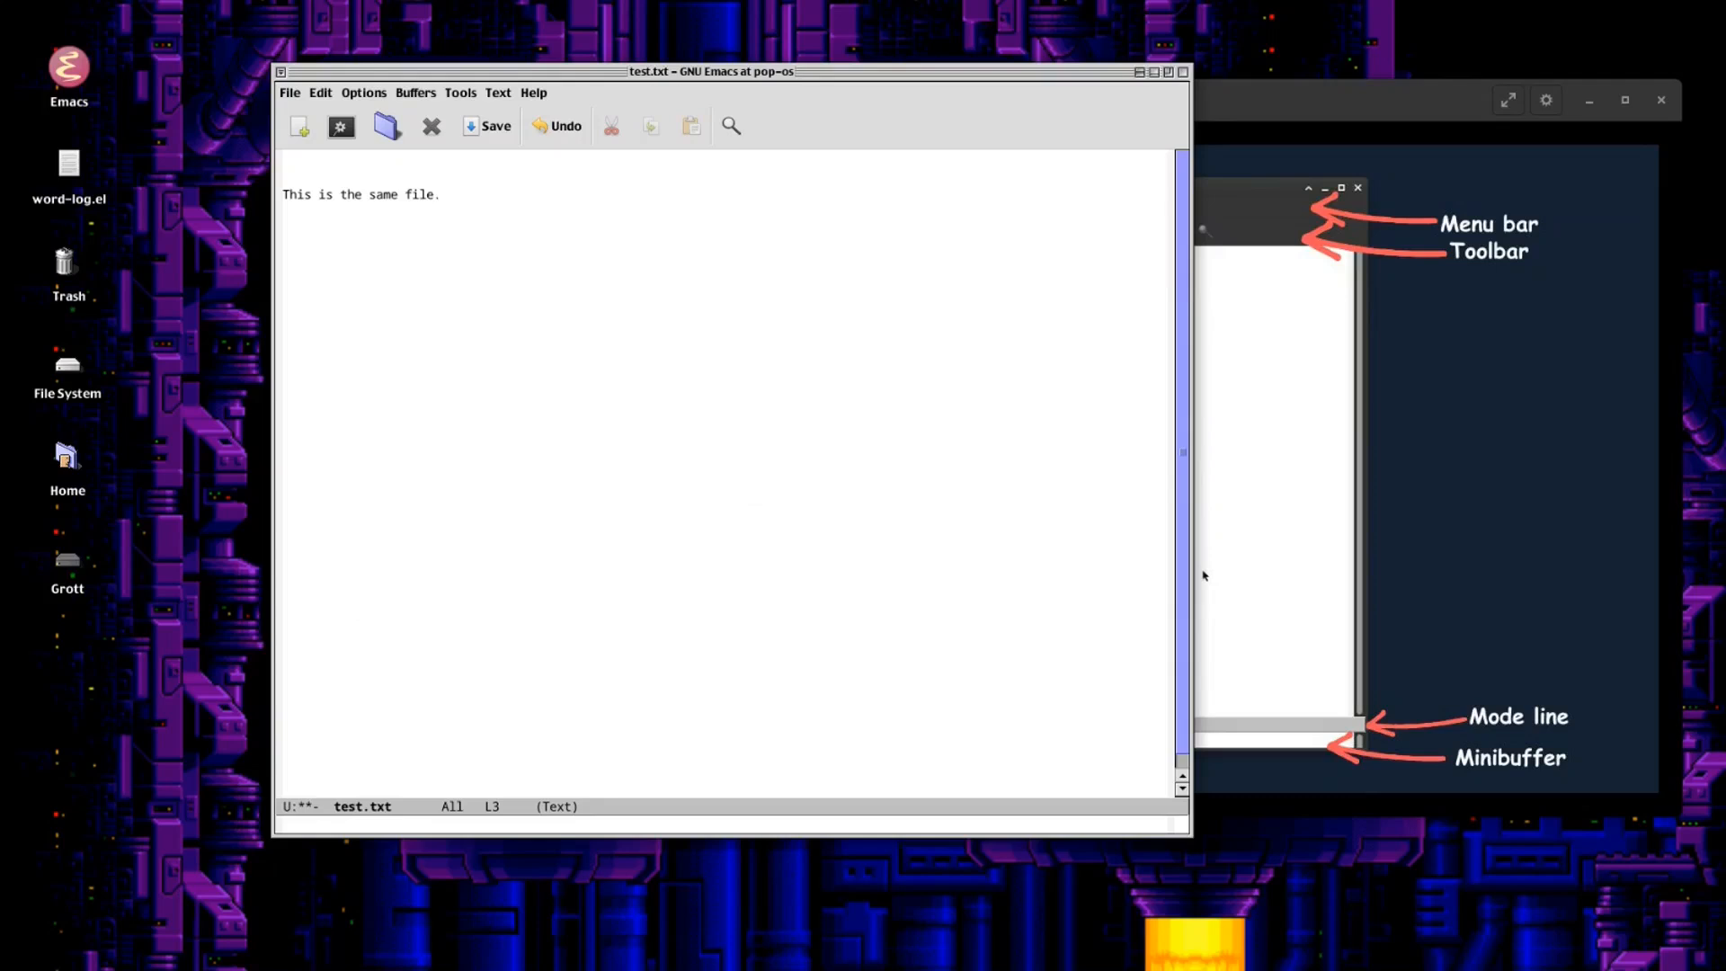
left_click(487, 126)
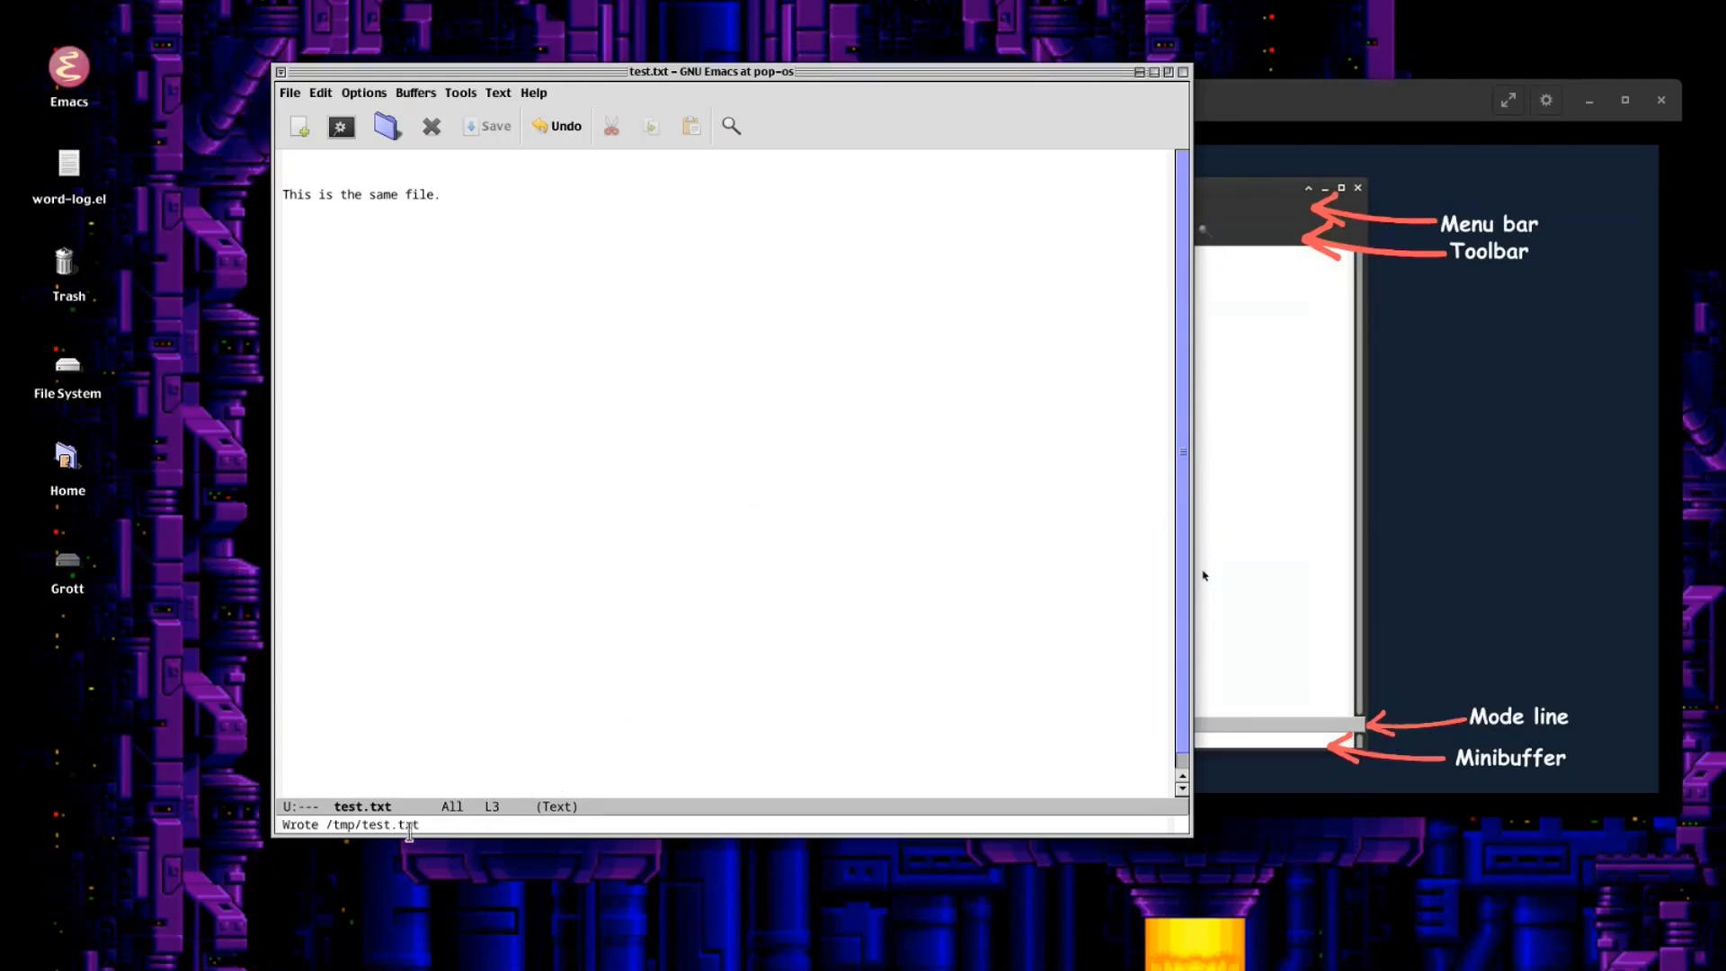
mouse_move(632, 518)
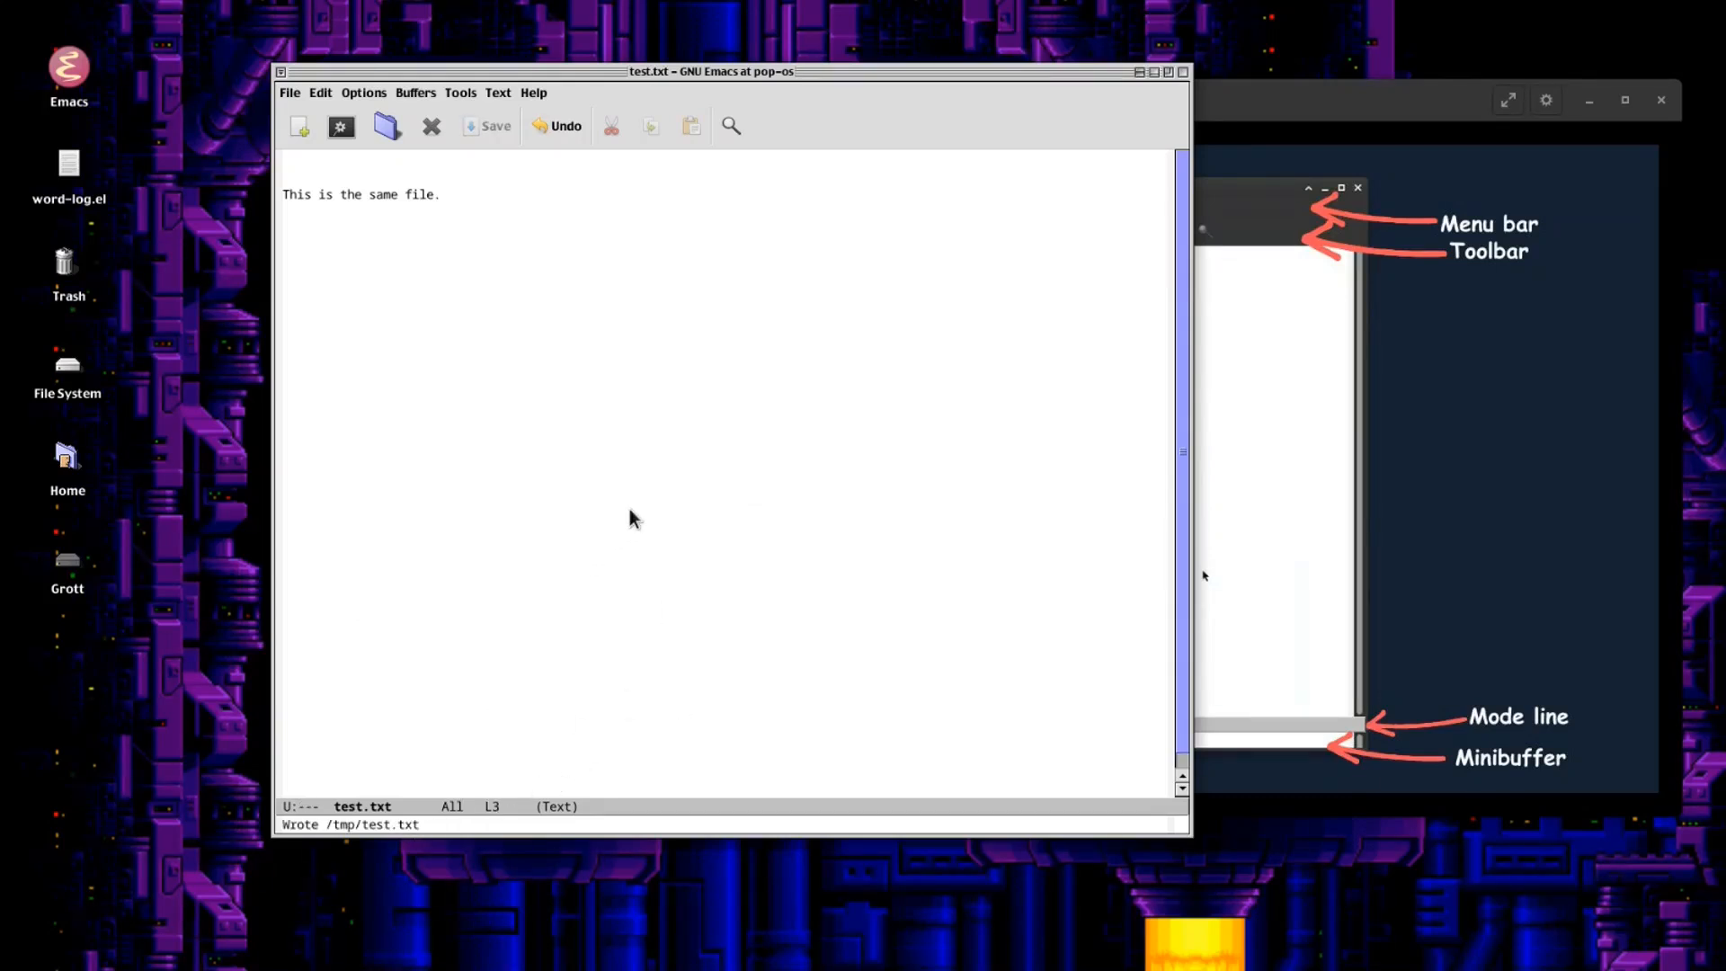